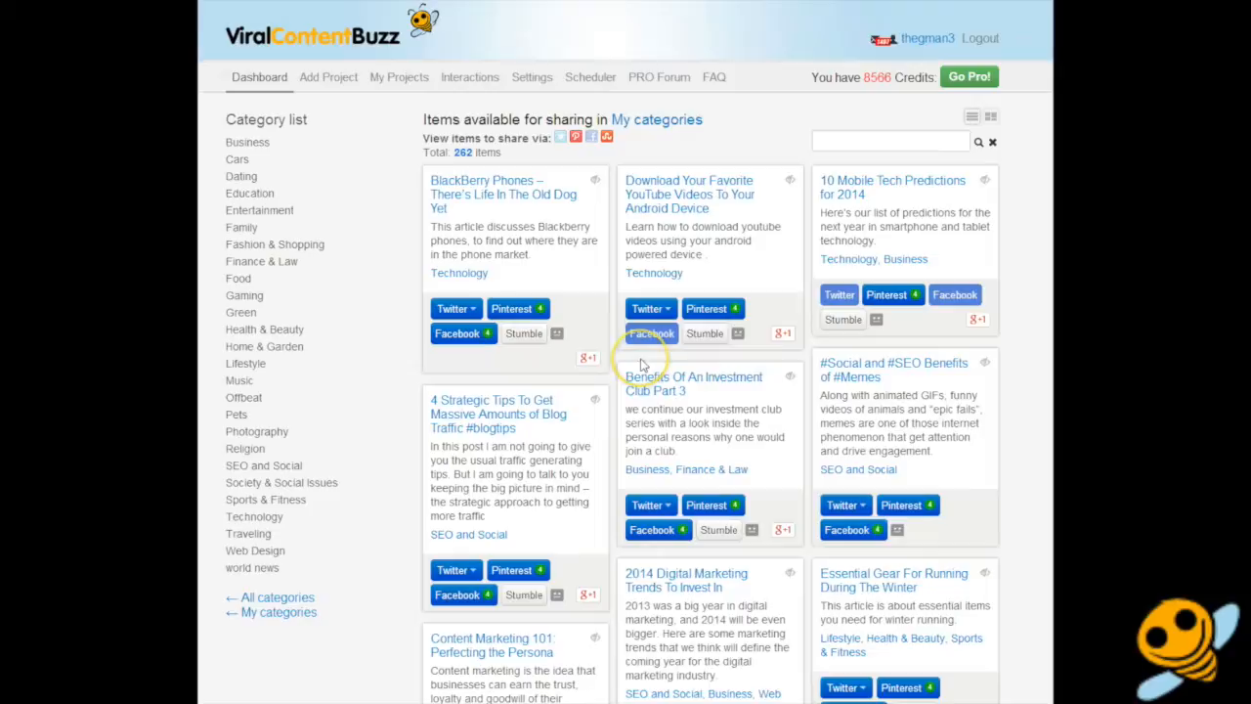
mouse_move(797, 137)
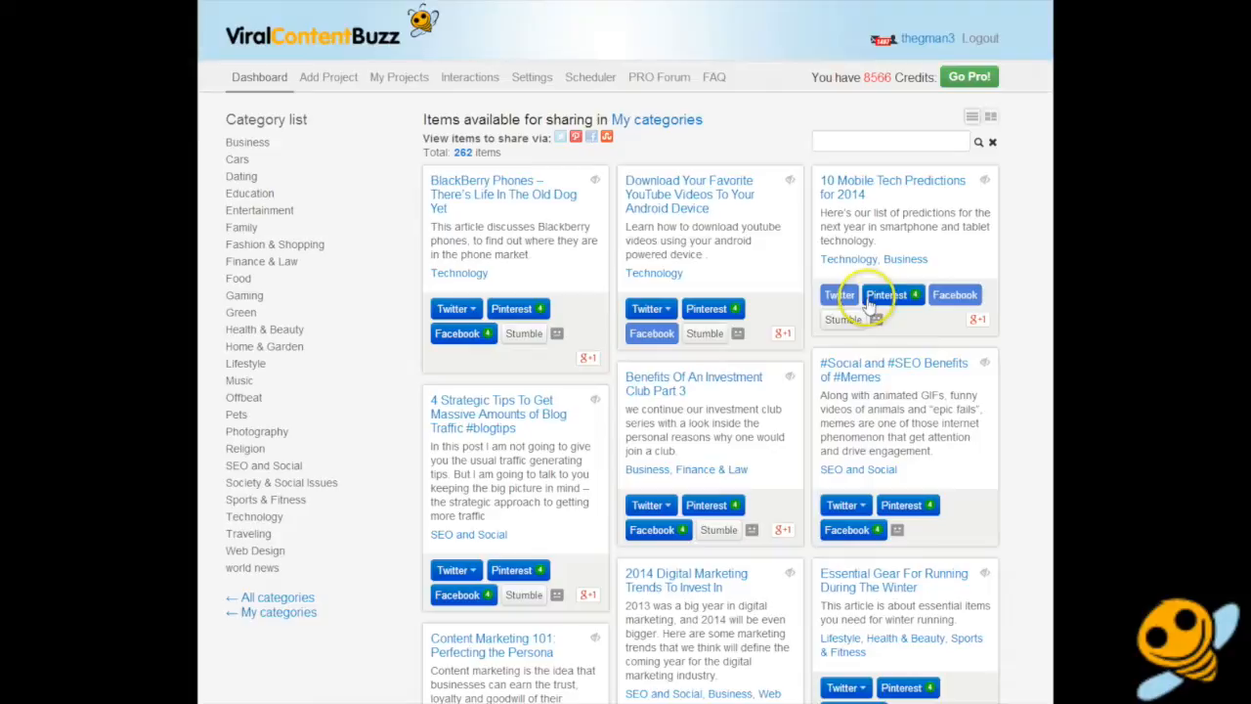
mouse_move(375, 298)
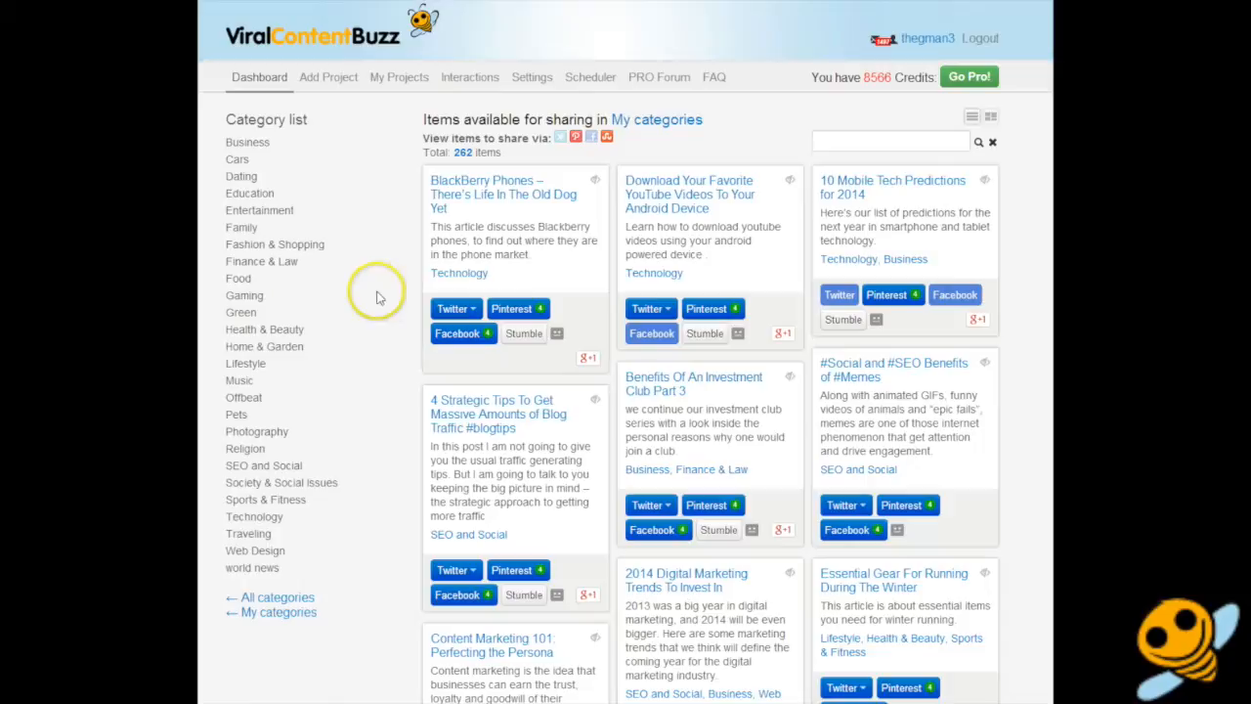
Display the Dashboard's shareable items as a compact single-column list and scroll through it.
scroll(down, 3)
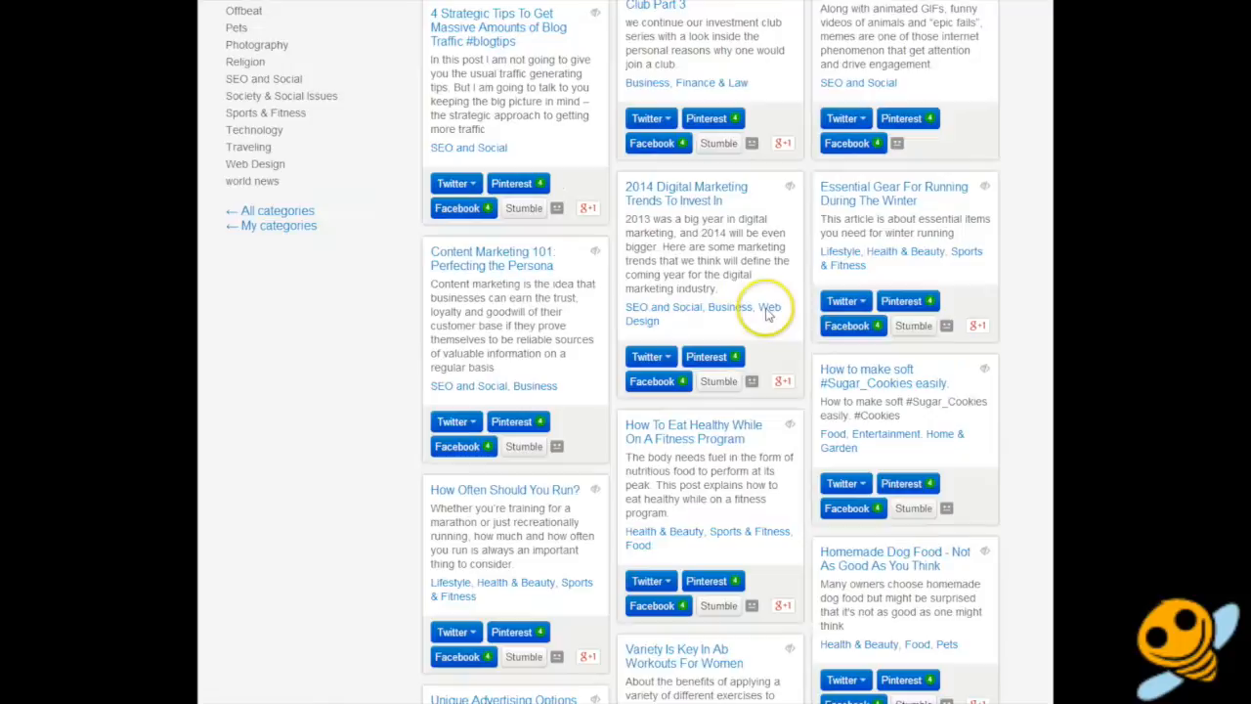
scroll(up, 3)
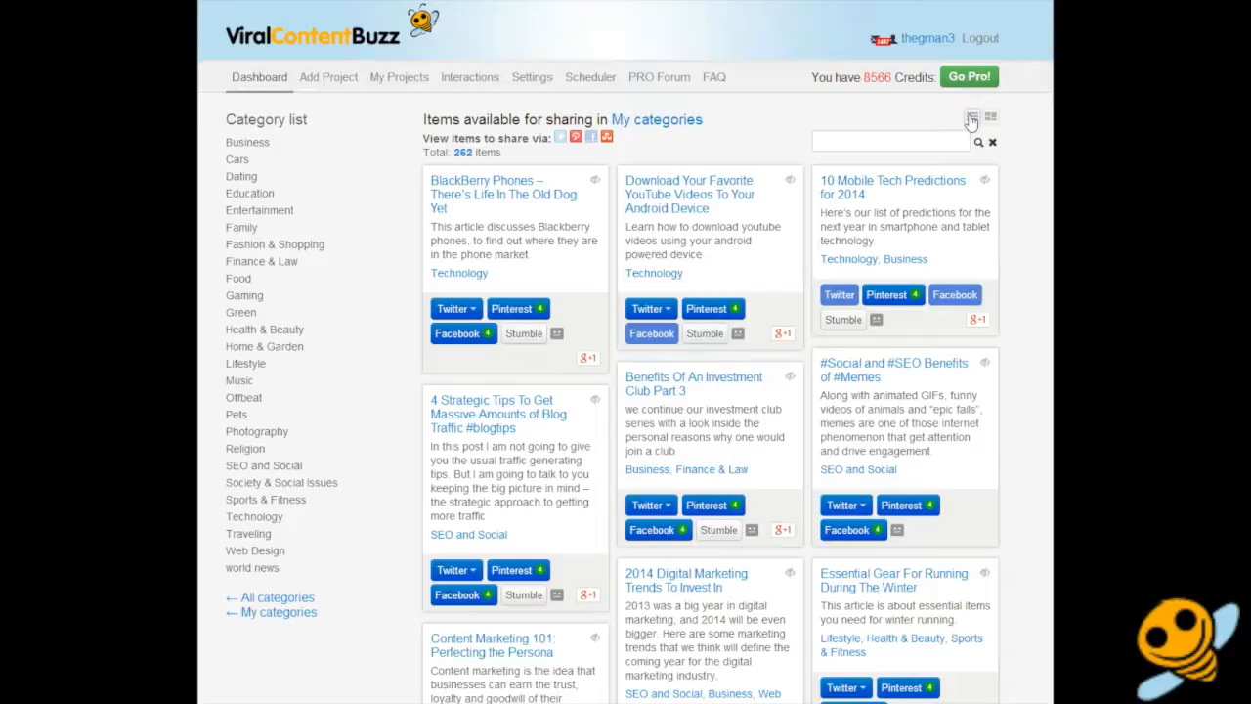
click(971, 117)
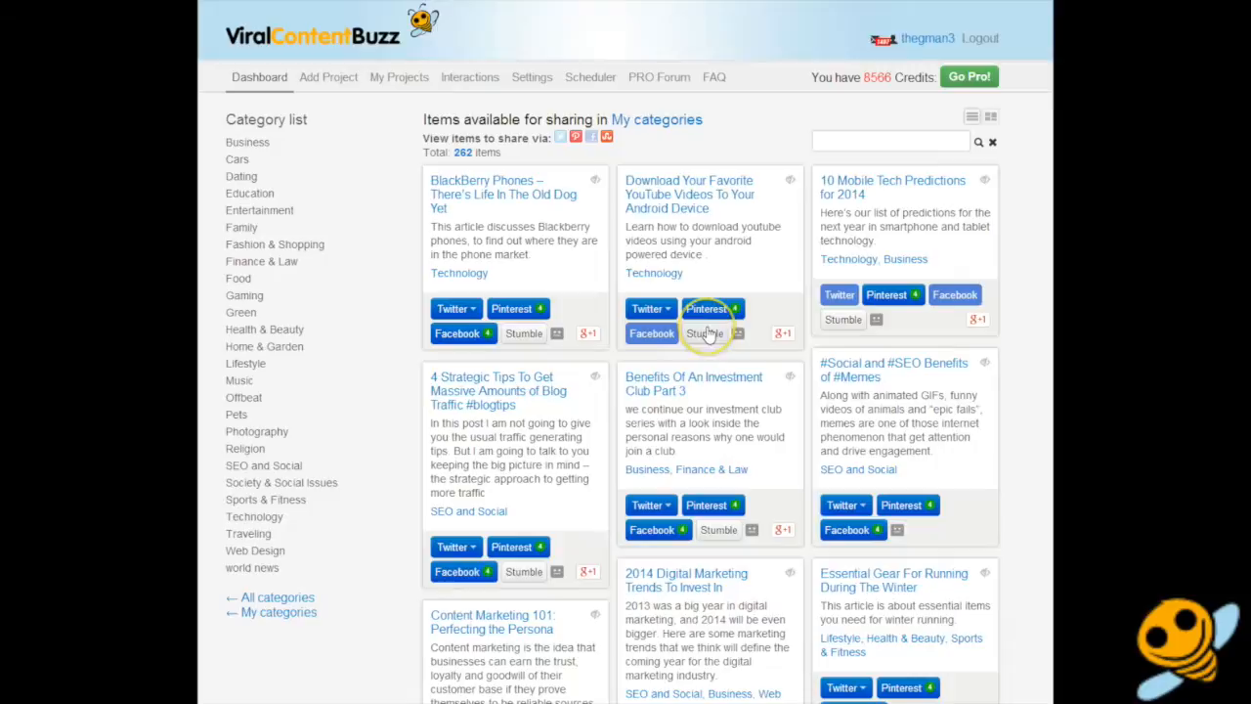
click(647, 309)
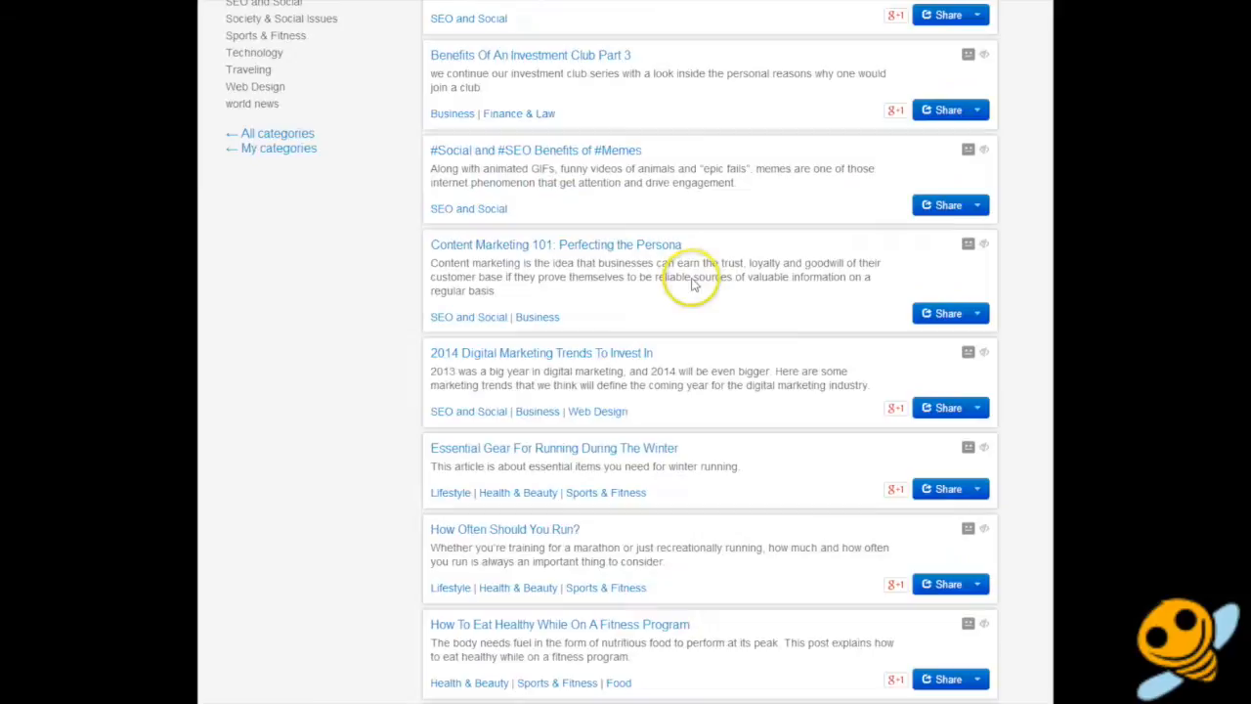
scroll(up, 3)
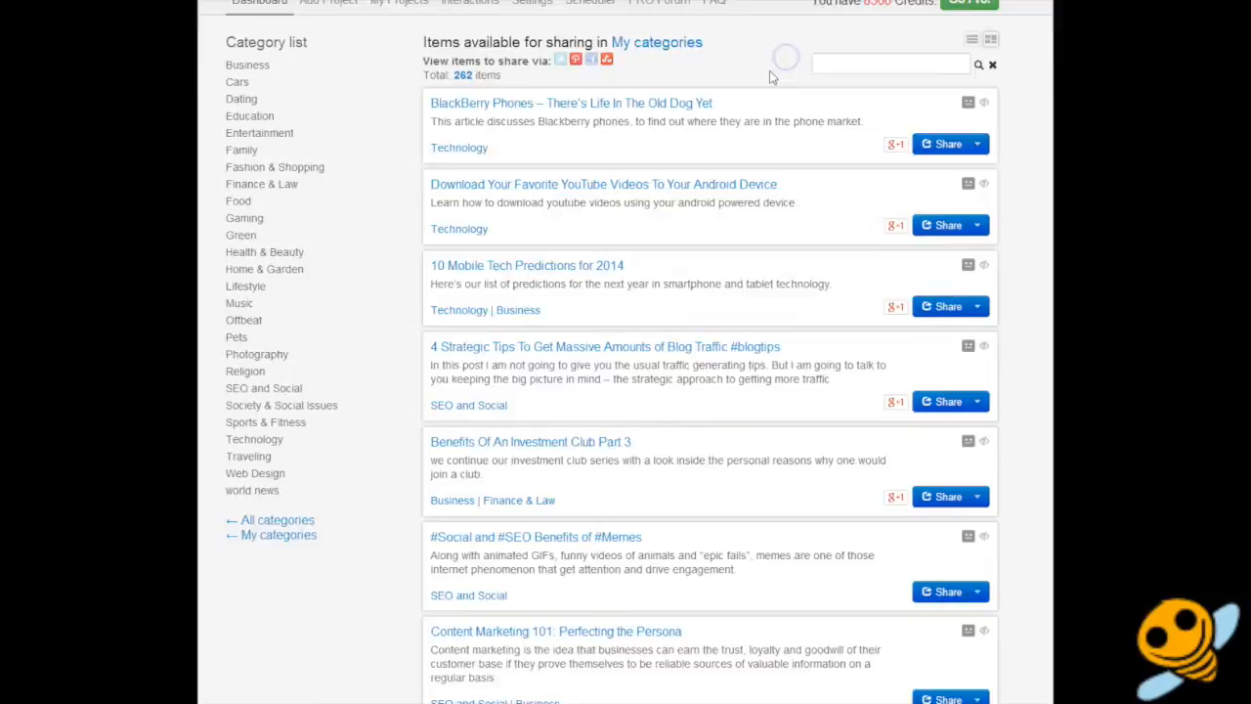
scroll(up, 3)
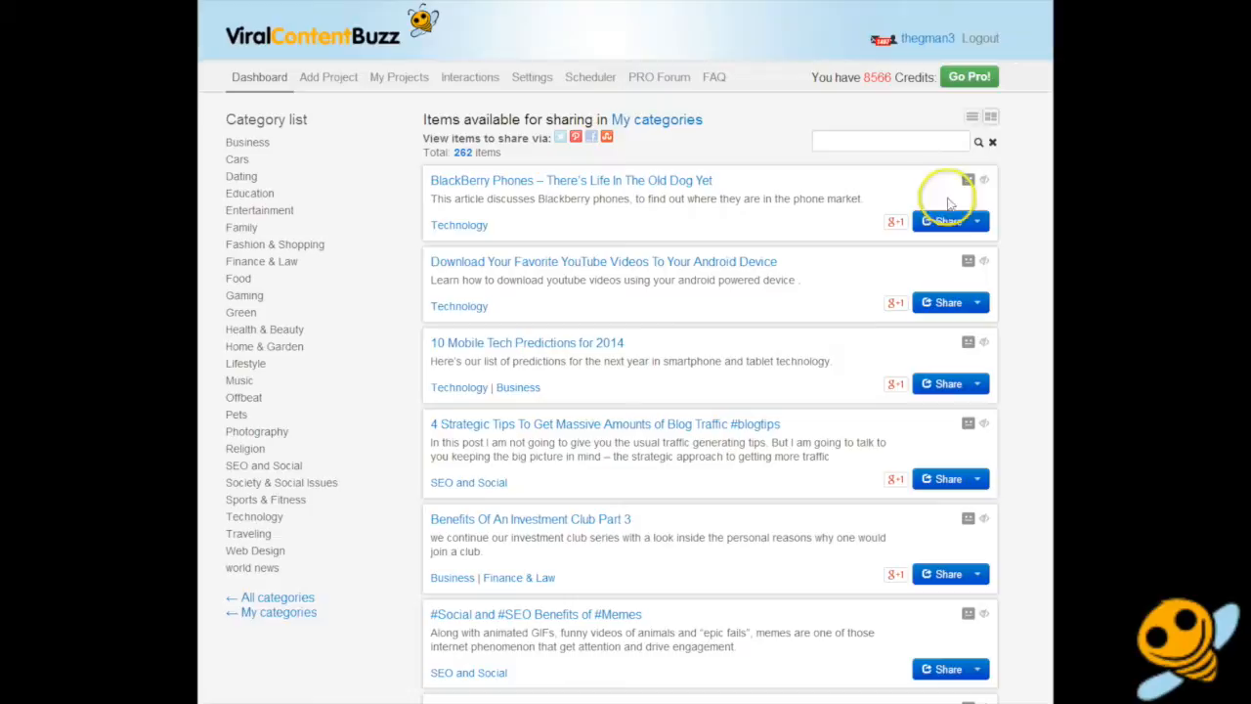
Switch the items back to the card grid, then to the list again and scroll it.
click(989, 115)
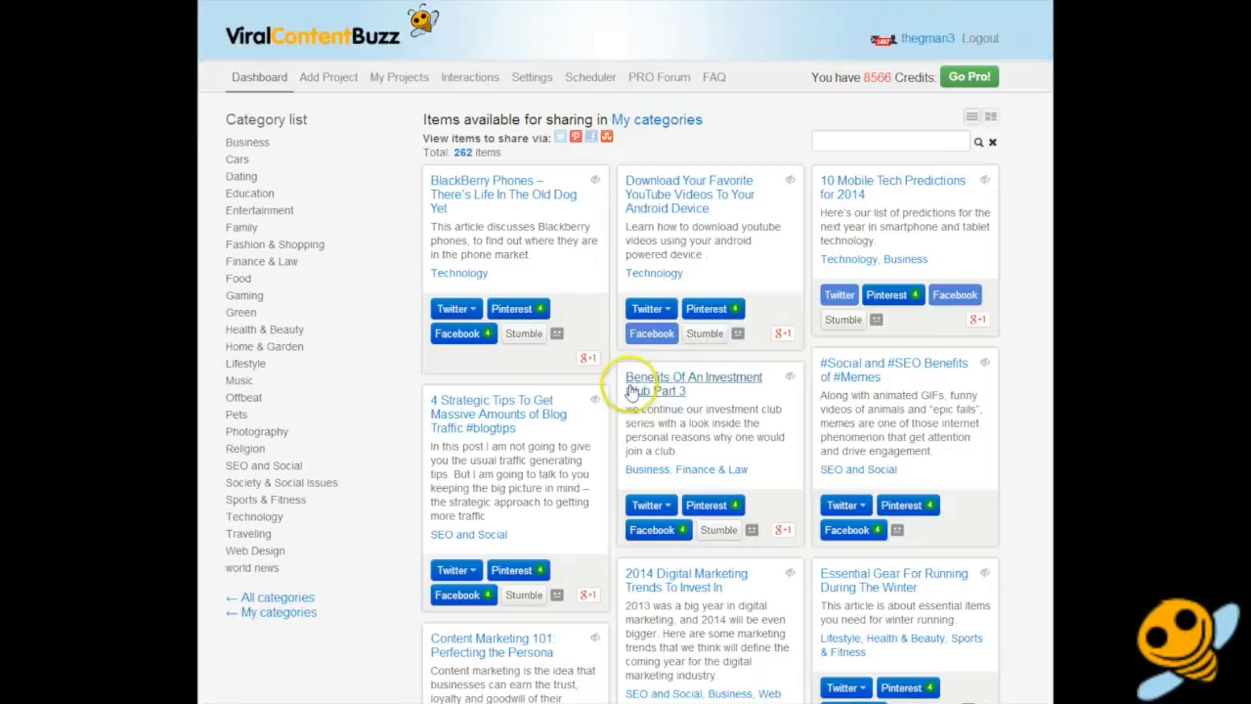
mouse_move(692, 285)
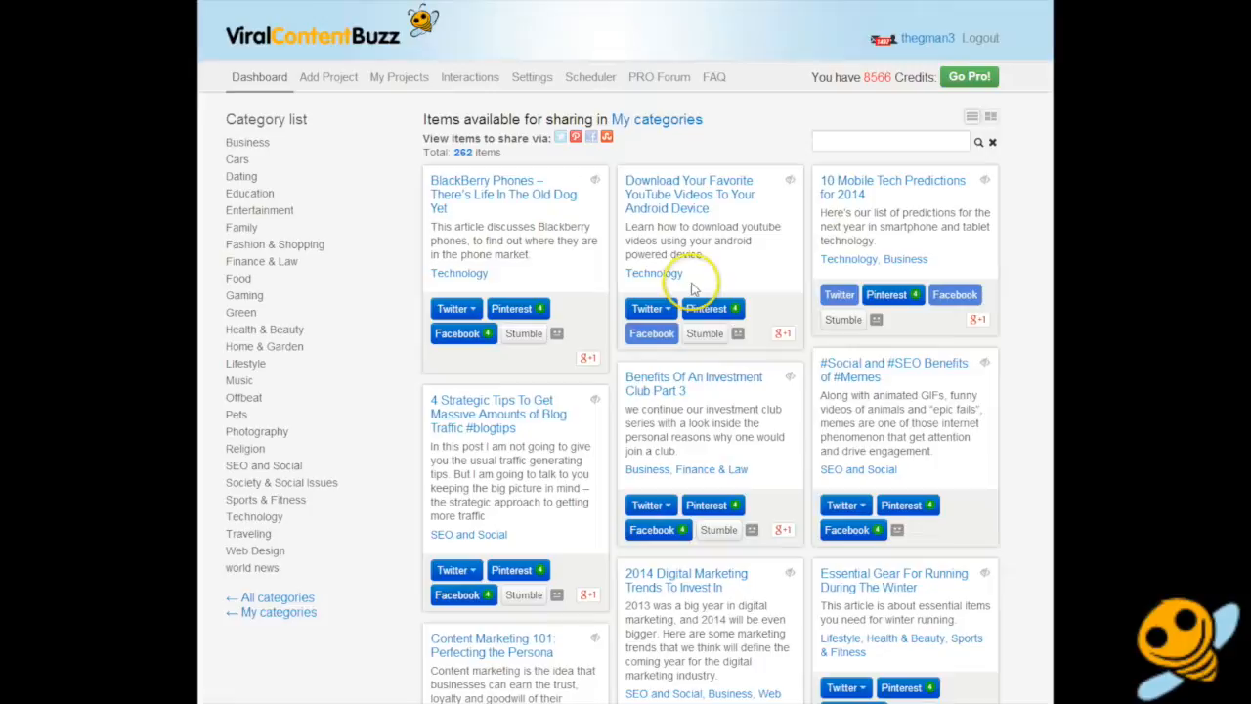
click(989, 118)
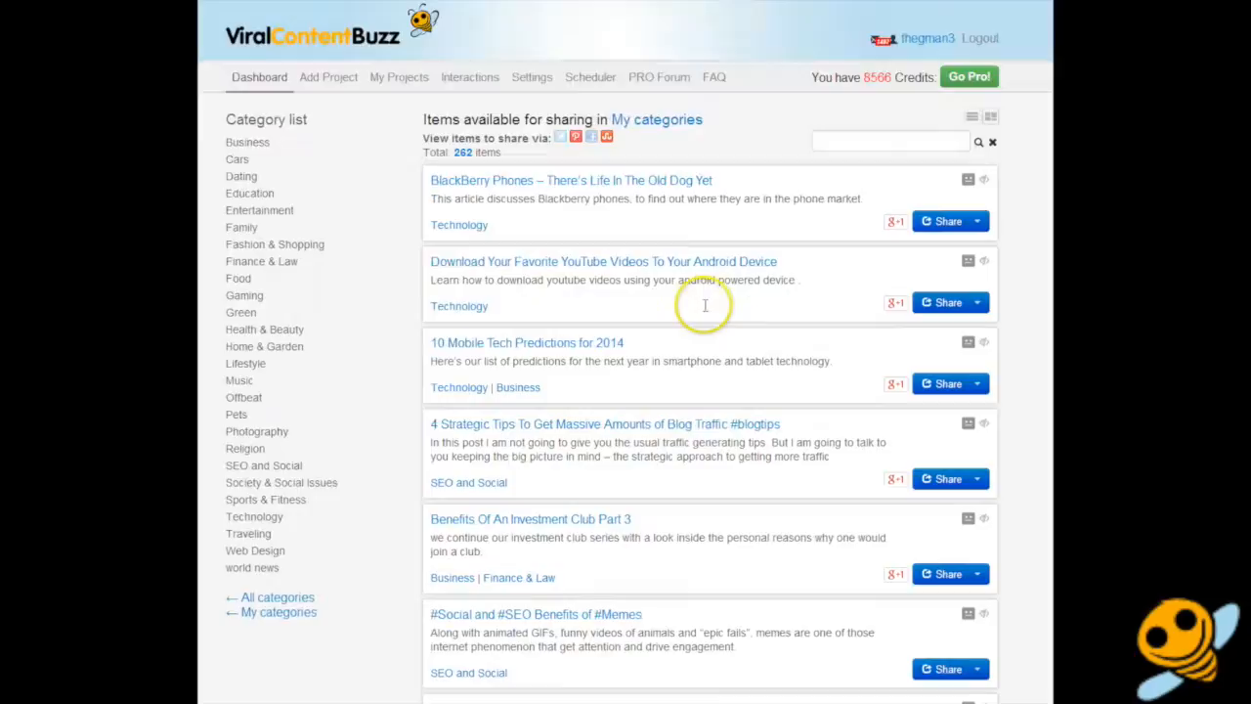
scroll(down, 3)
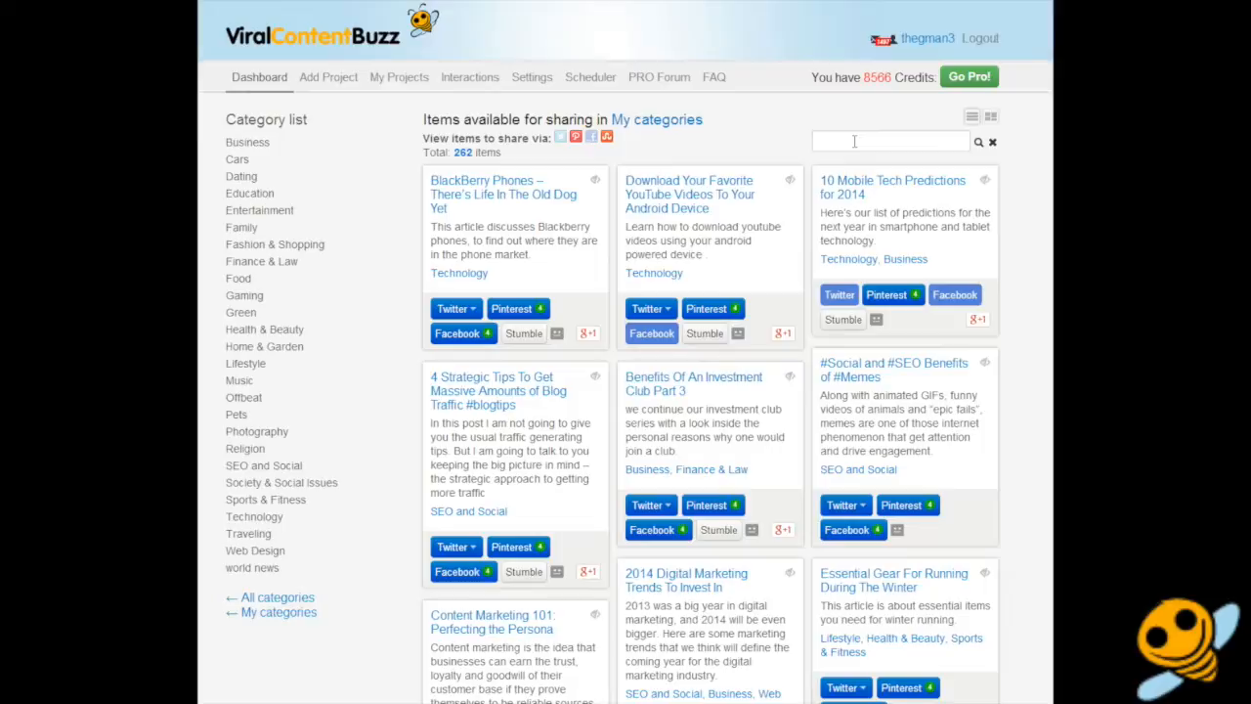
mouse_move(784, 135)
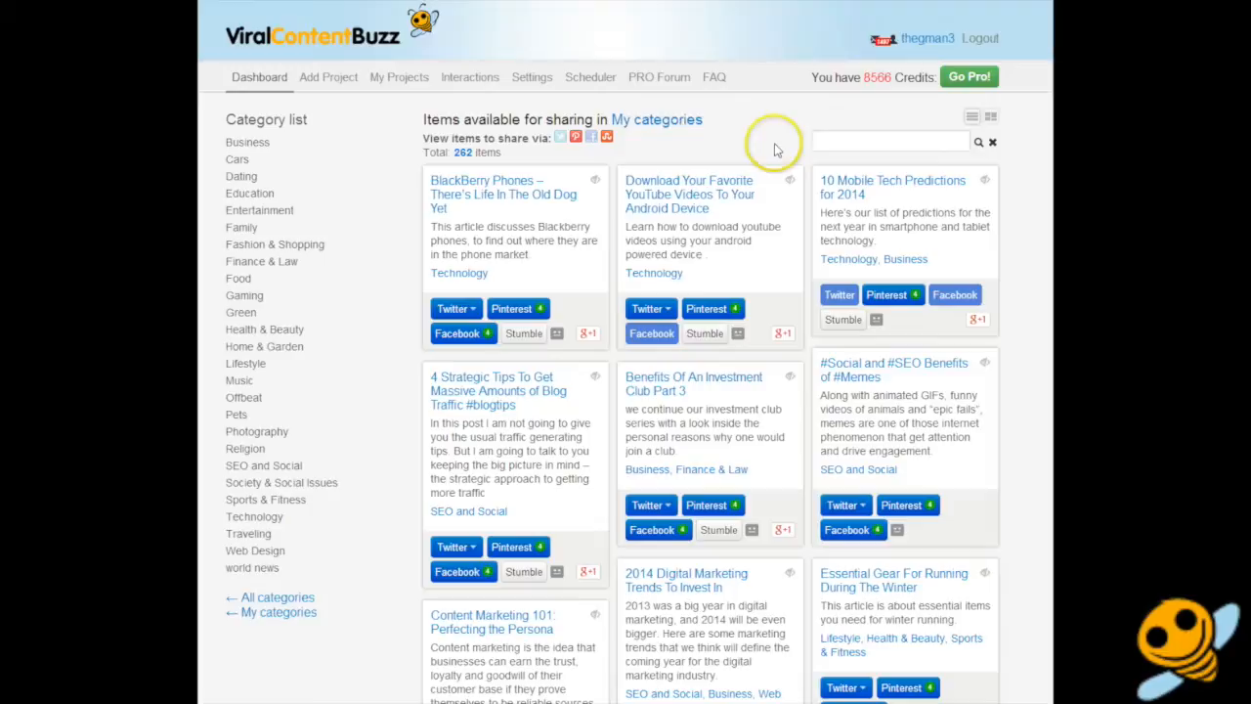
mouse_move(790, 219)
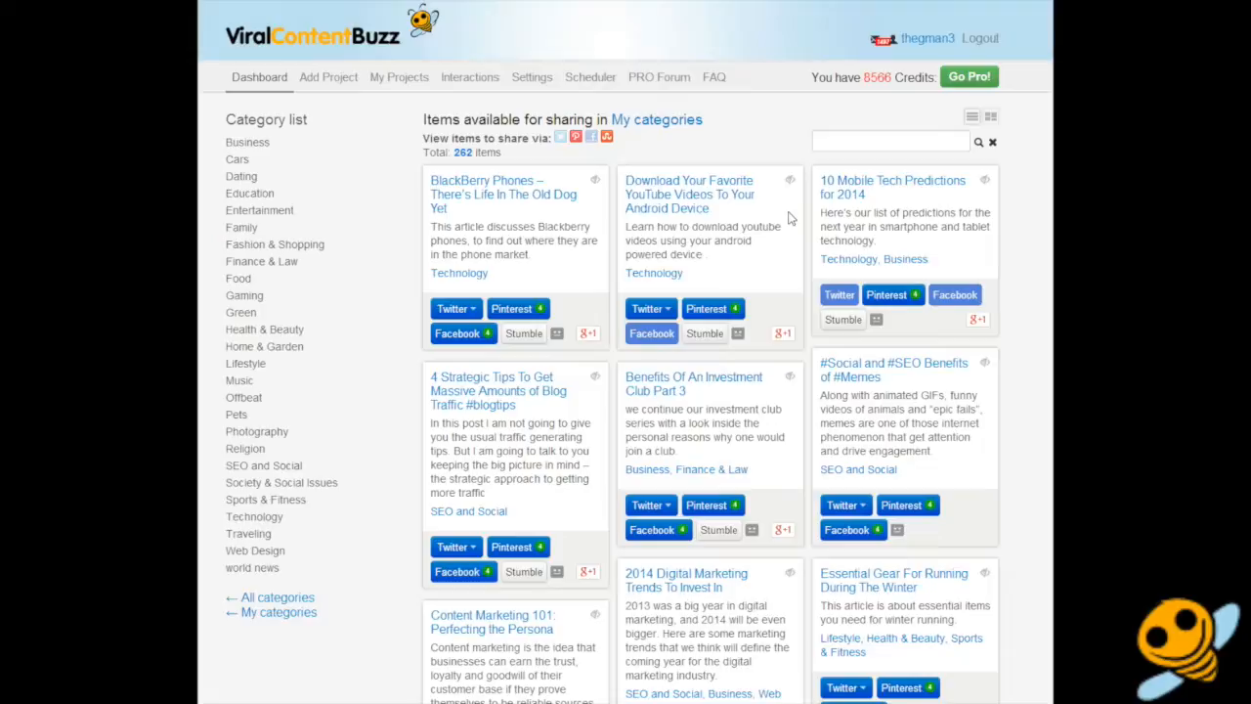
mouse_move(798, 258)
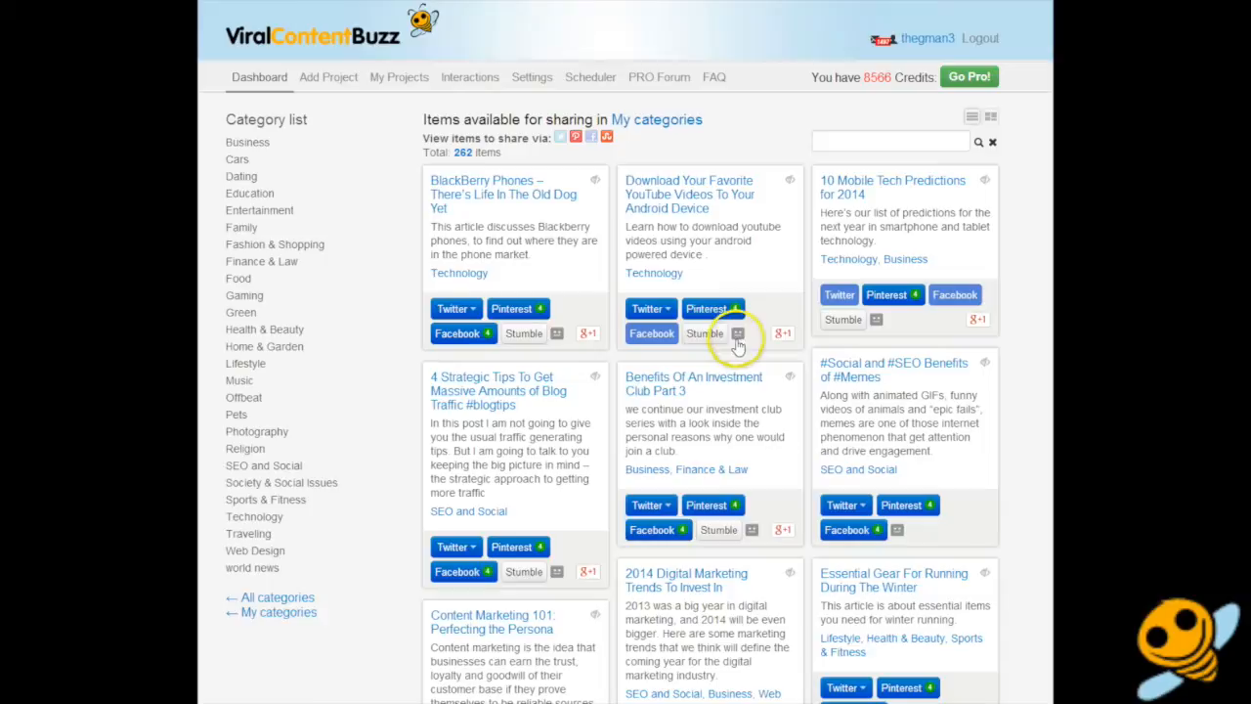
Browse the 262 shareable item cards laid out in the grid.
click(735, 332)
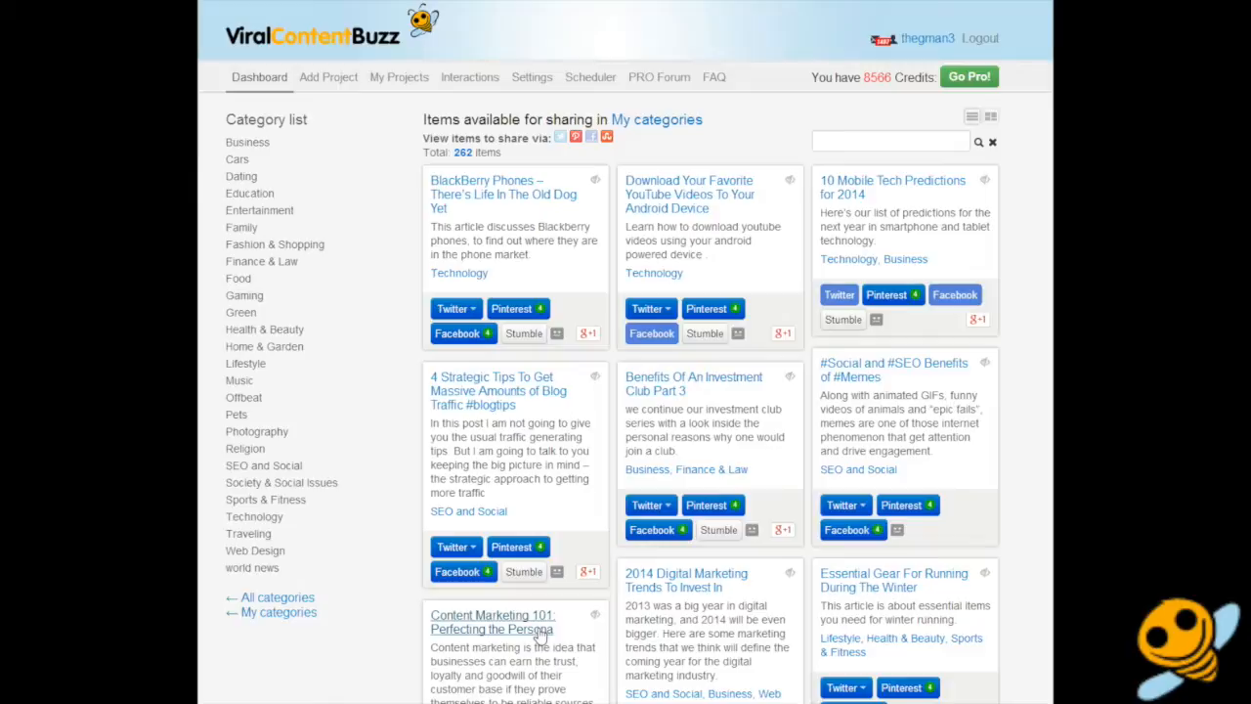
mouse_move(831, 369)
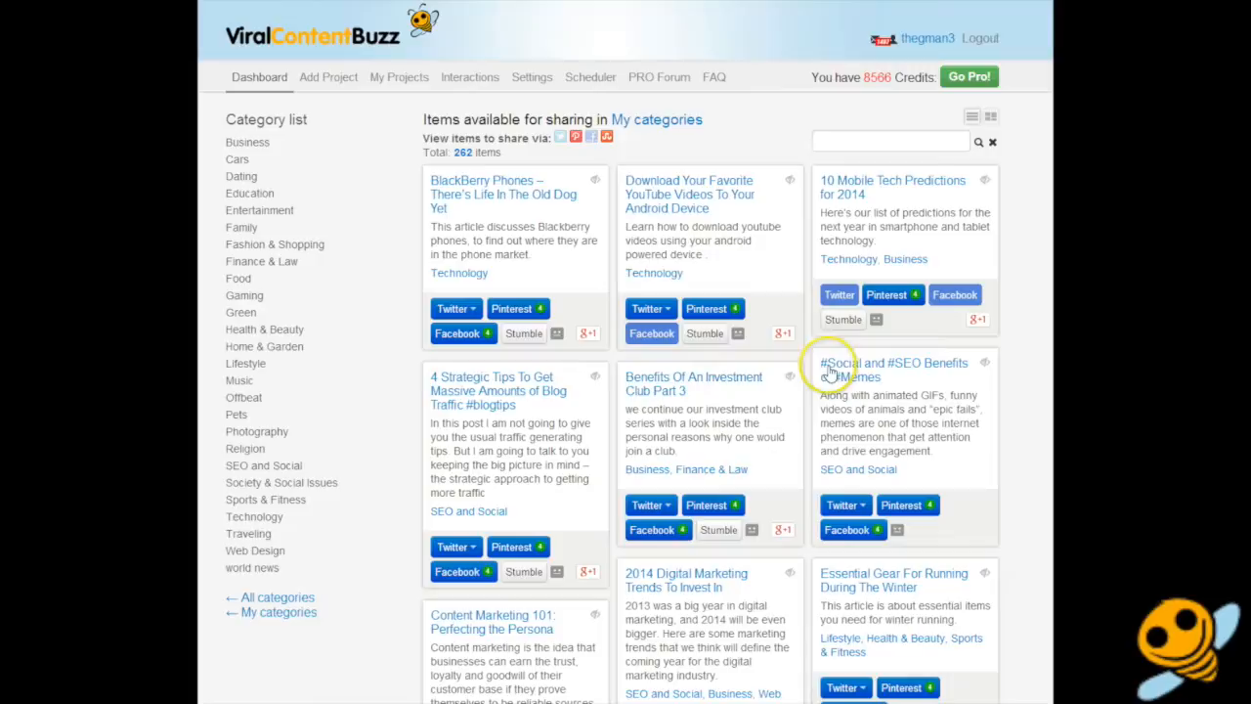
mouse_move(772, 332)
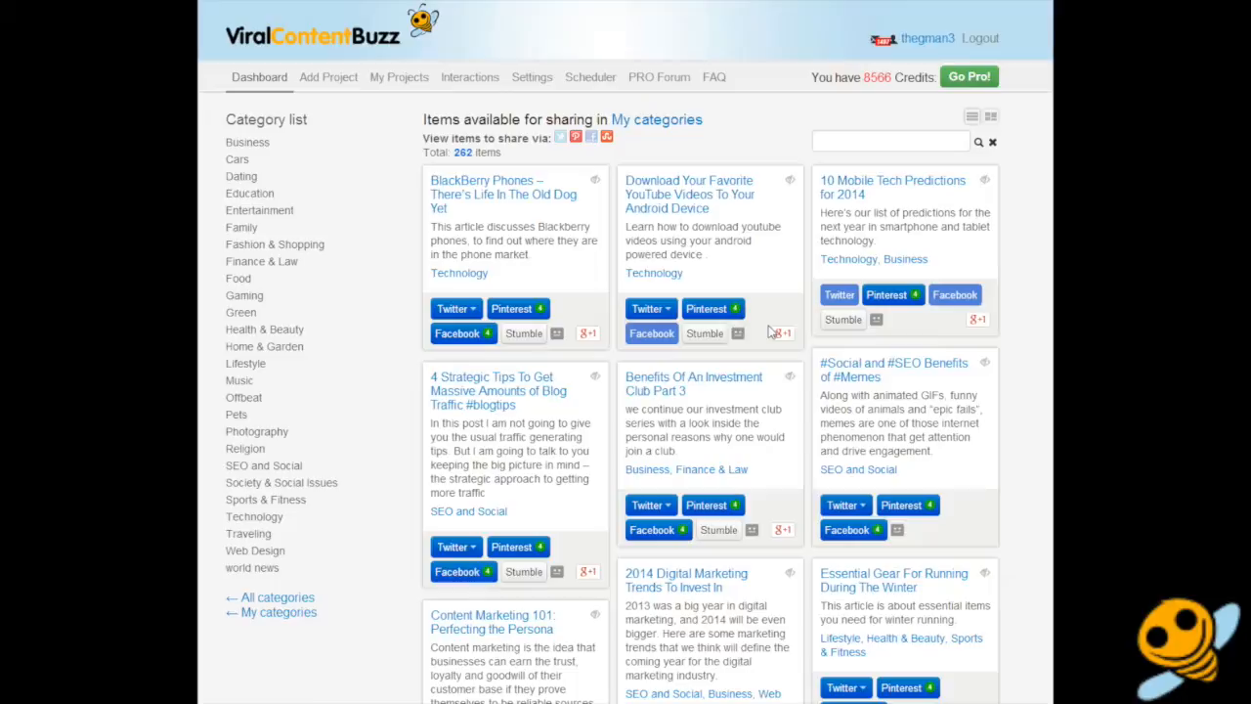
mouse_move(598, 217)
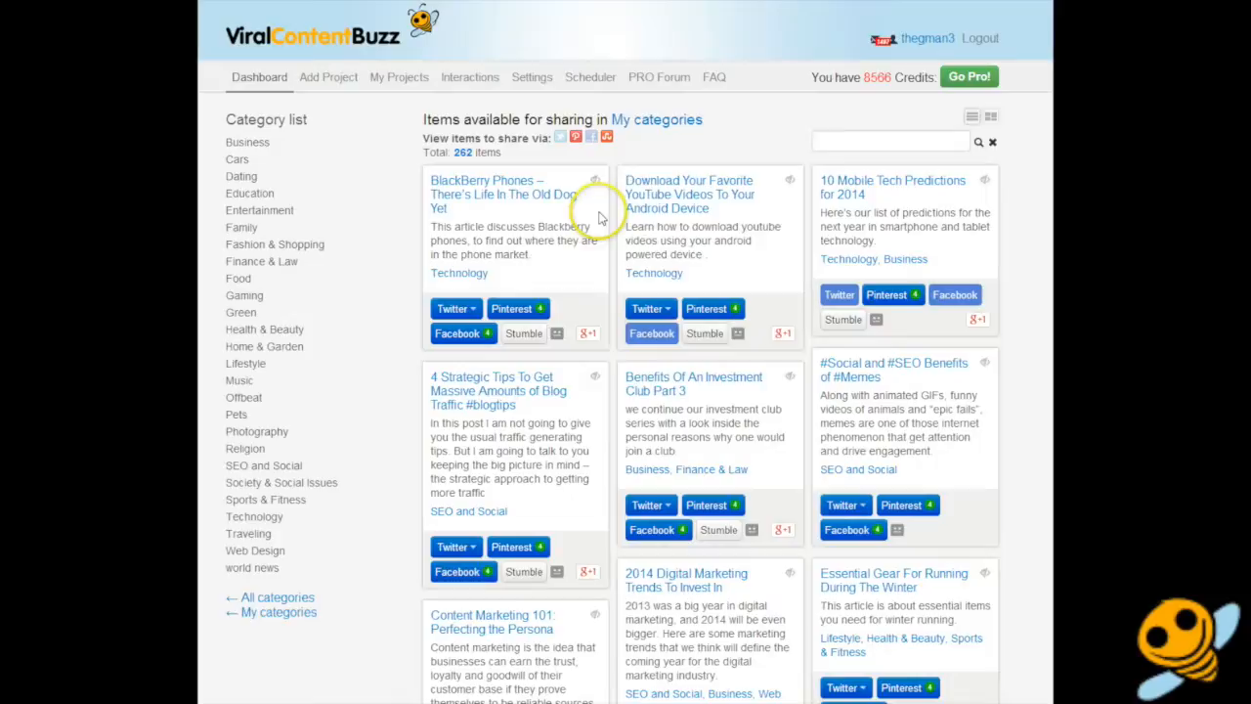
Scroll down and back up through the Dashboard's 262 shareable items.
scroll(down, 3)
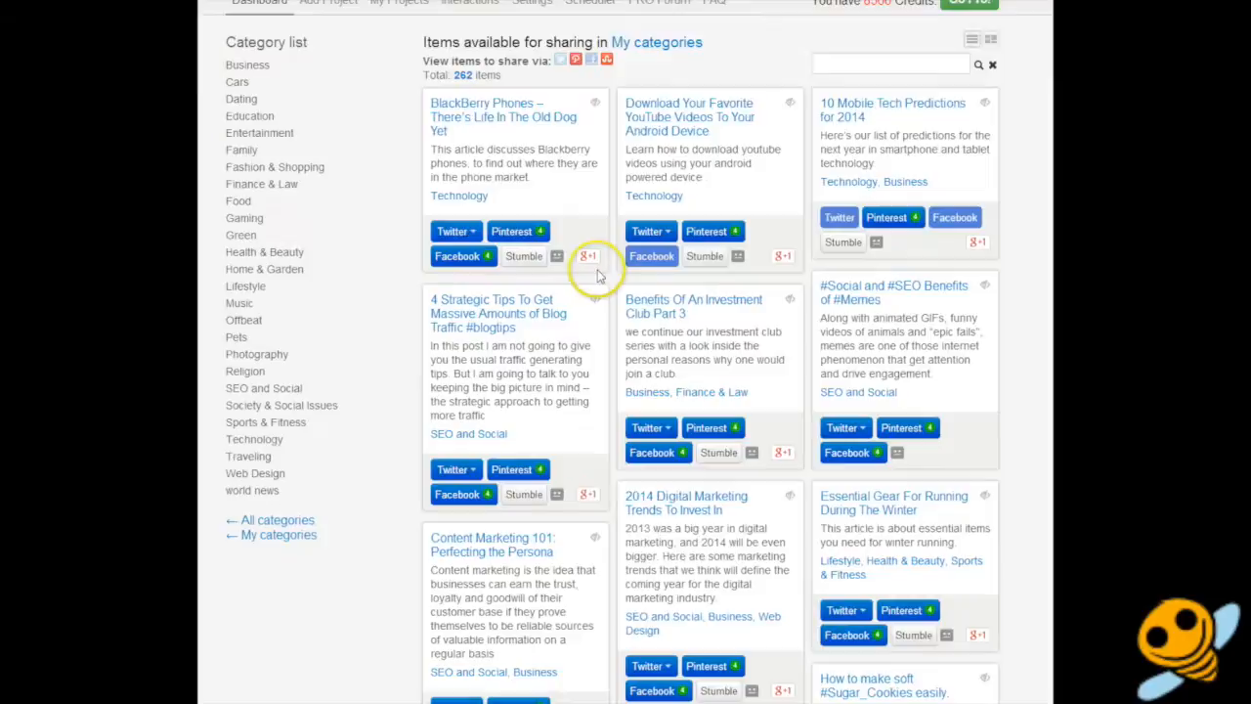
scroll(up, 3)
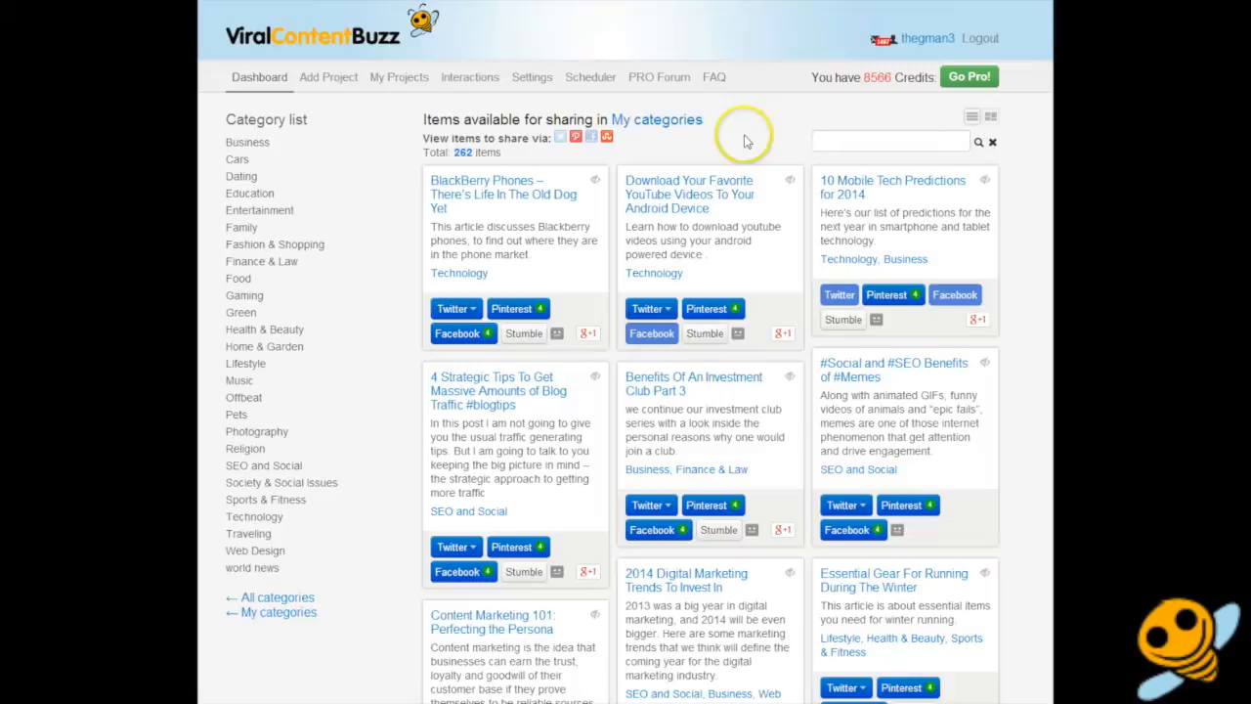
mouse_move(739, 395)
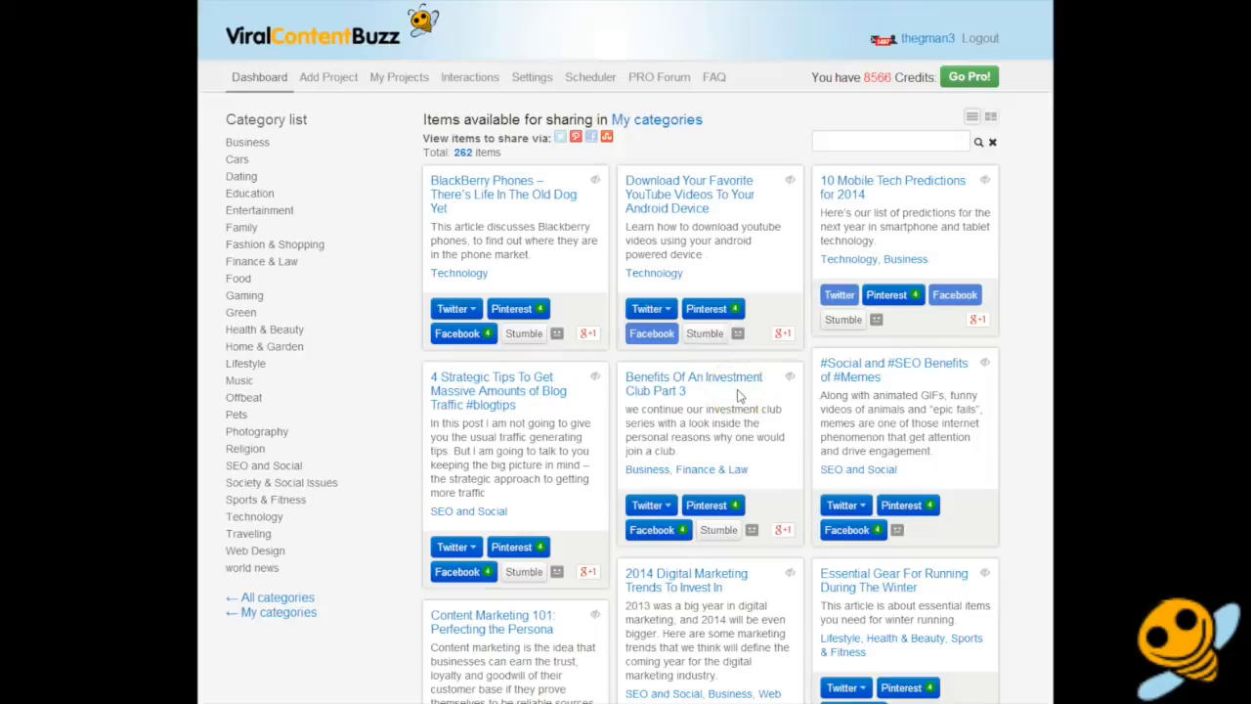
mouse_move(596, 184)
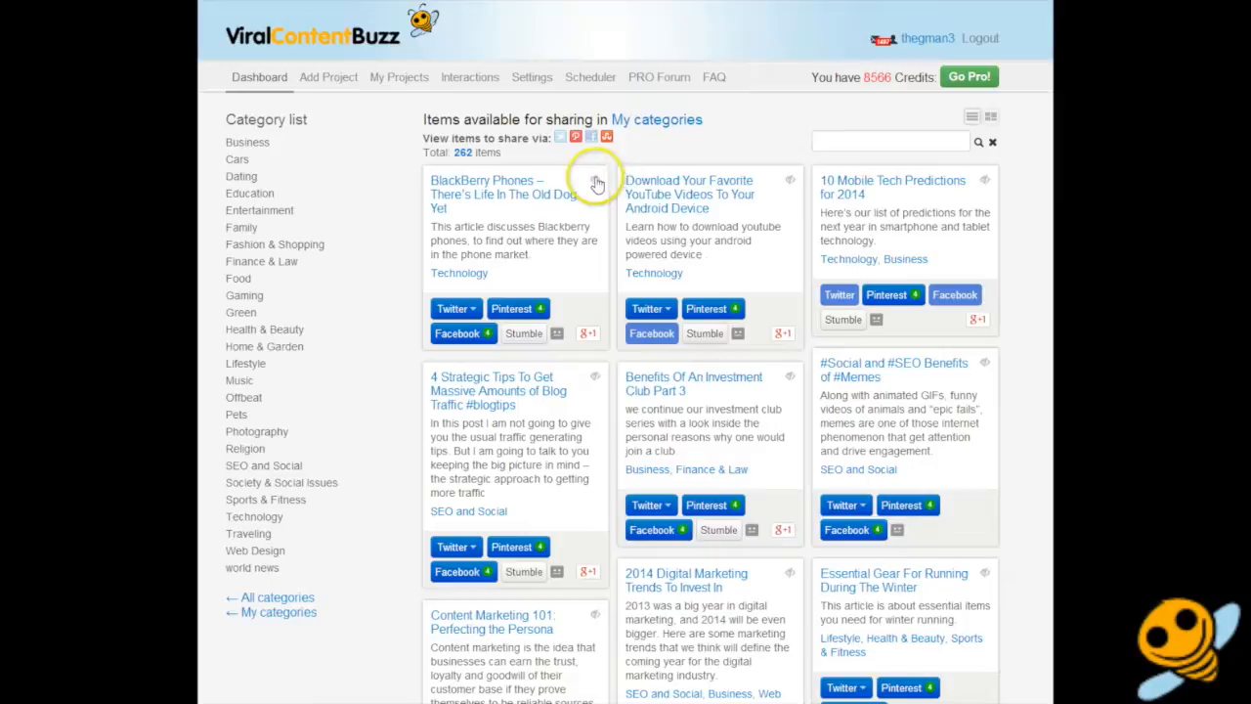
mouse_move(594, 184)
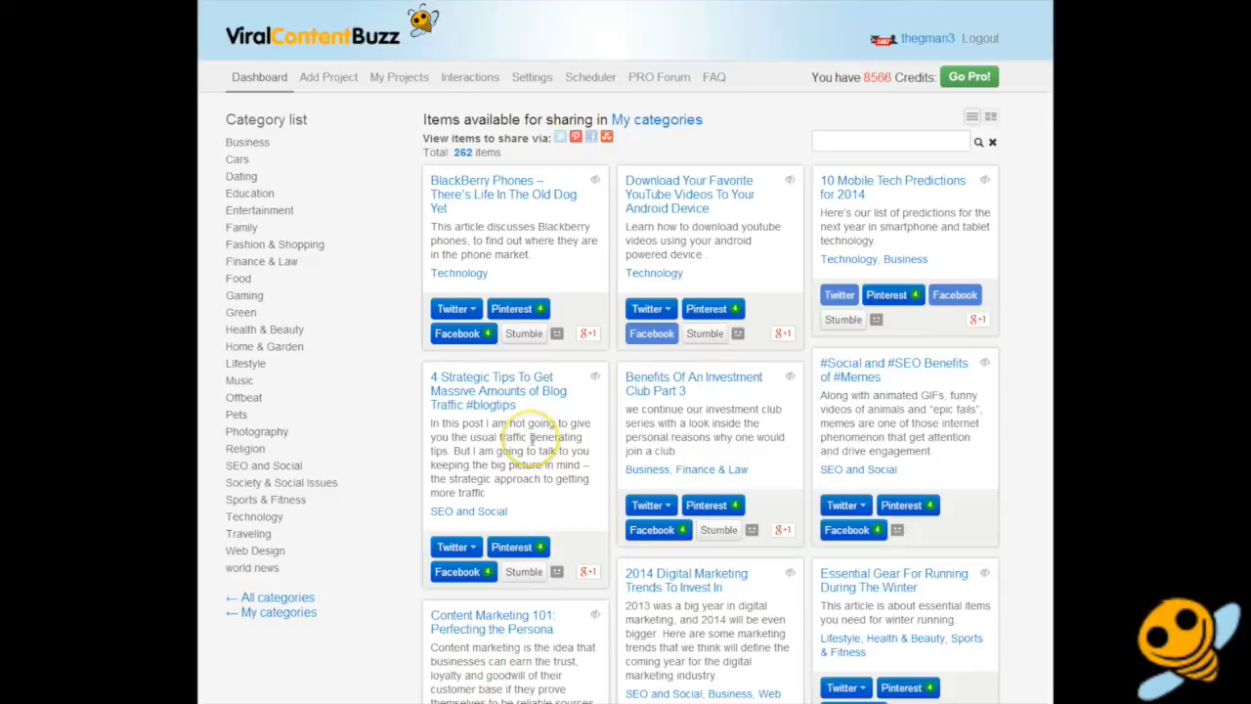
mouse_move(469, 82)
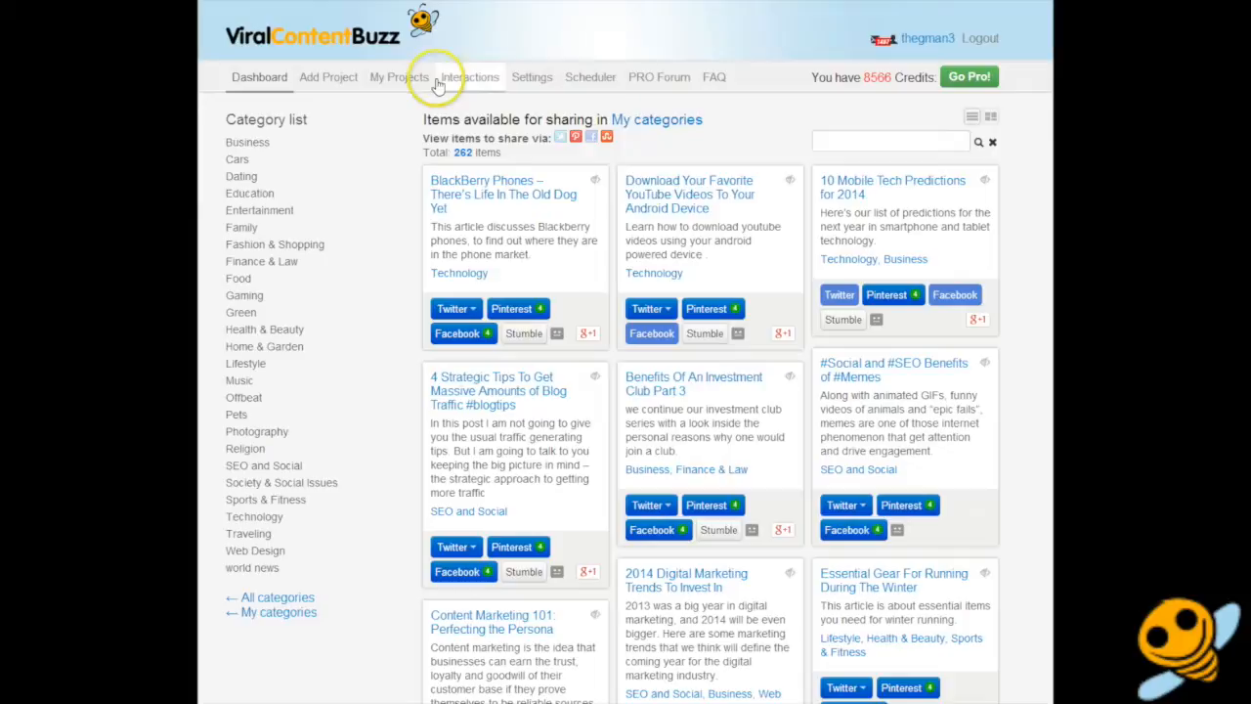
From My Projects, open the share permalink page of How to Be Your Own Ad Agency.
click(398, 78)
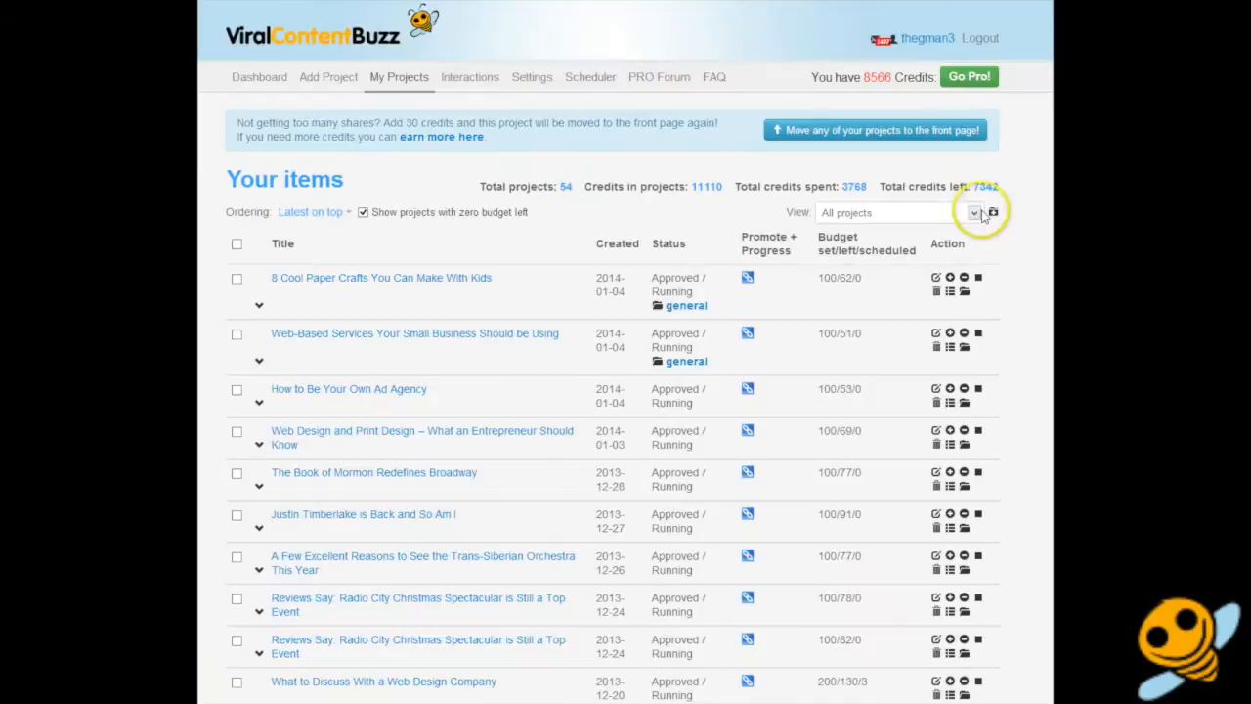
mouse_move(747, 389)
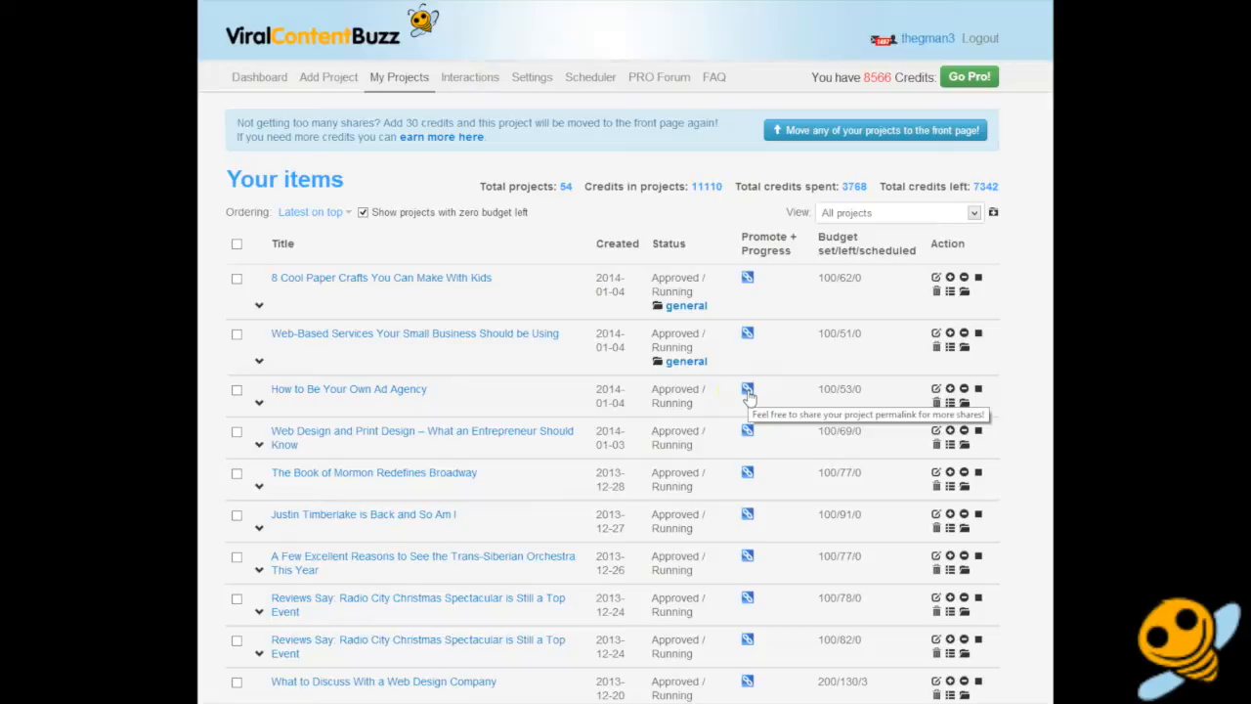
click(746, 389)
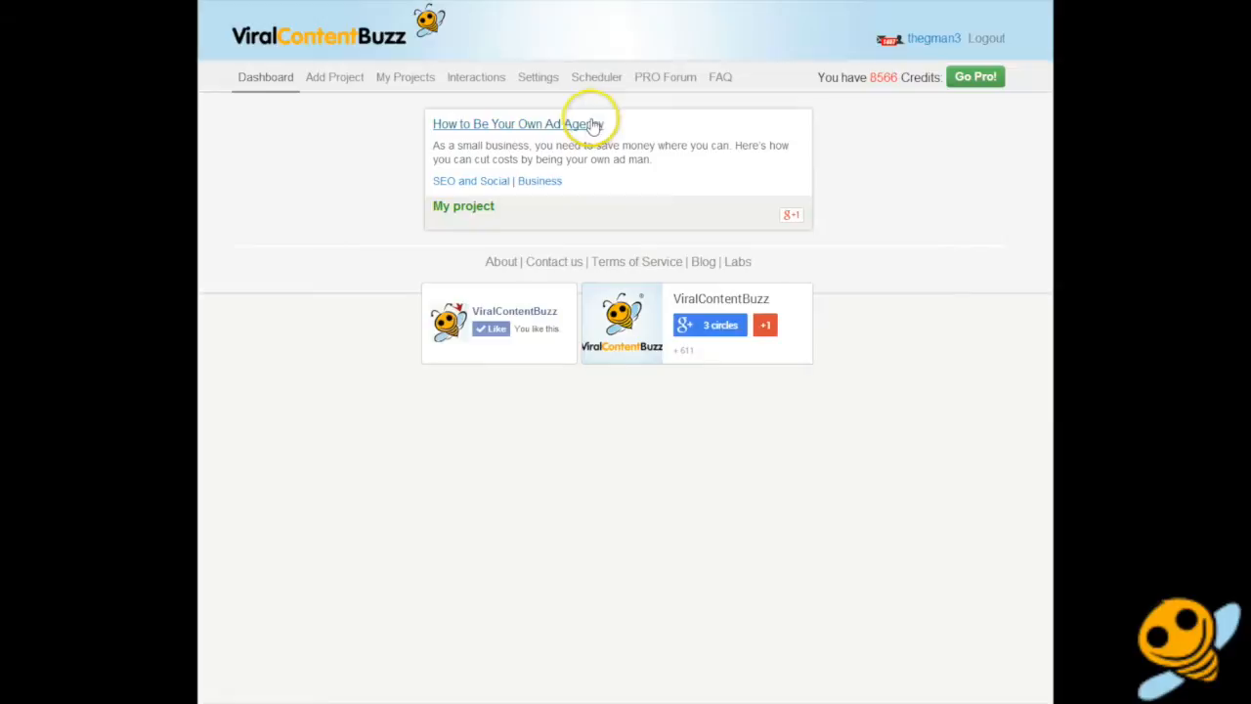
mouse_move(484, 512)
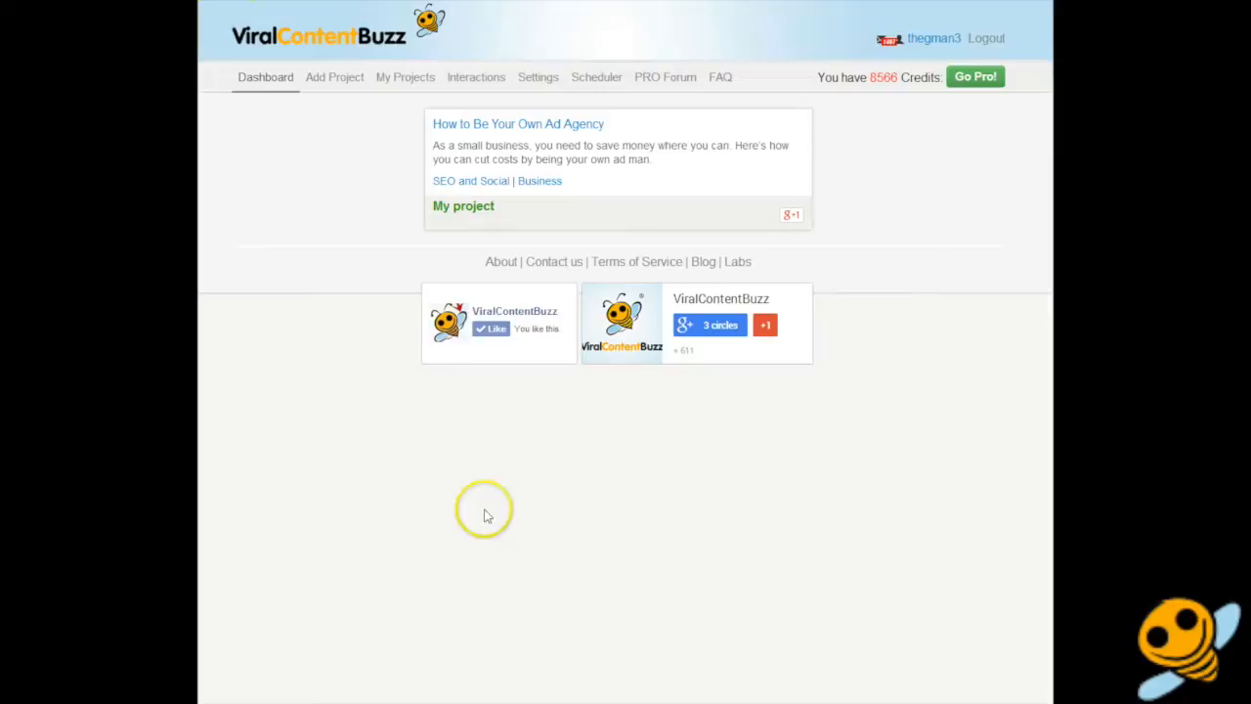
mouse_move(371, 590)
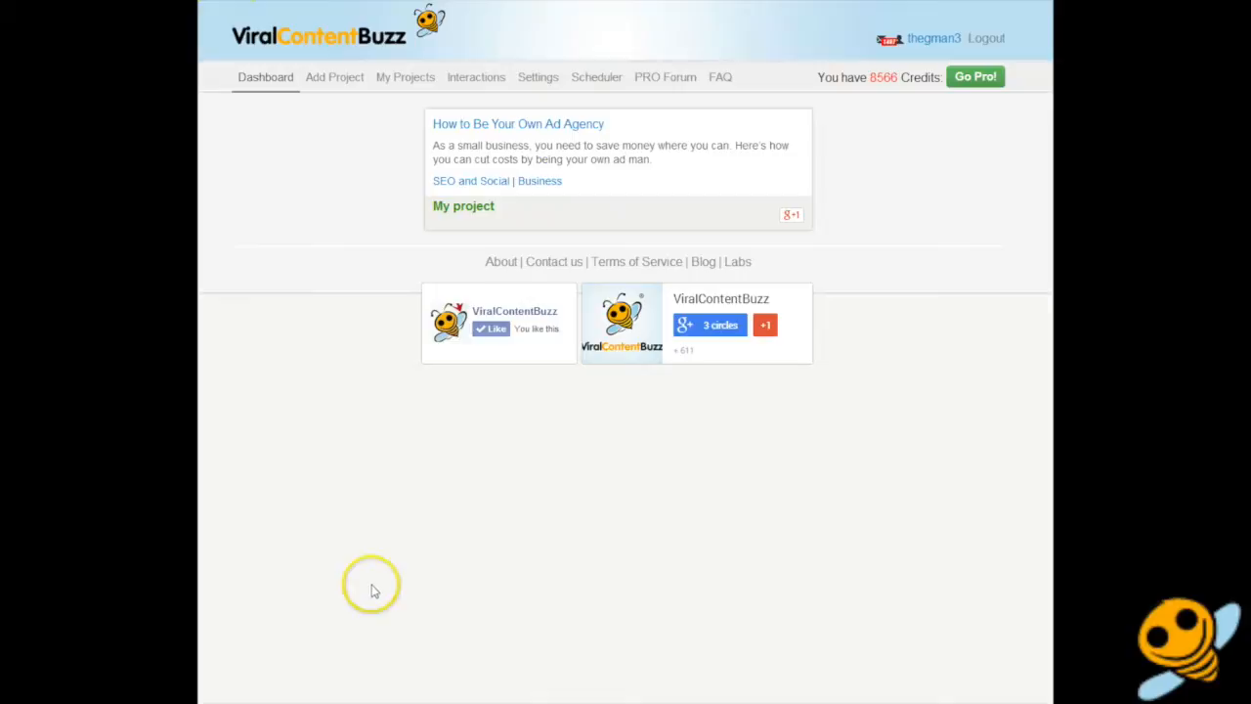
mouse_move(372, 586)
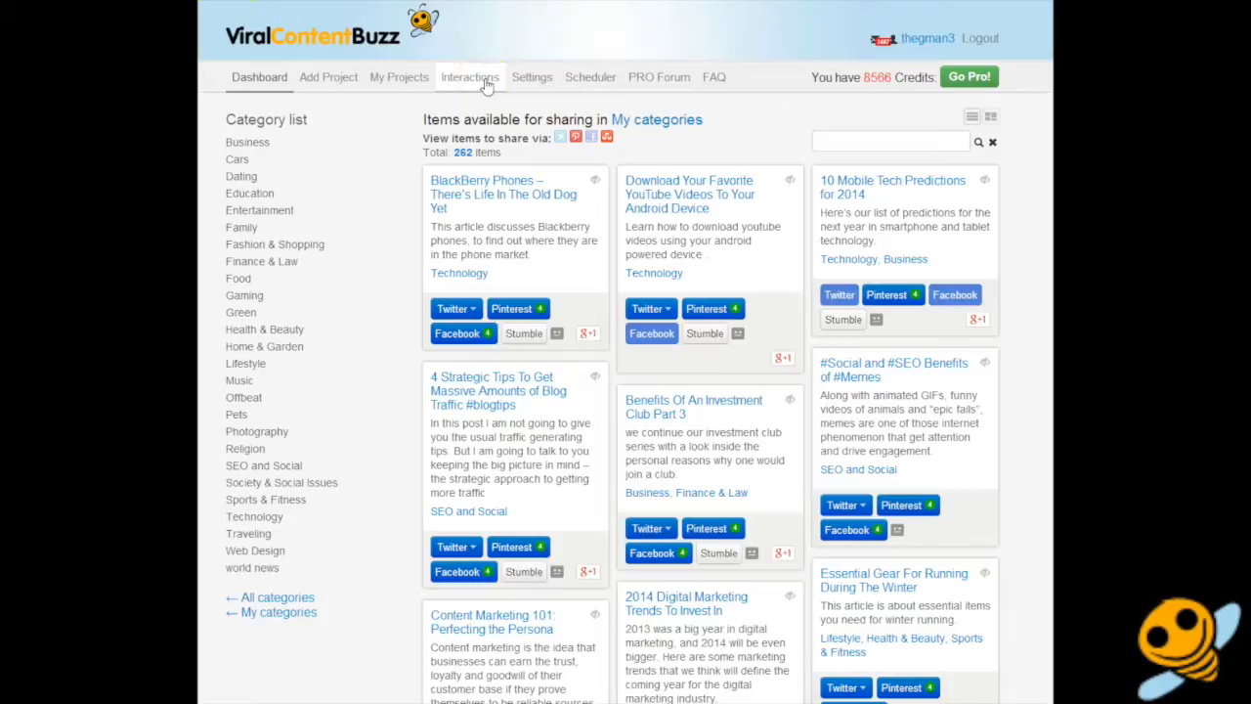
Go to the Interactions page listing who shared your content.
click(469, 77)
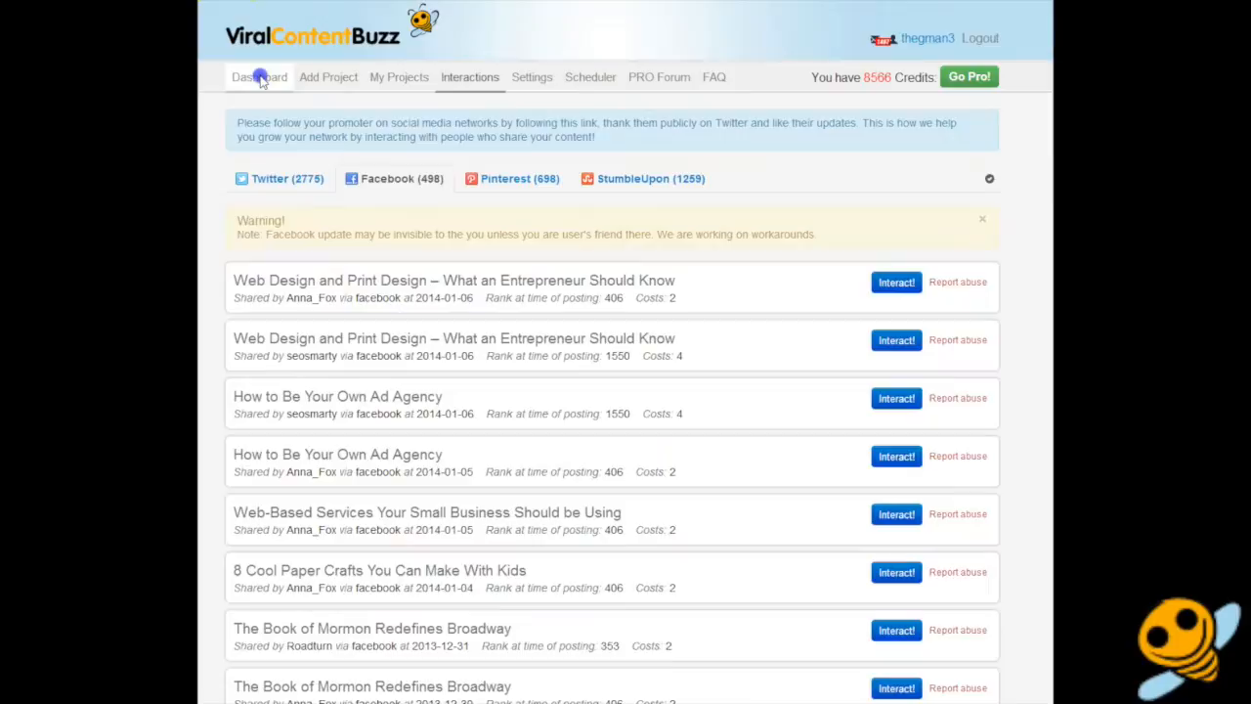
Return to the Dashboard showing the 262 shareable item cards.
click(258, 77)
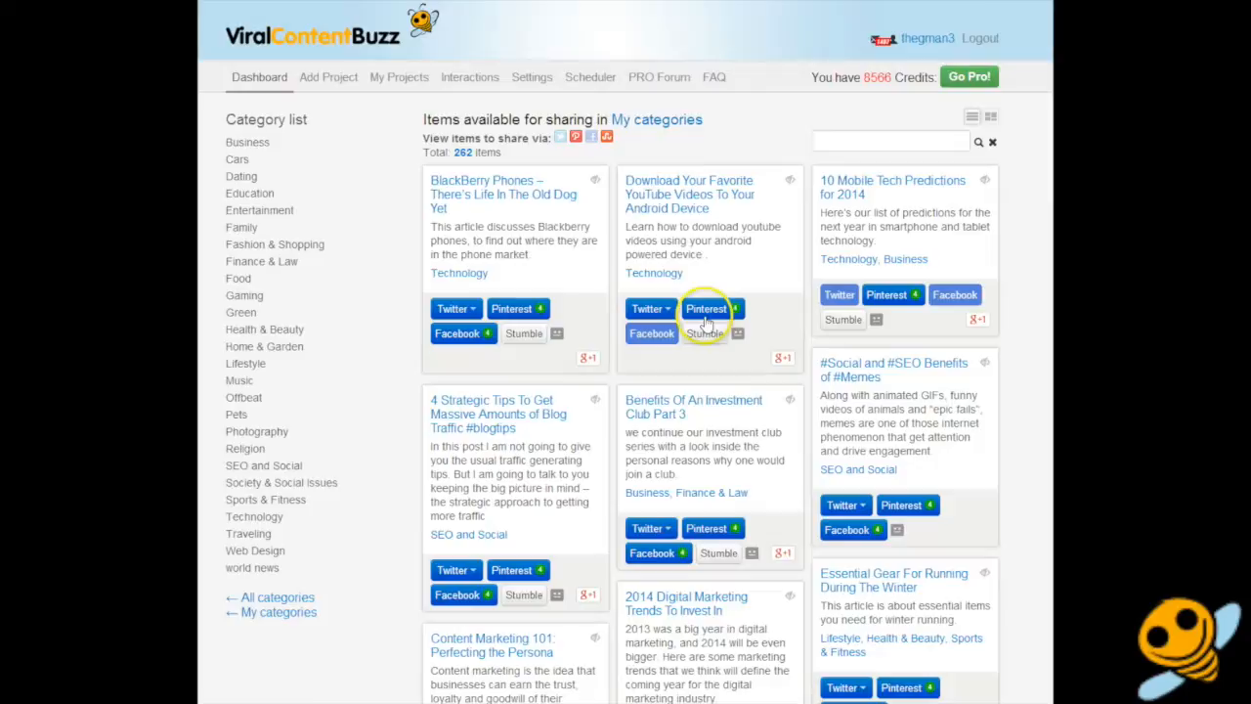
mouse_move(688, 195)
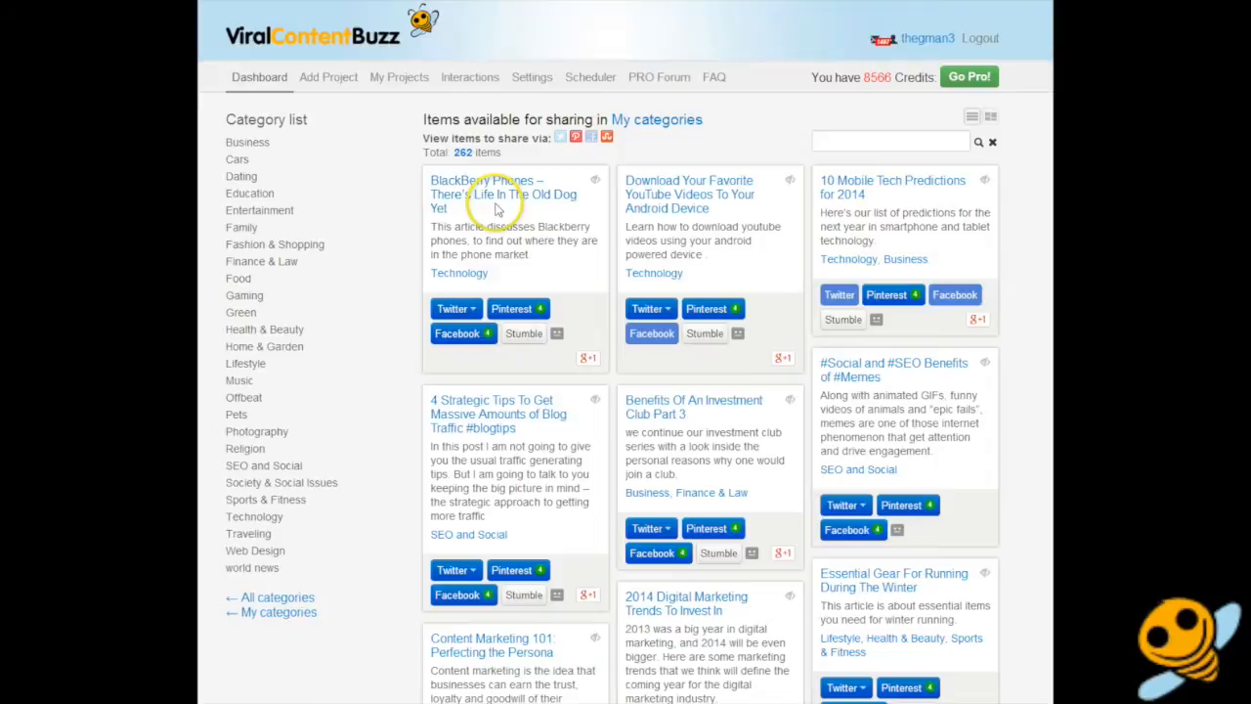
mouse_move(469, 78)
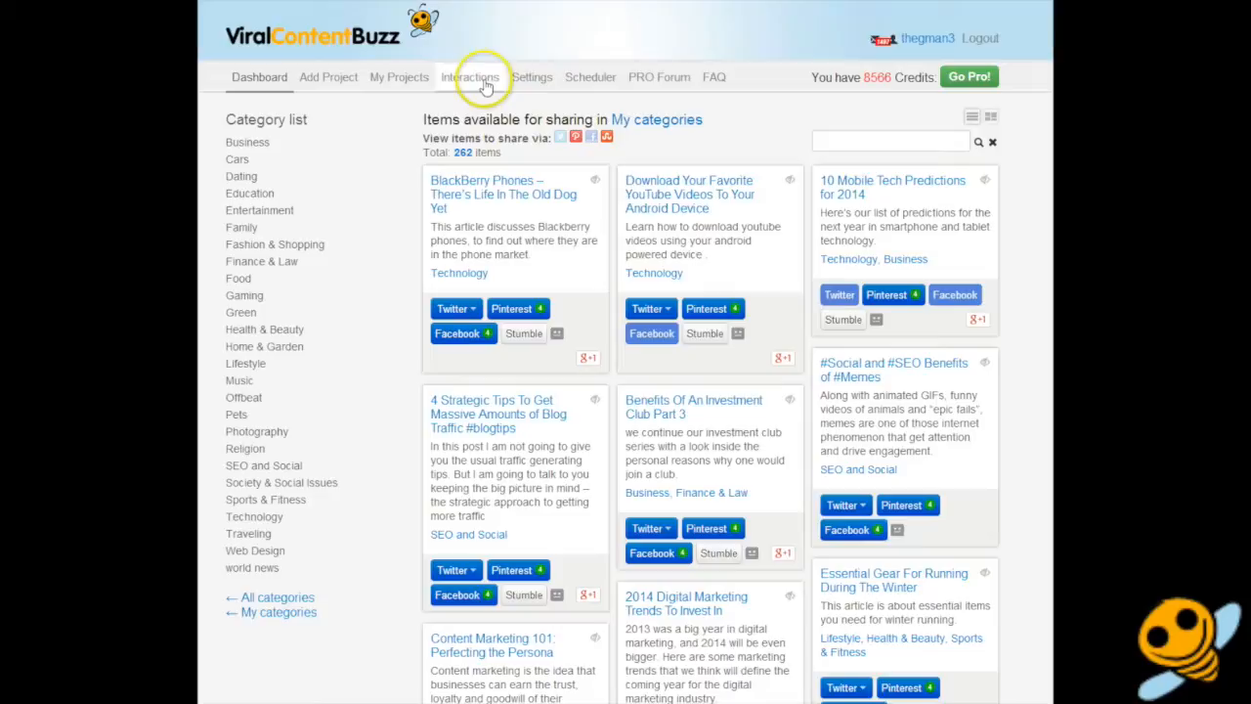
Filter the Interactions shares by Twitter, then StumbleUpon, then Twitter again.
click(469, 78)
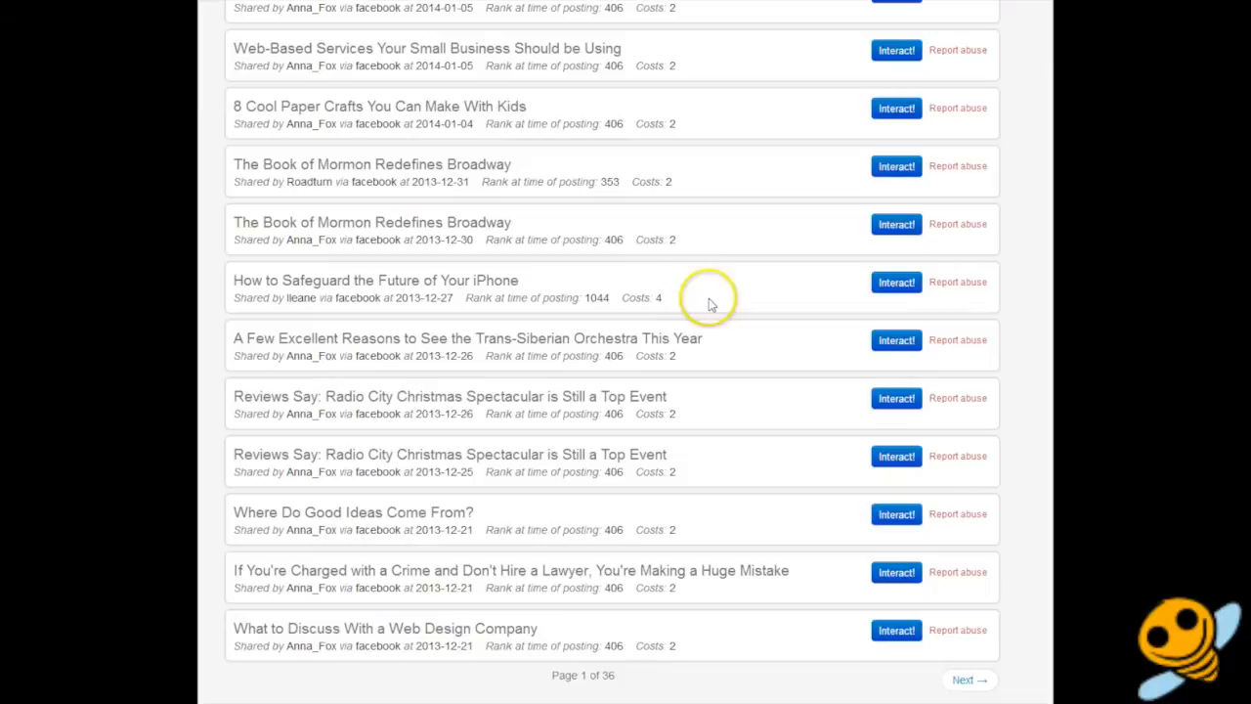
scroll(up, 3)
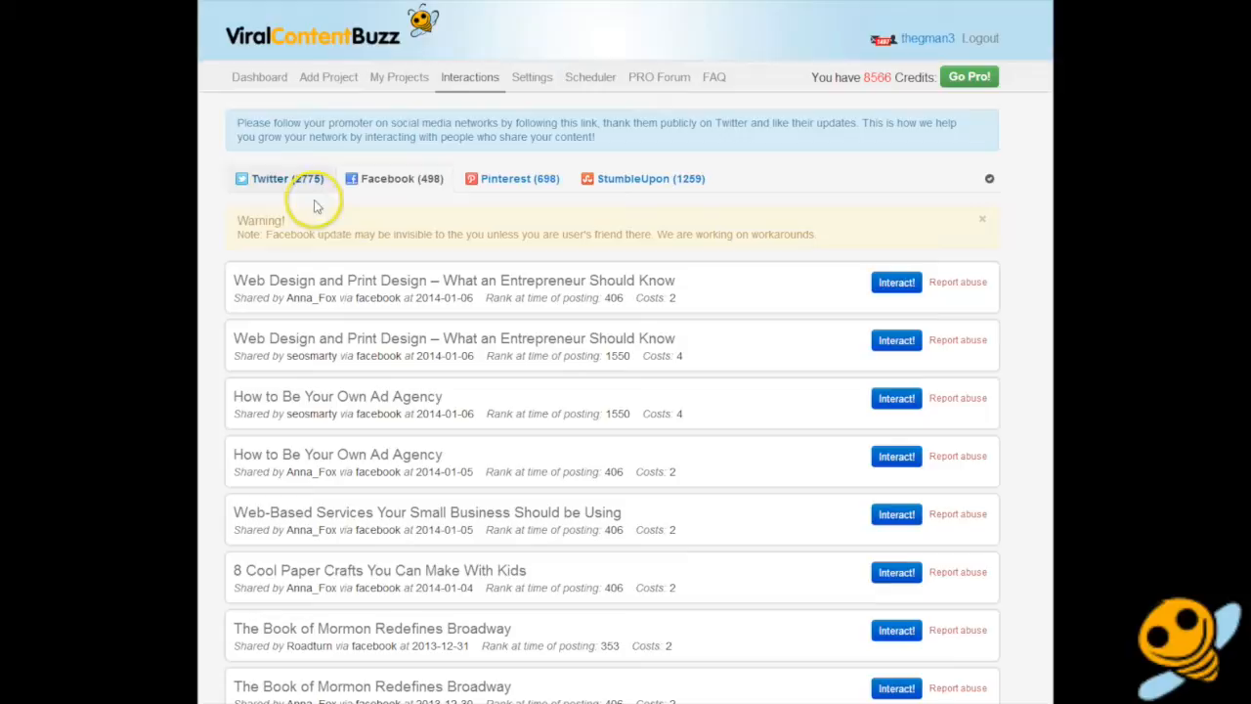
click(269, 178)
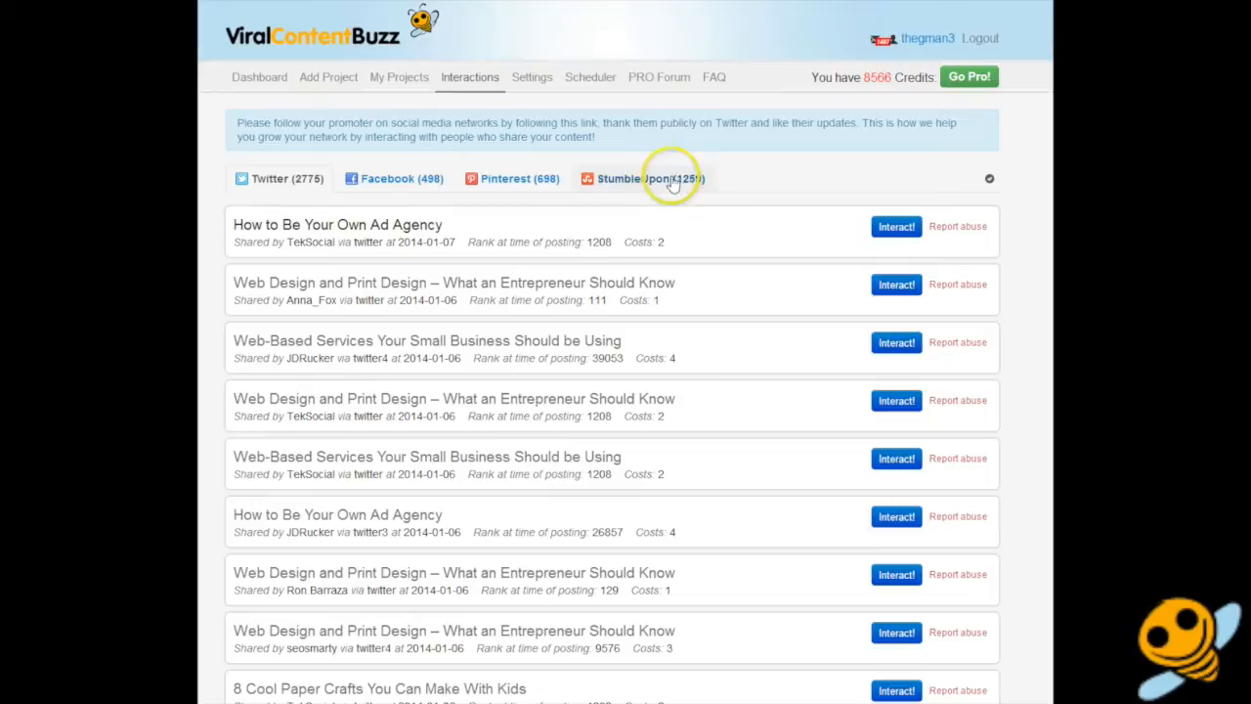
click(895, 227)
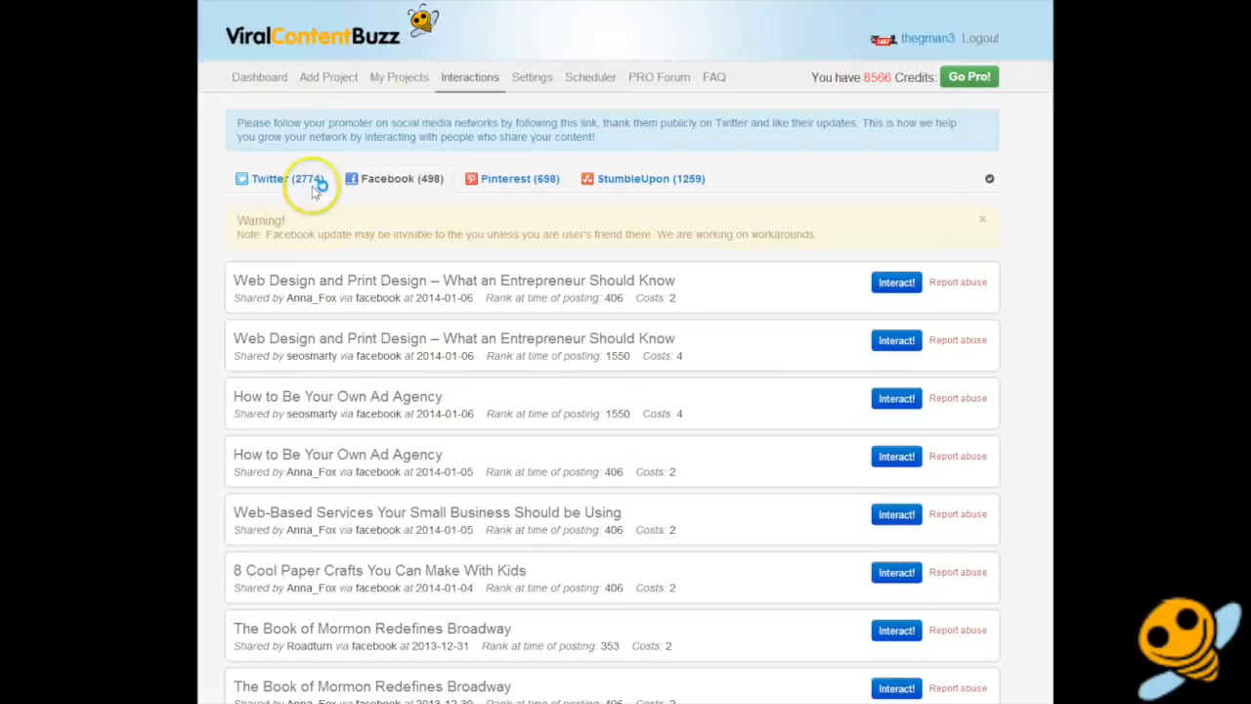
click(895, 282)
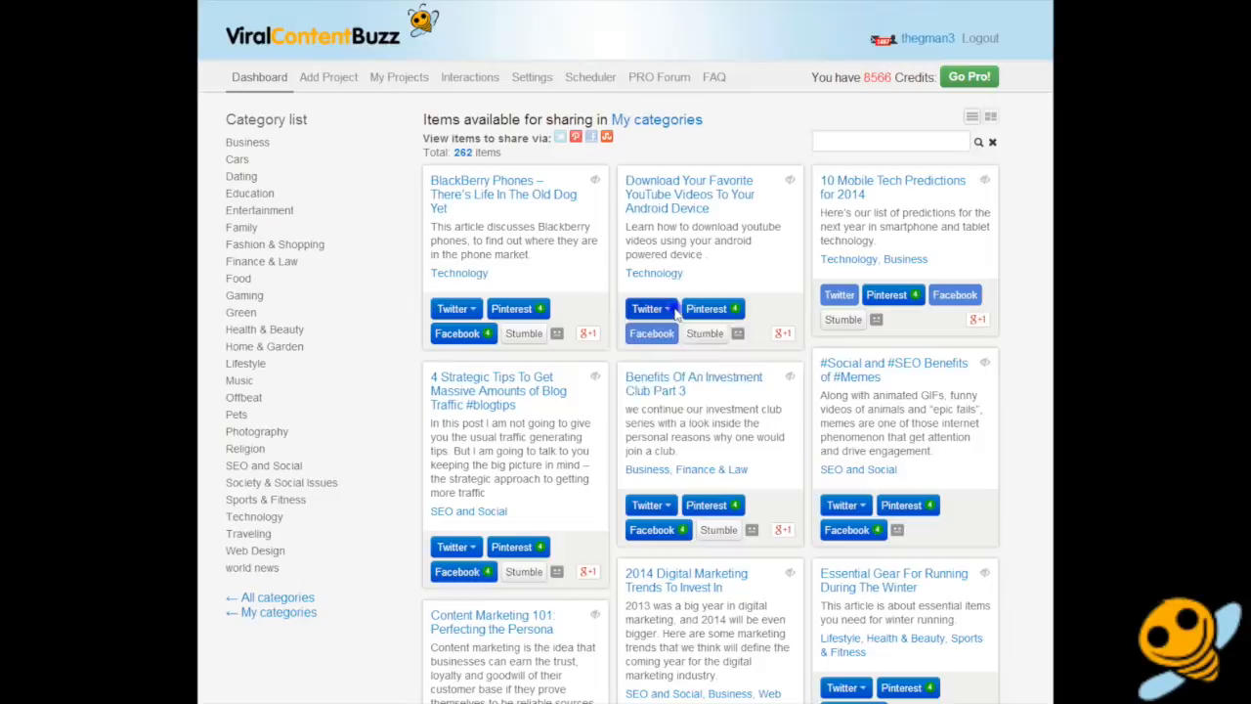
mouse_move(407, 262)
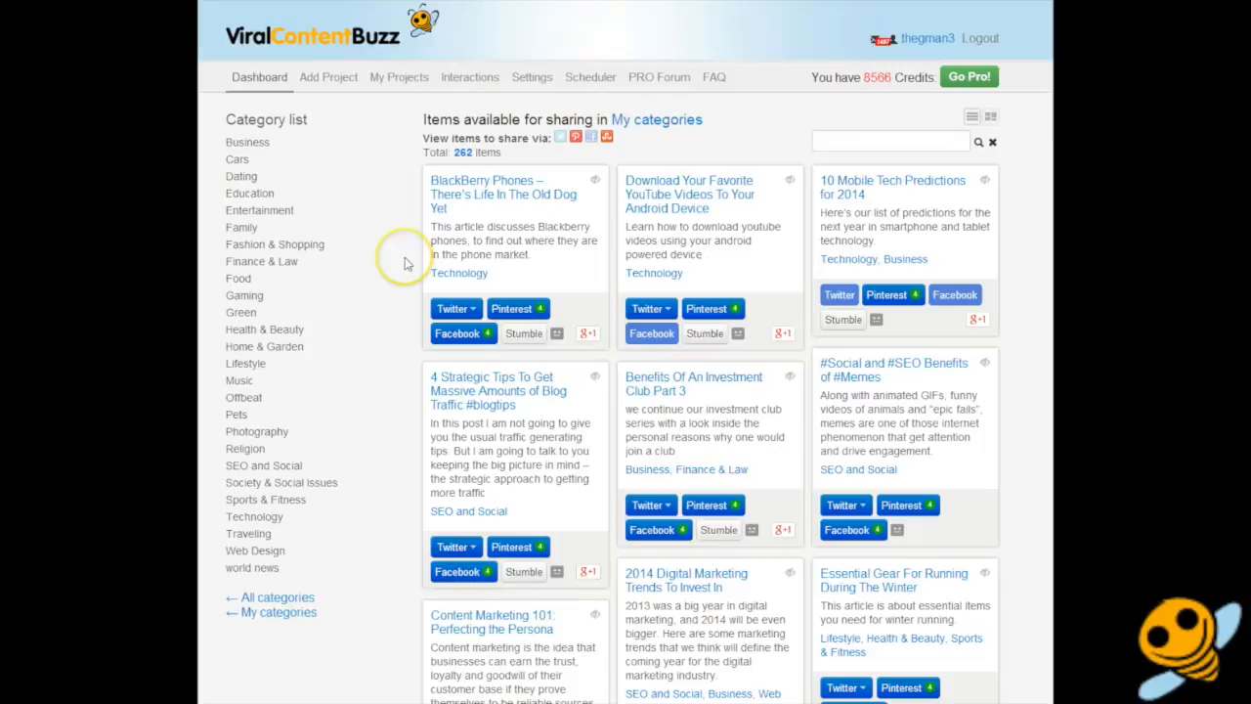
View the Settings page listing enabled Twitter and Facebook backends and disabled ones.
click(456, 308)
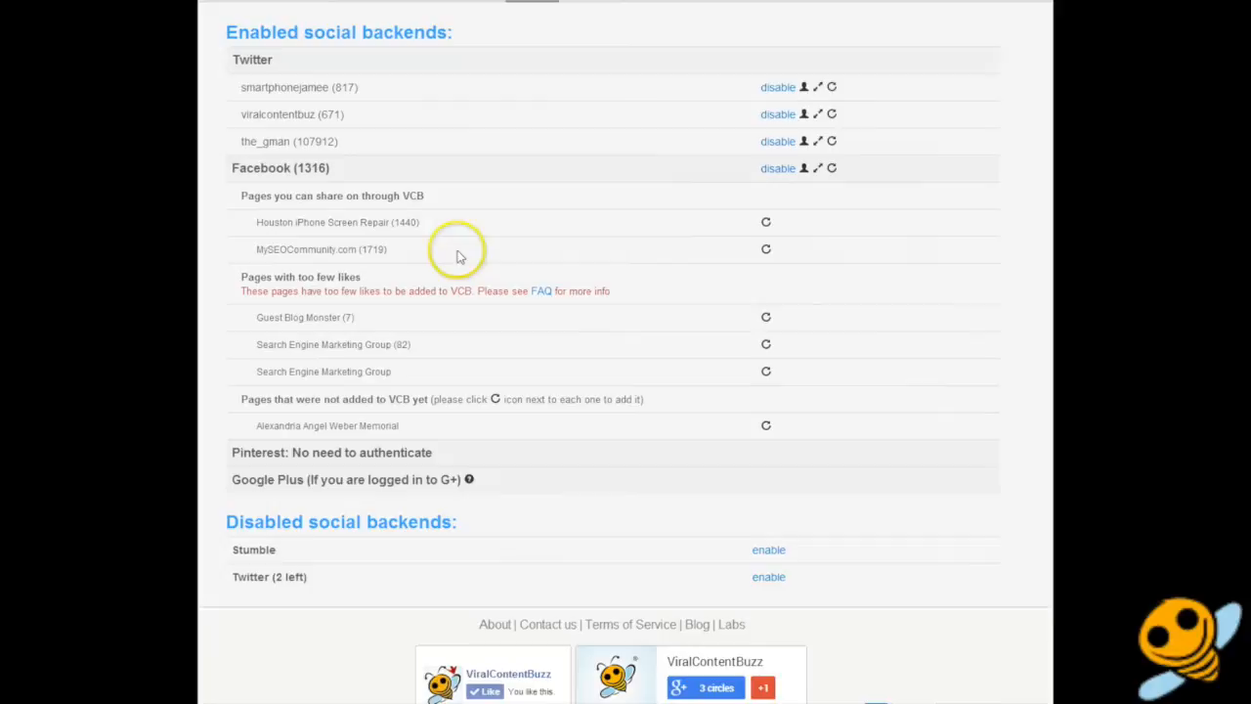
scroll(up, 3)
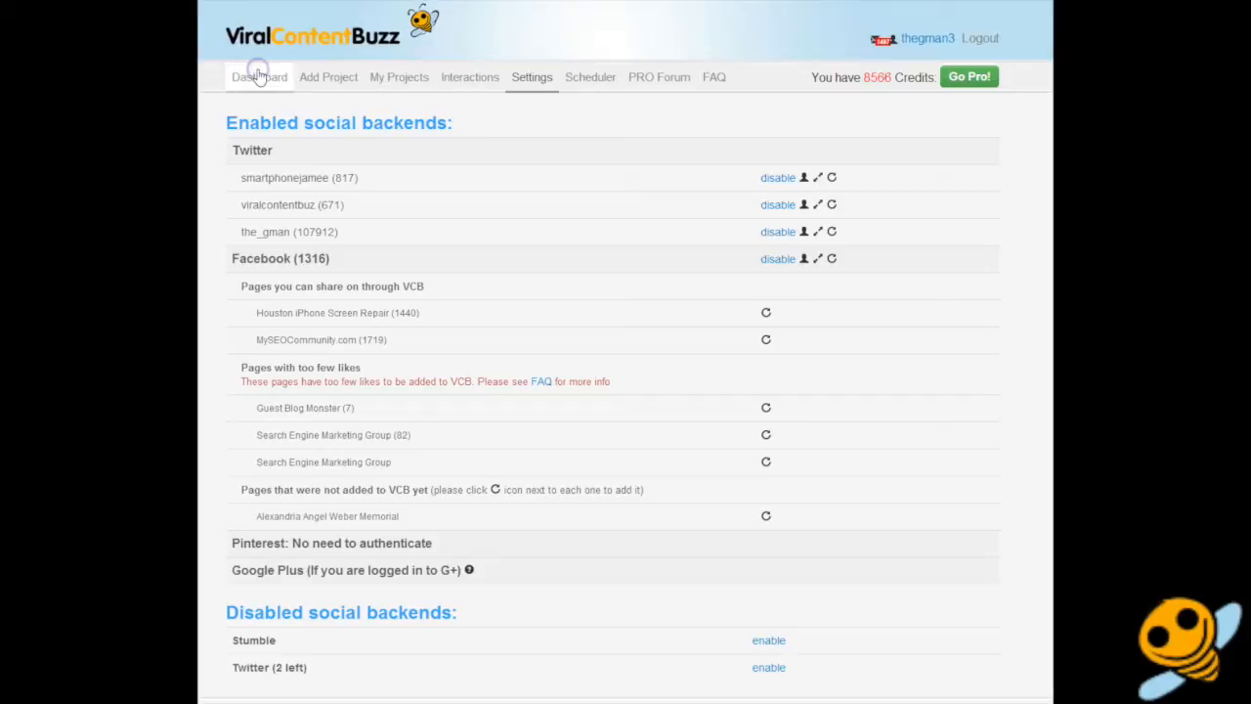
Keep the Scheduler's Buffer post interval at 15 min and return to the Dashboard.
click(258, 77)
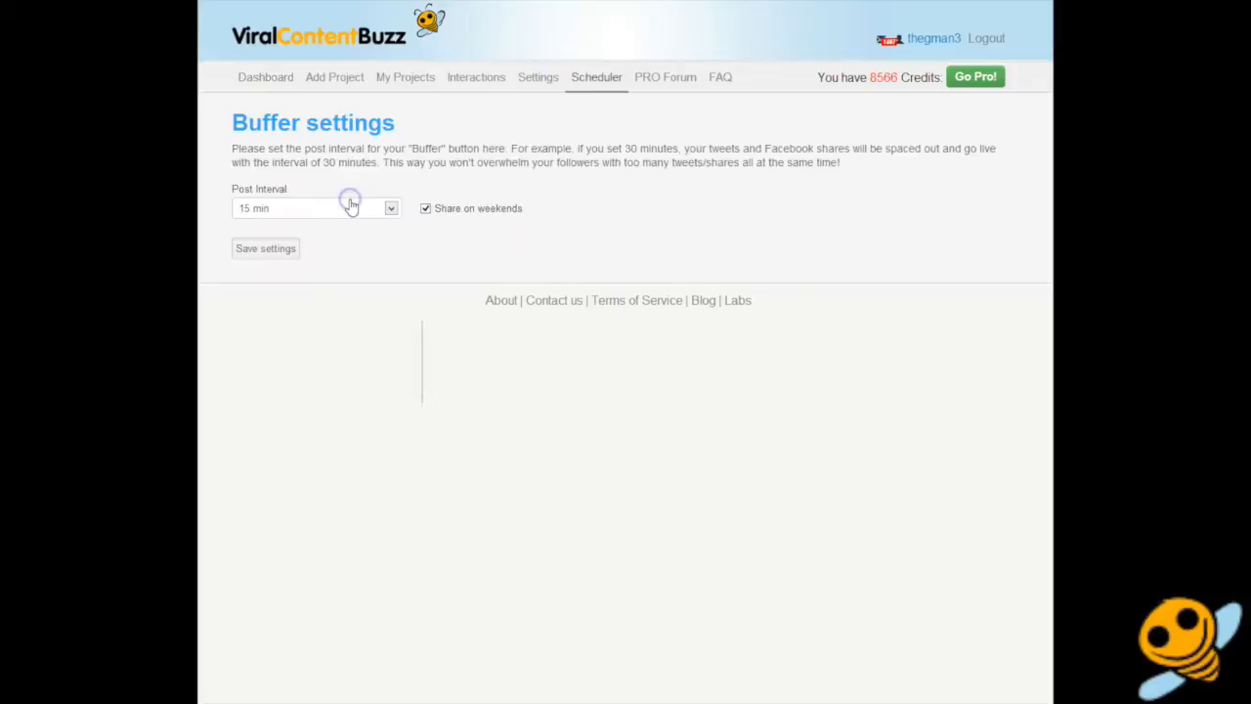
click(391, 207)
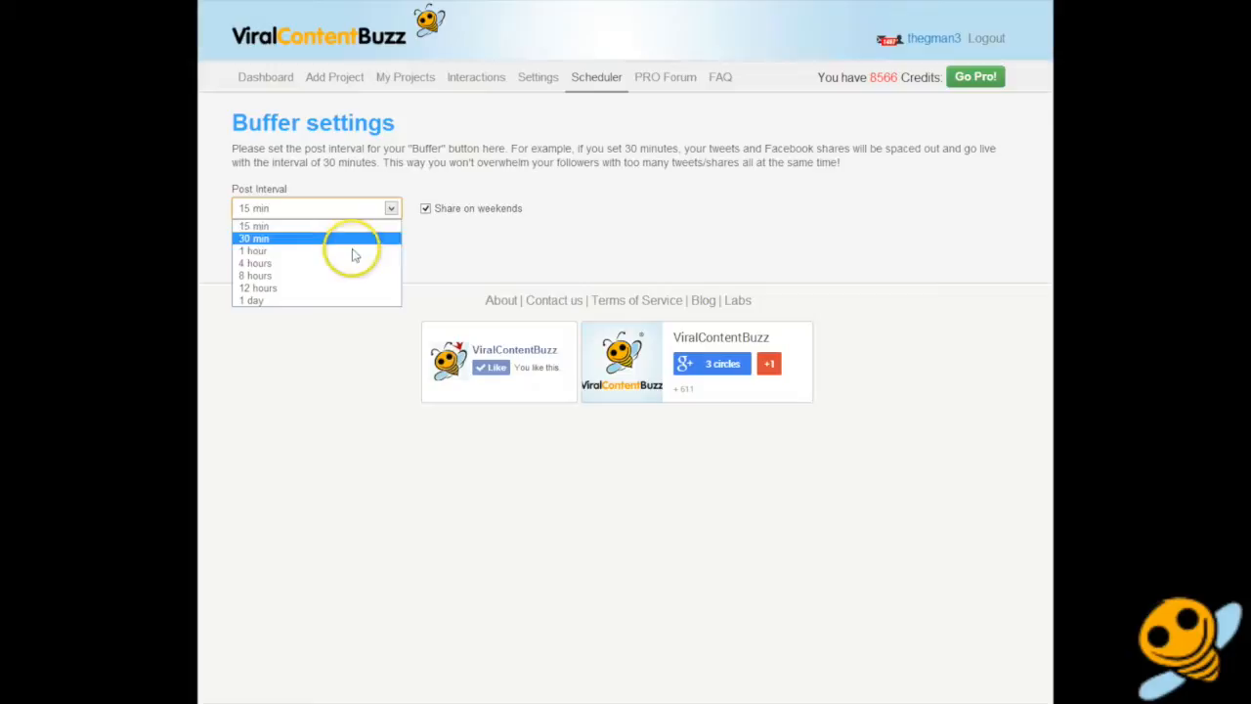
mouse_move(367, 227)
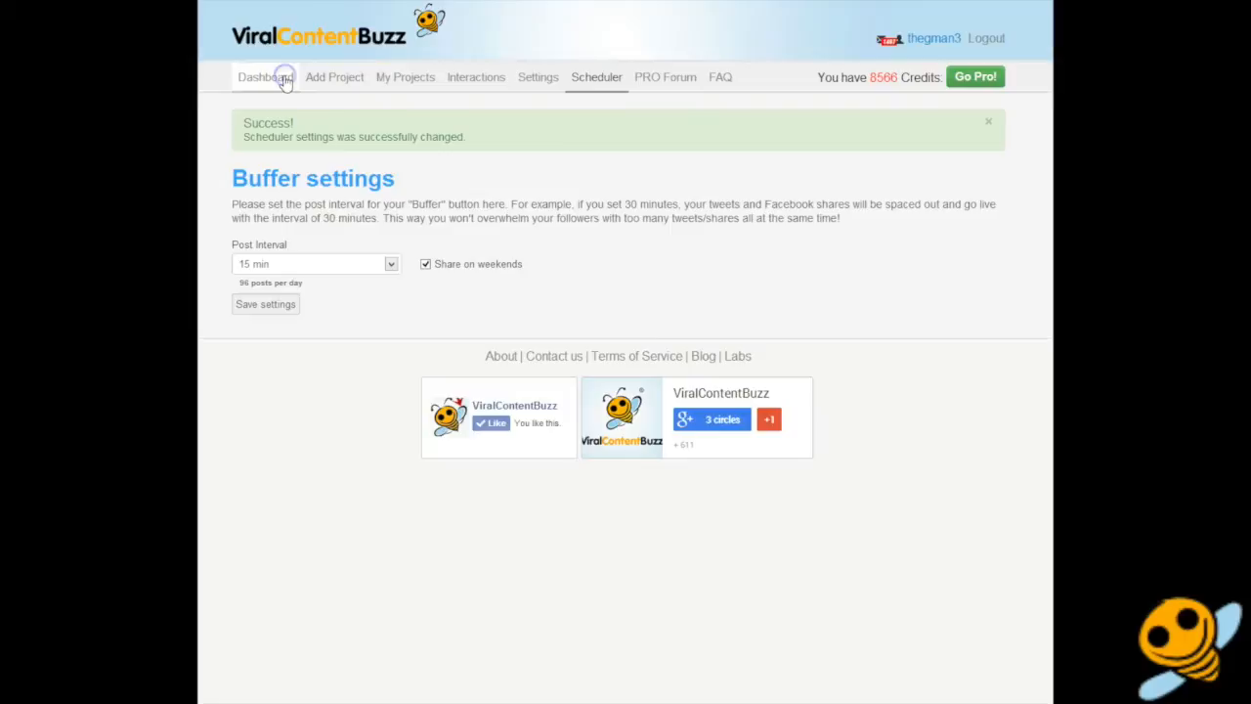
click(258, 78)
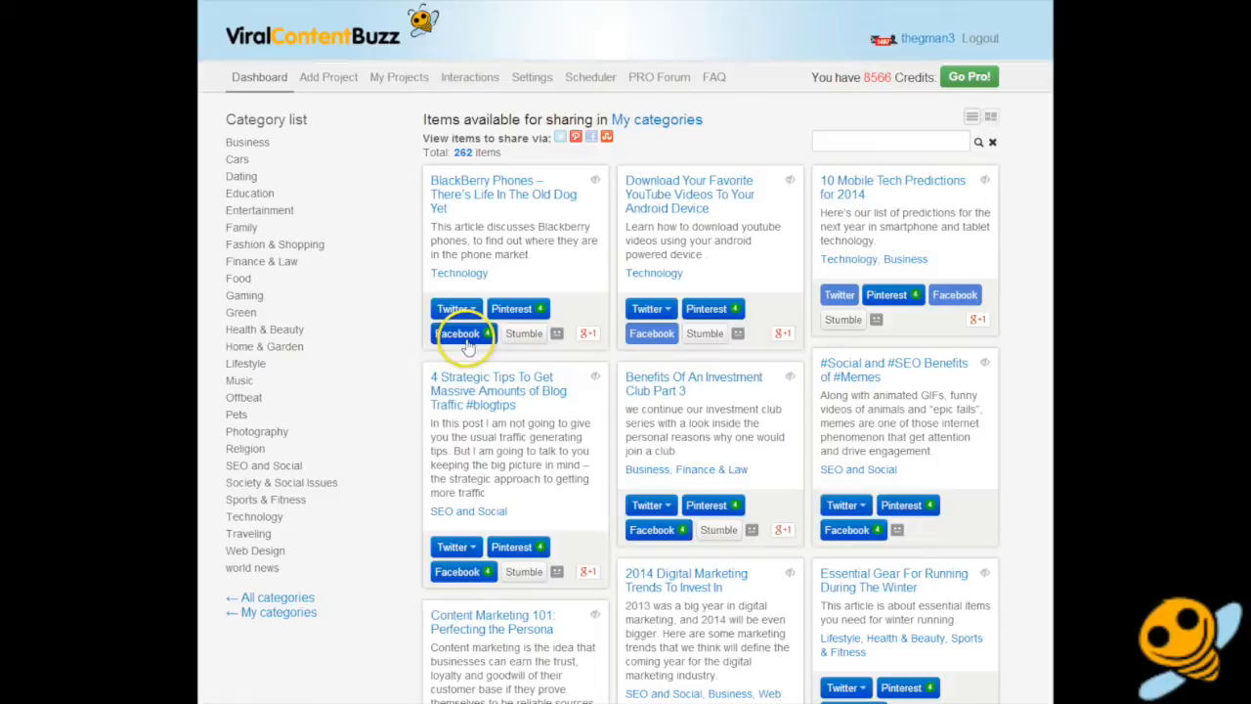
Share the BlackBerry Phones item via Facebook and Buffer from its share page.
click(457, 332)
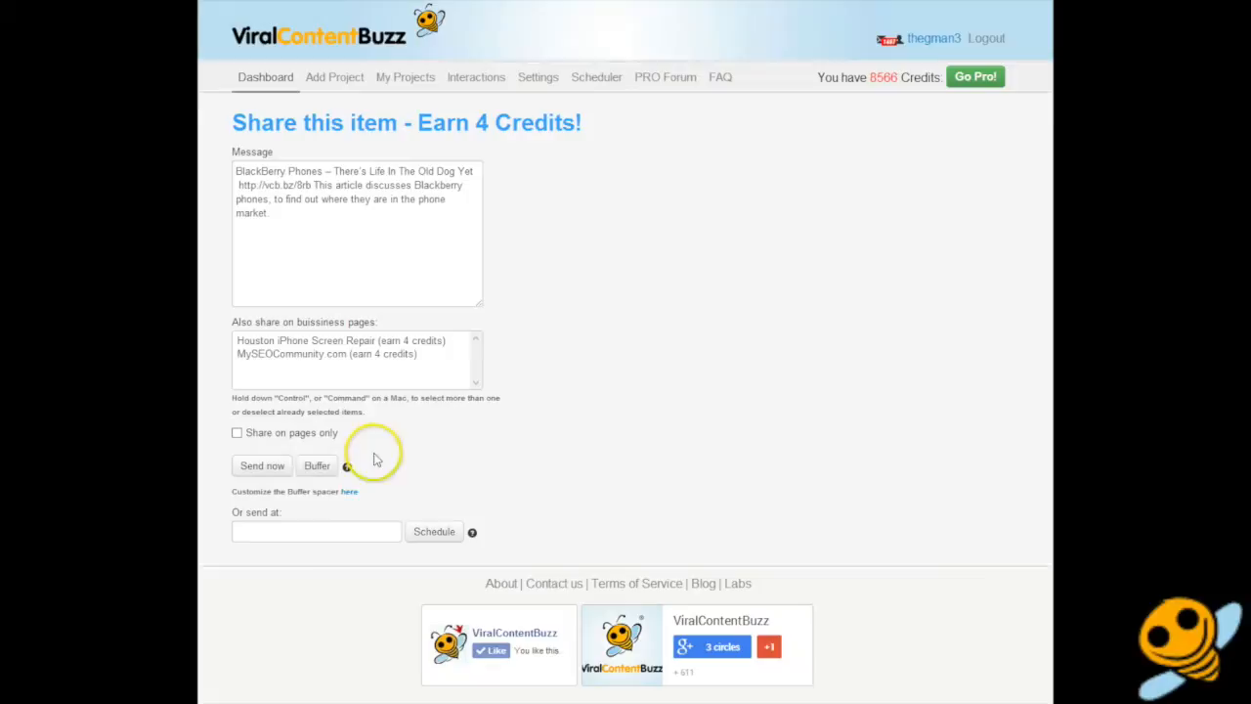
click(326, 354)
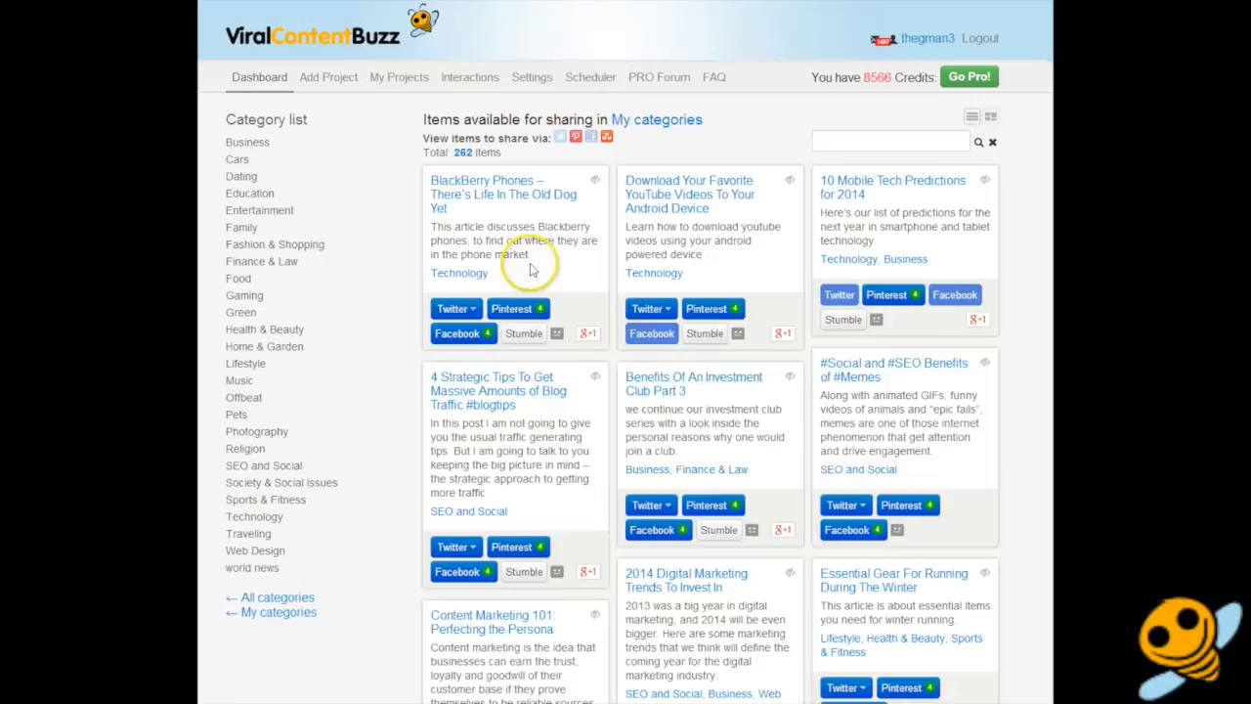
Pin the BlackBerry Phones article to the #InboundMarketing board, then begin a new sharing item.
click(510, 308)
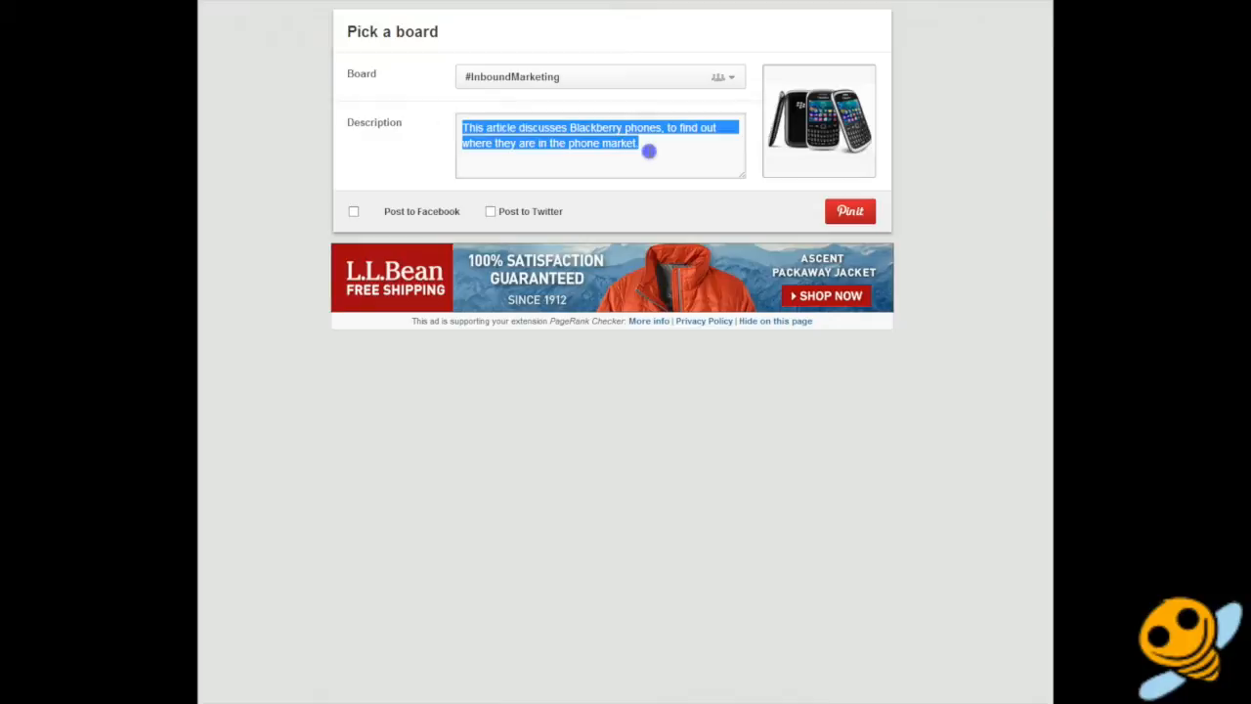
click(848, 211)
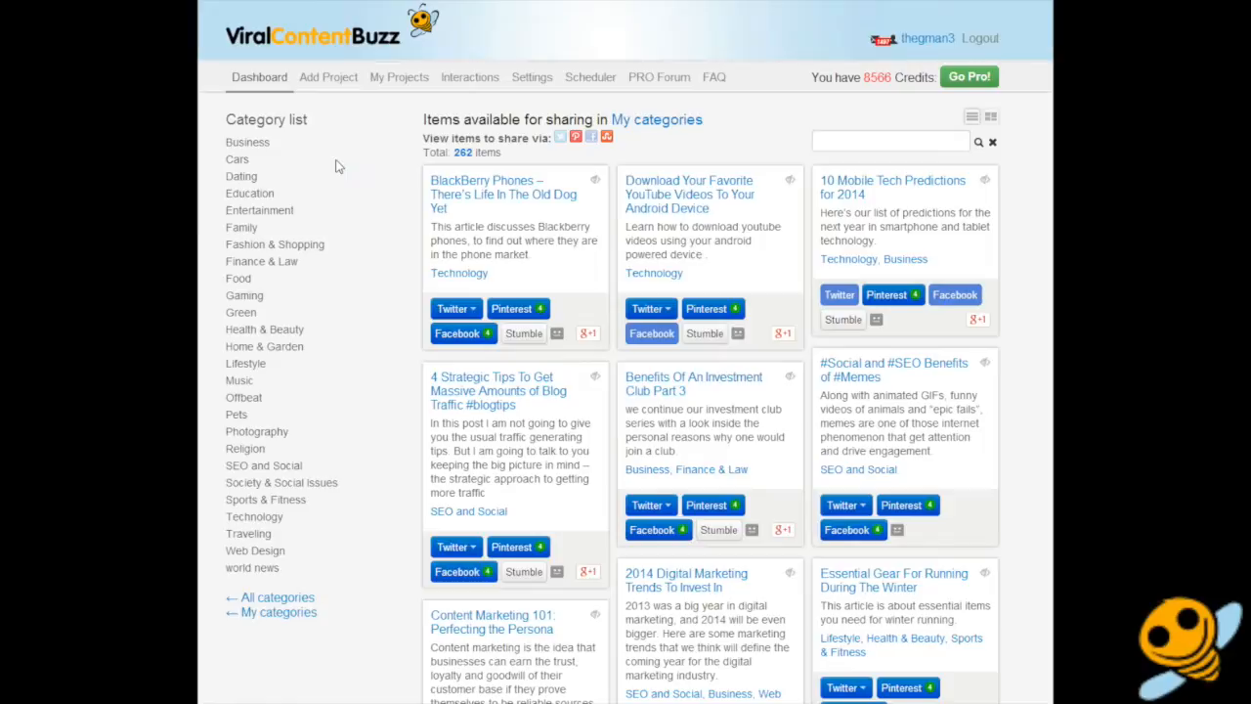
click(329, 77)
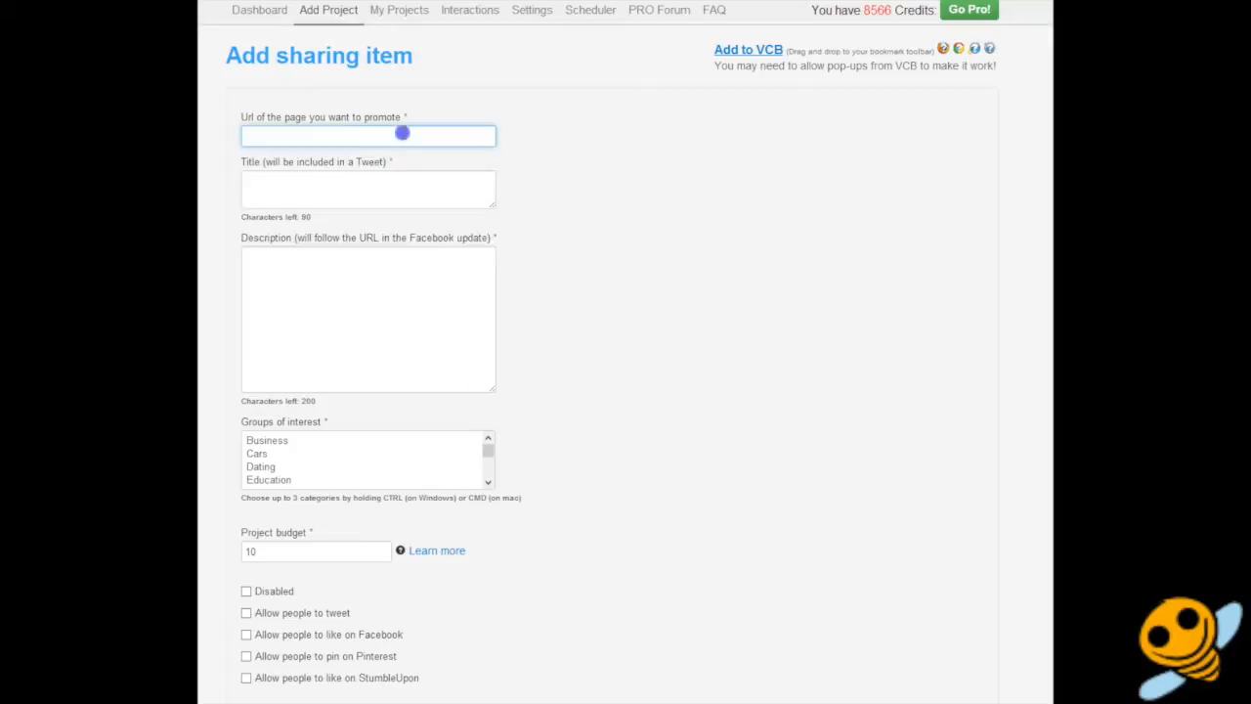
Toggle the Allow people to tweet option and fill the project budget with the suggested 100.
scroll(down, 3)
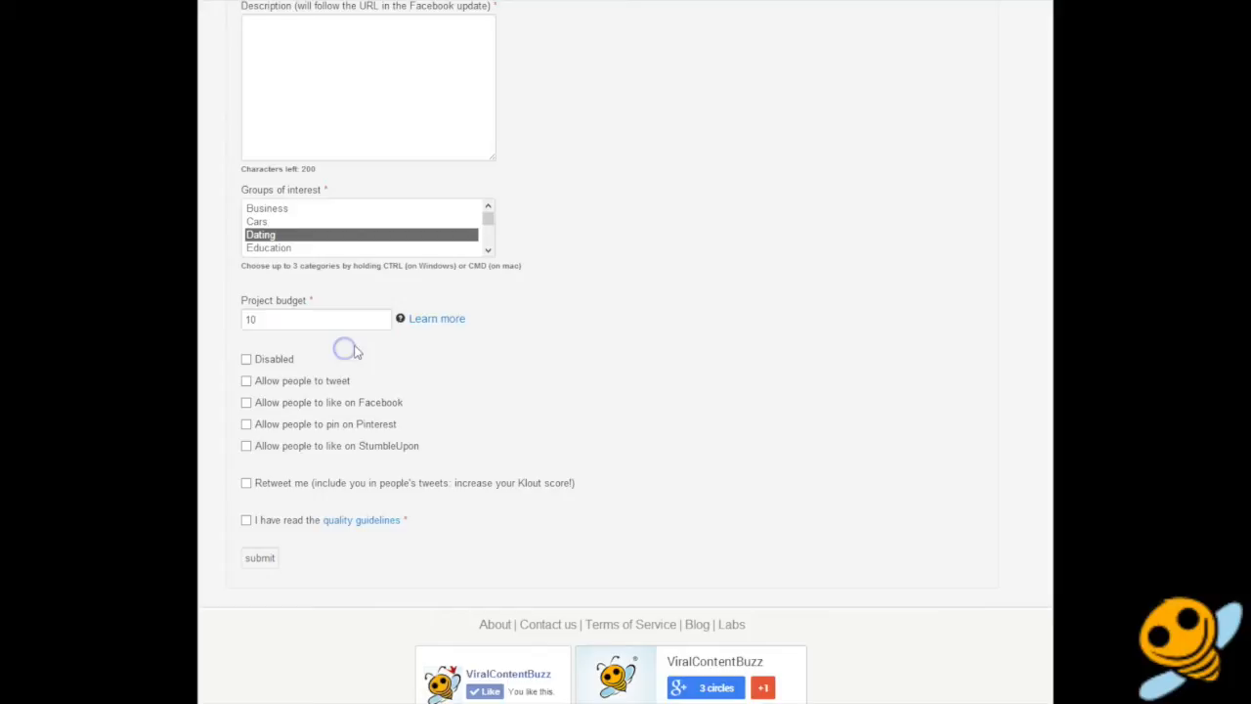
click(246, 380)
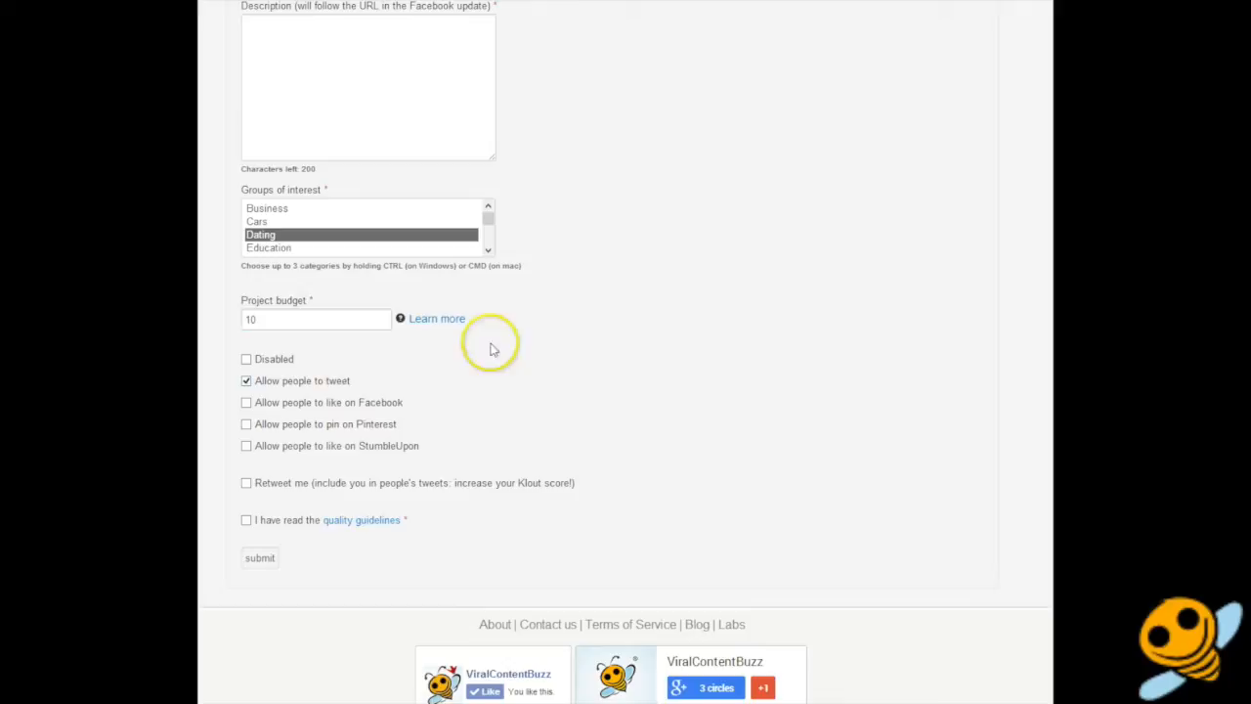
click(247, 380)
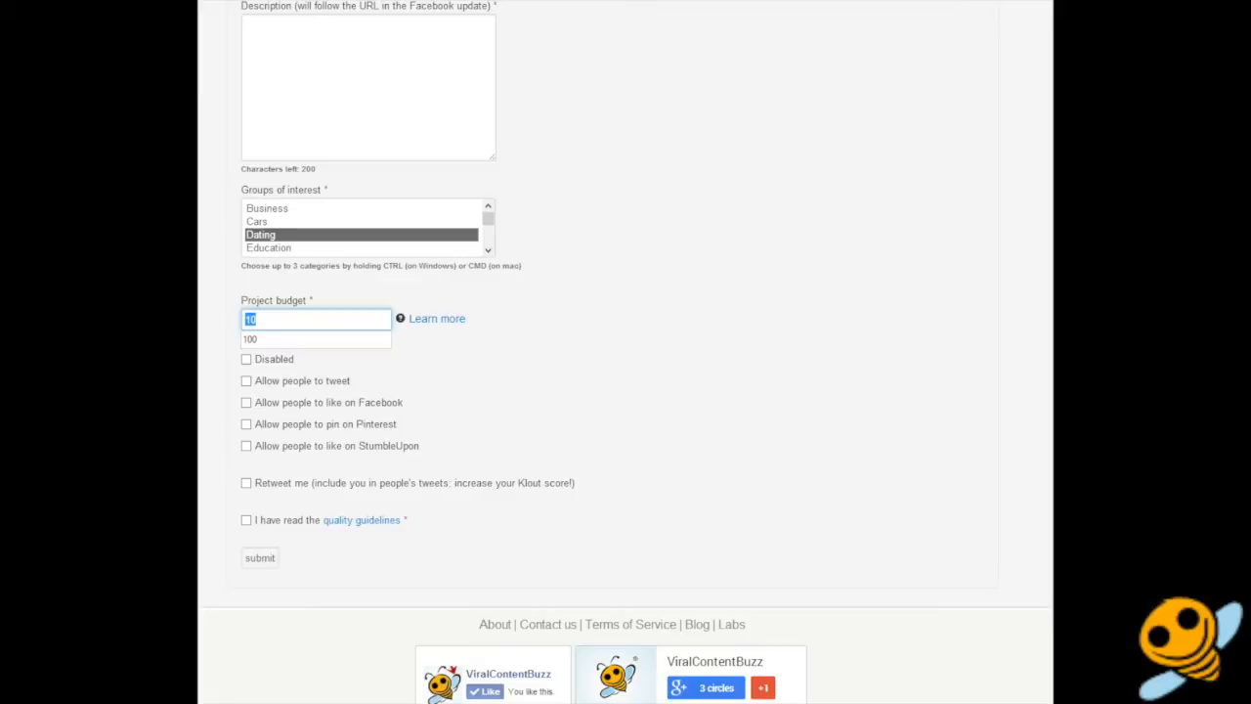
click(315, 319)
text(0)
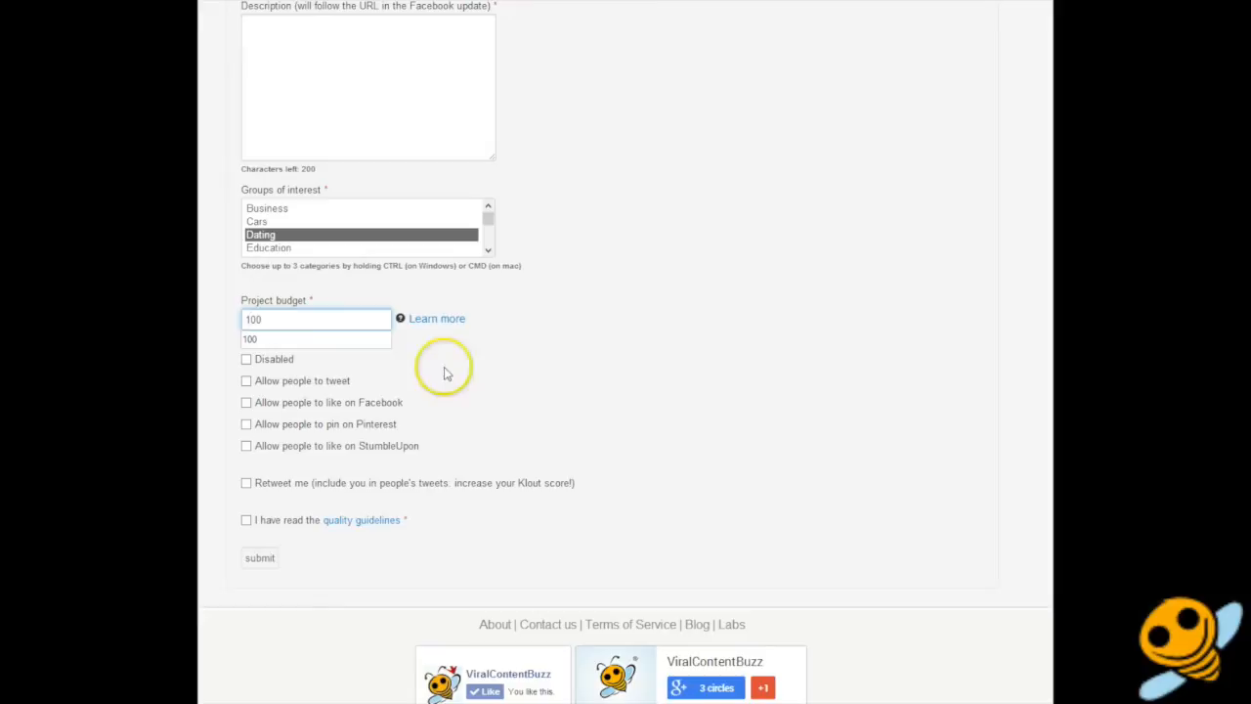
click(247, 422)
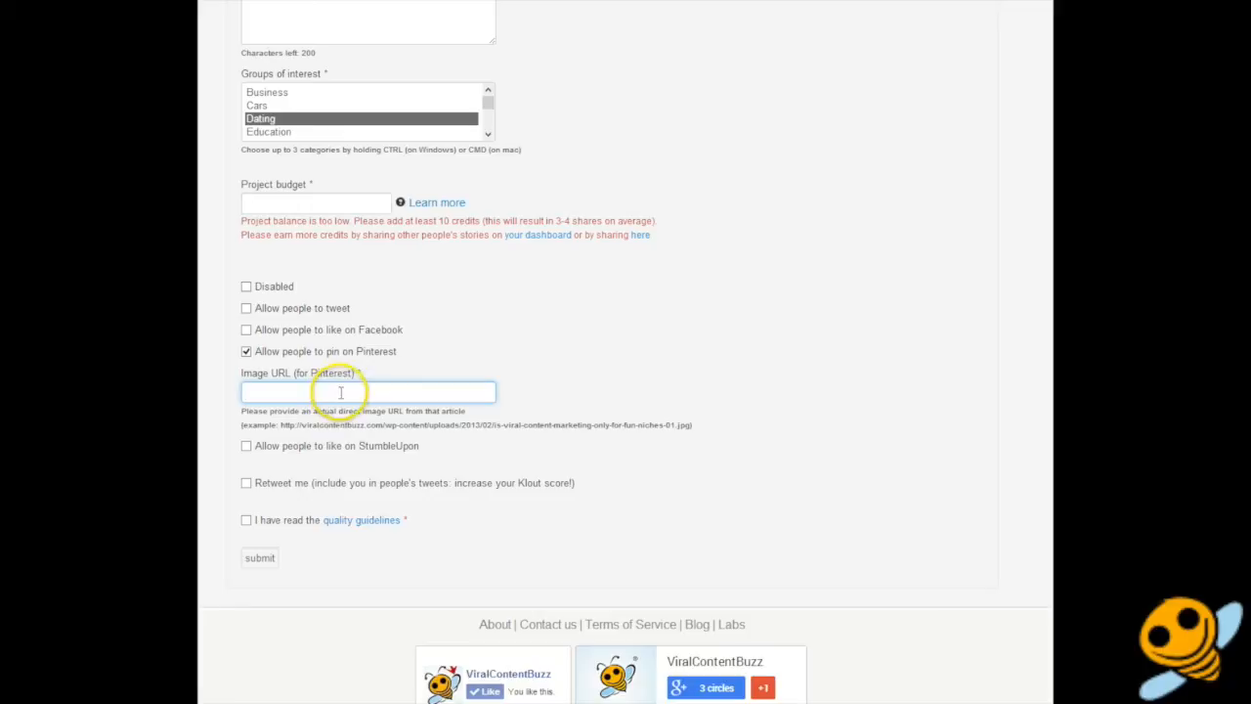
mouse_move(355, 383)
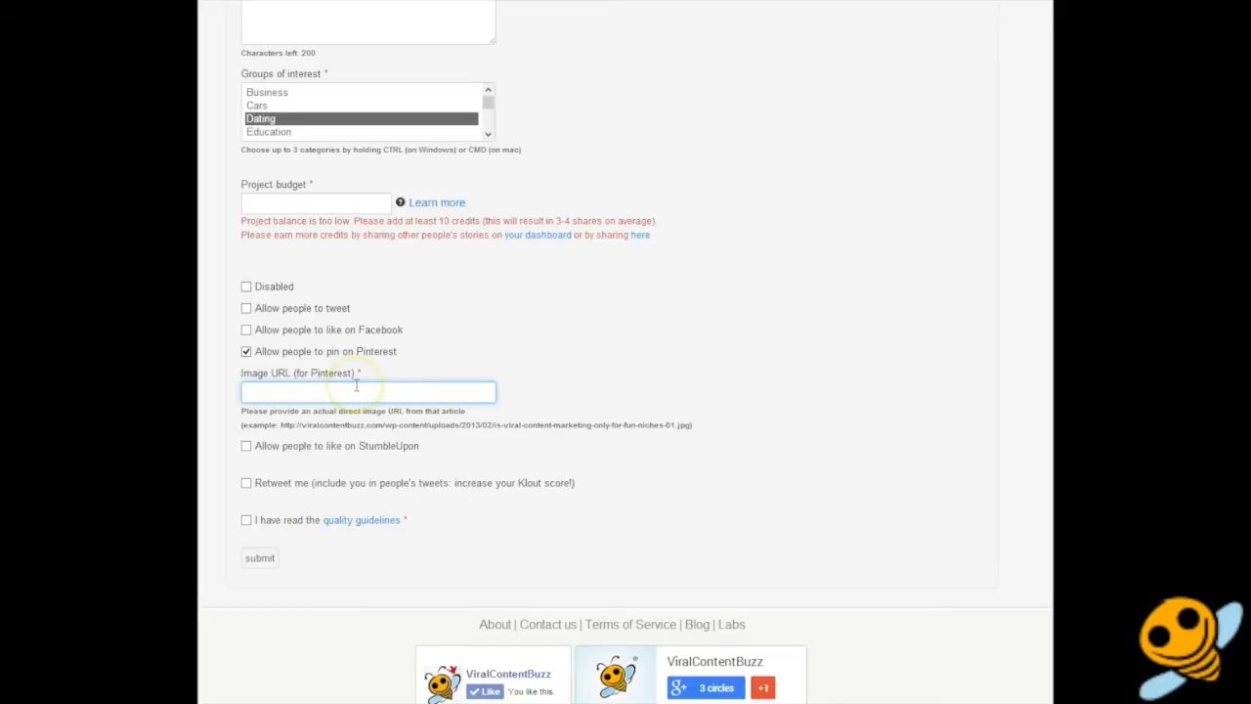
Focus the Image URL (for Pinterest) field required once pinning is allowed.
double_click(465, 424)
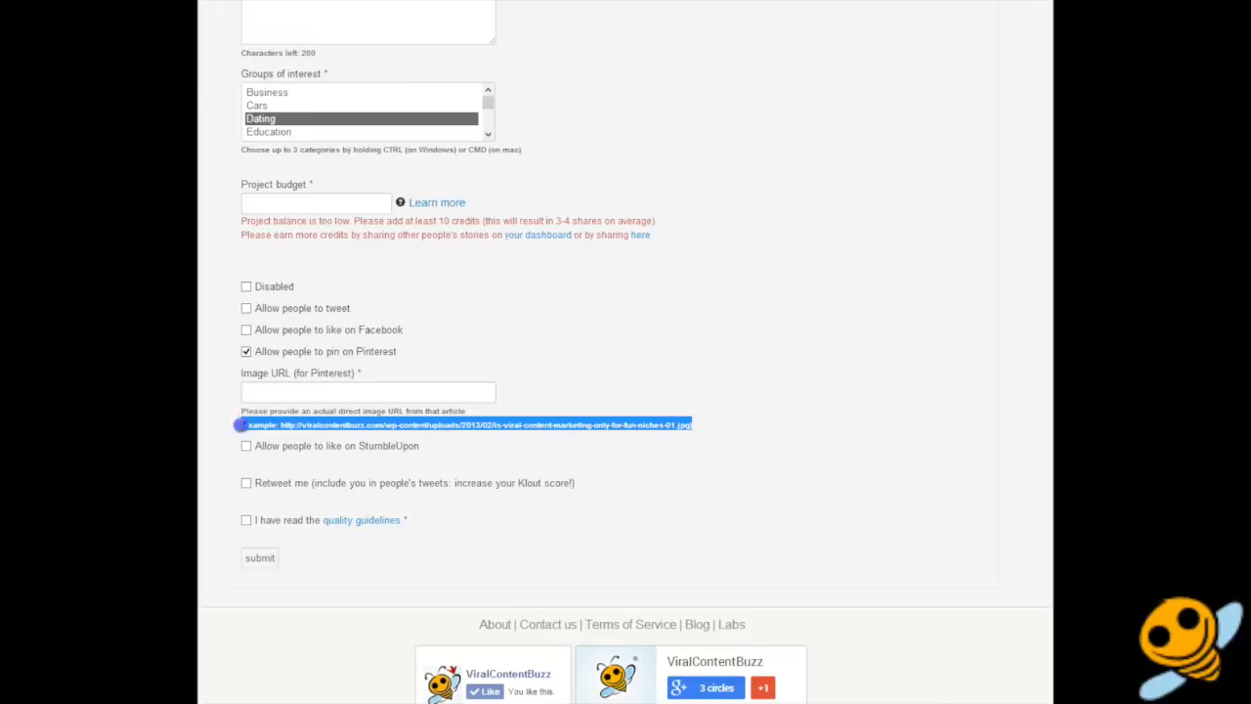
click(368, 391)
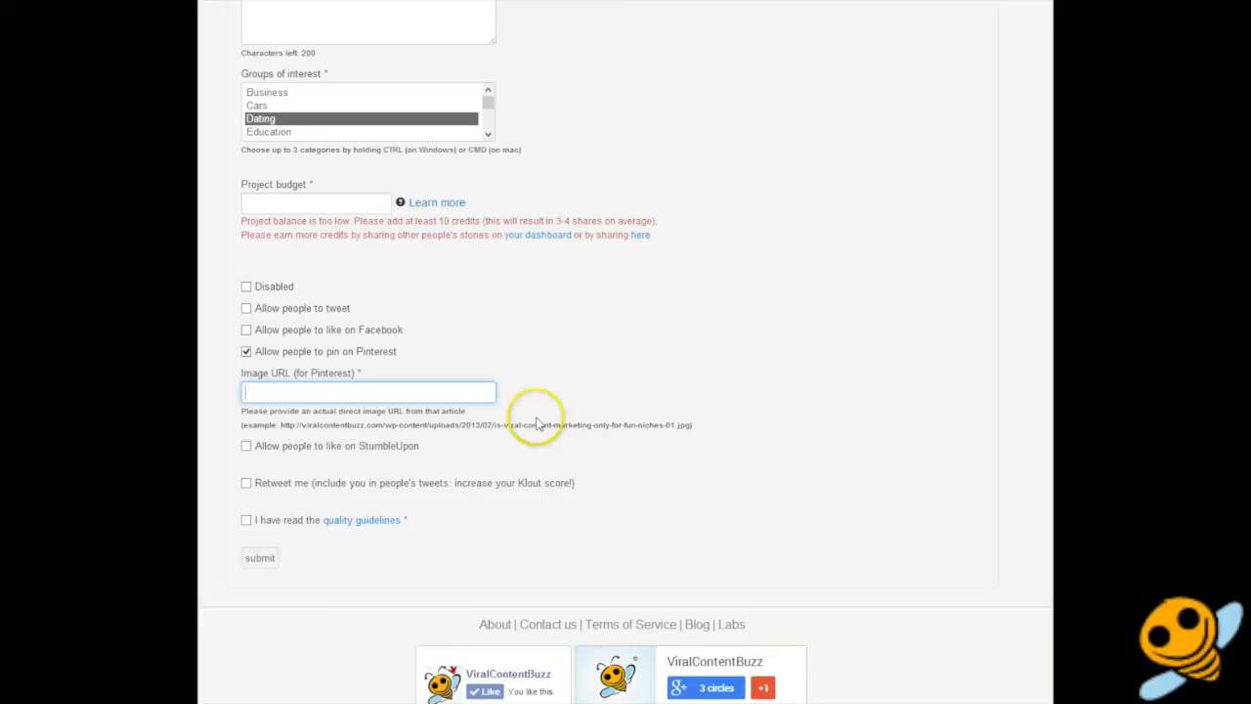
mouse_move(409, 420)
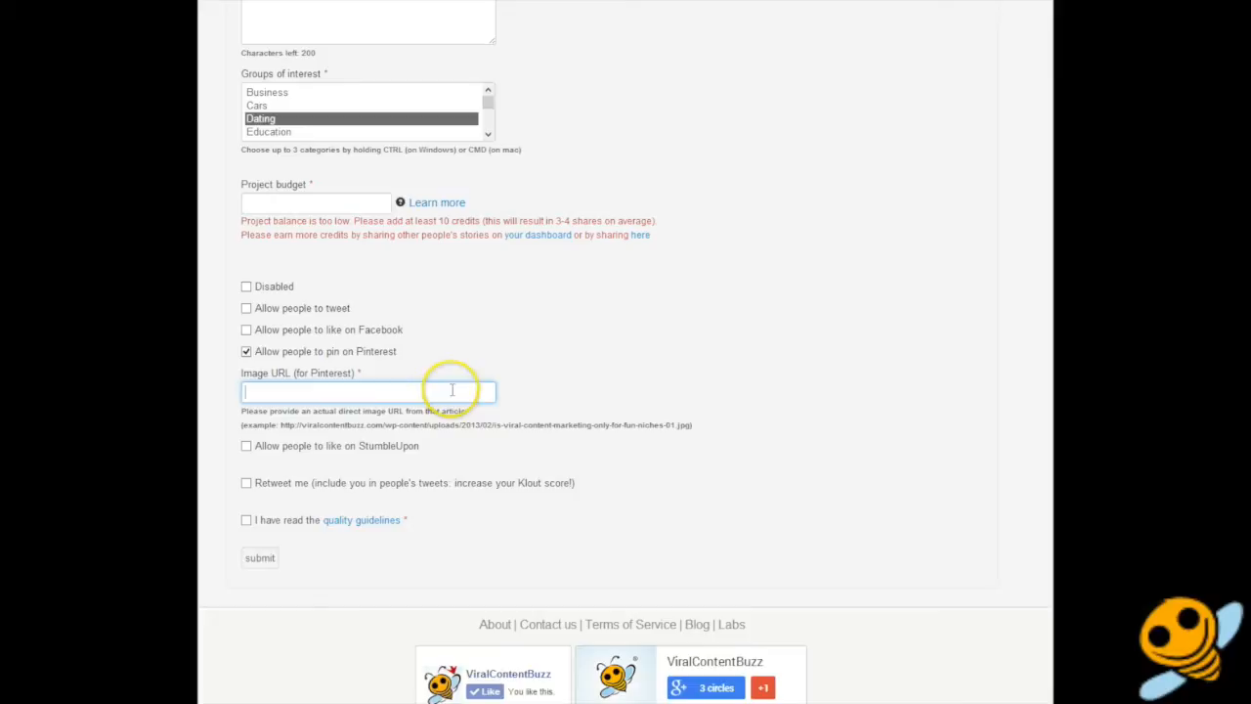
mouse_move(242, 456)
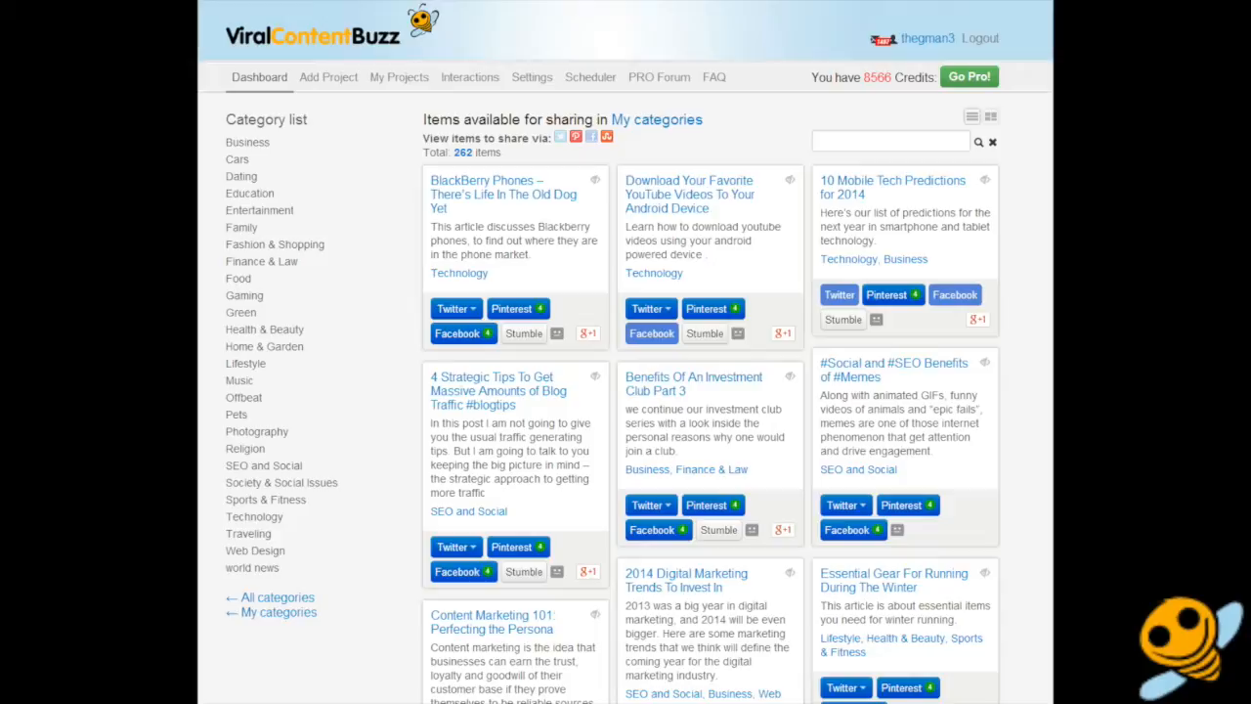
mouse_move(719, 383)
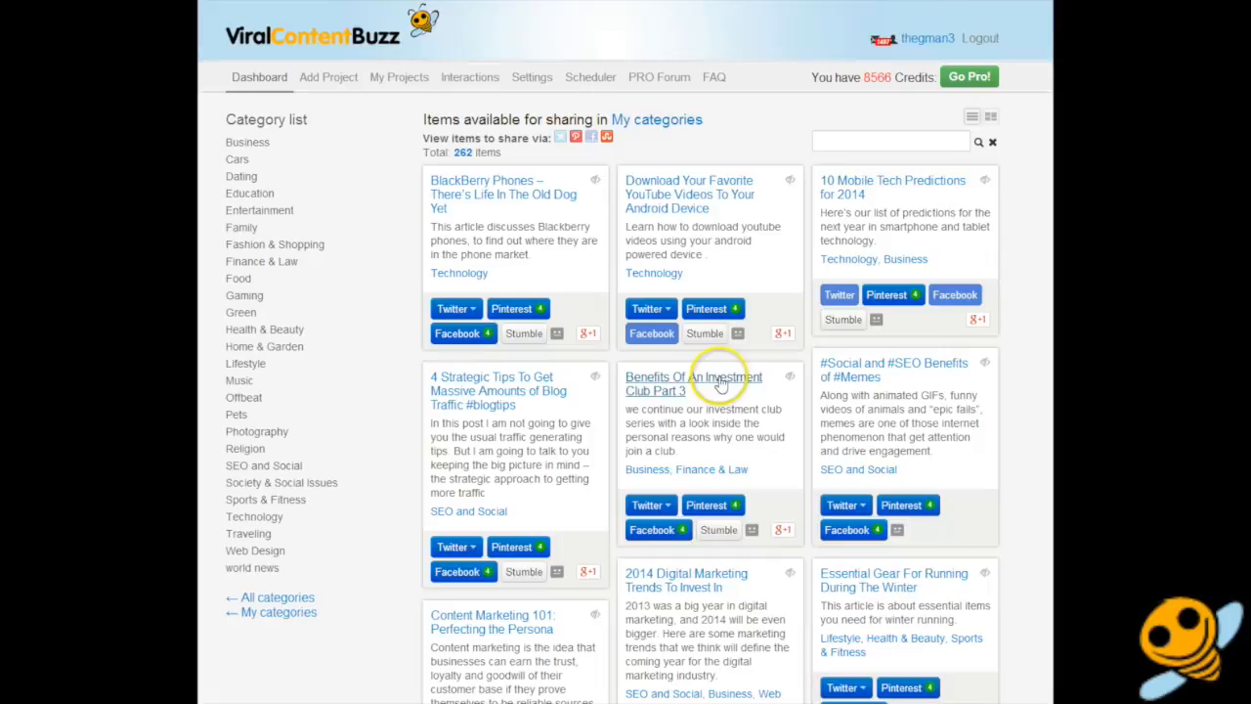
Return from the new item form to the Dashboard's 262 shareable item cards.
click(399, 76)
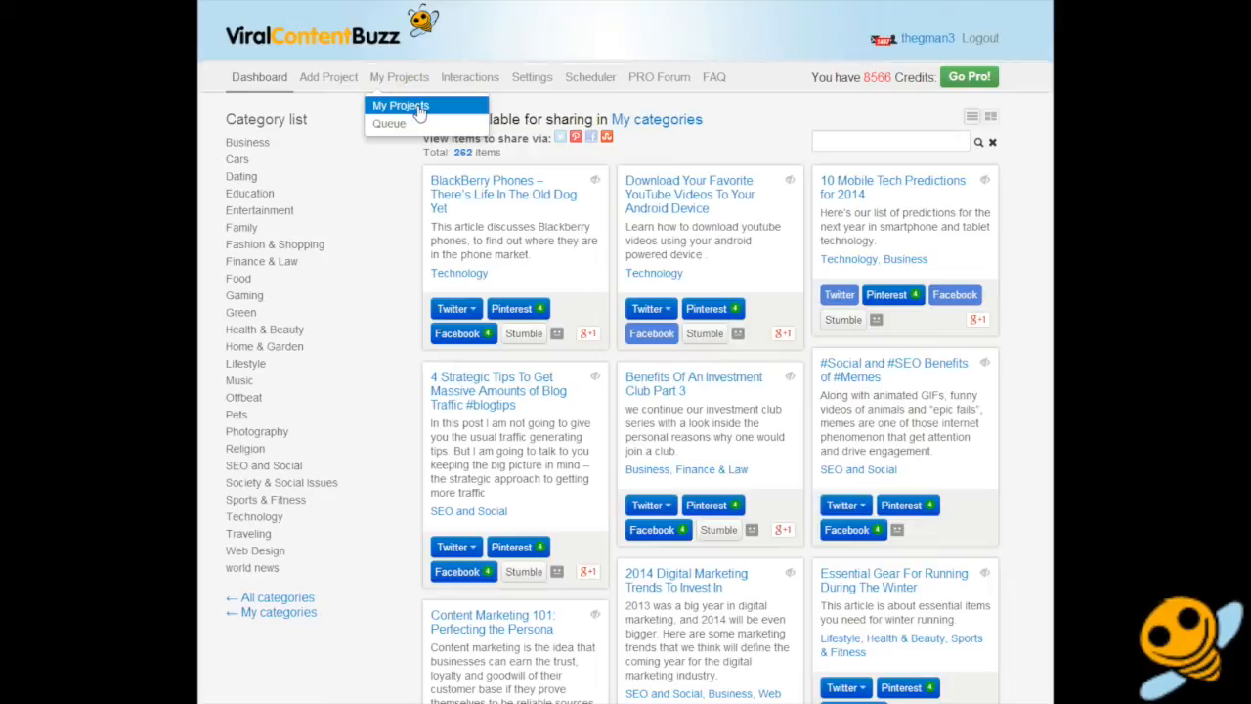
Show My Projects listing the 54 projects and highlight the first project's title.
click(399, 105)
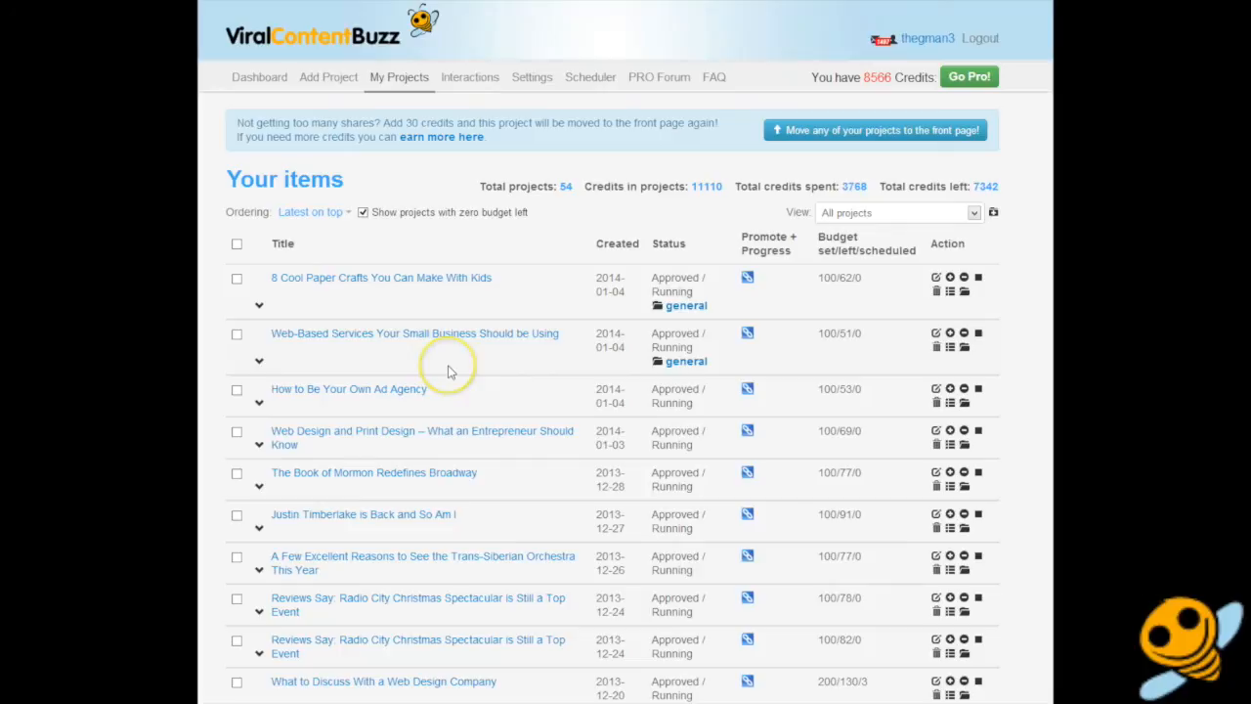
mouse_move(465, 187)
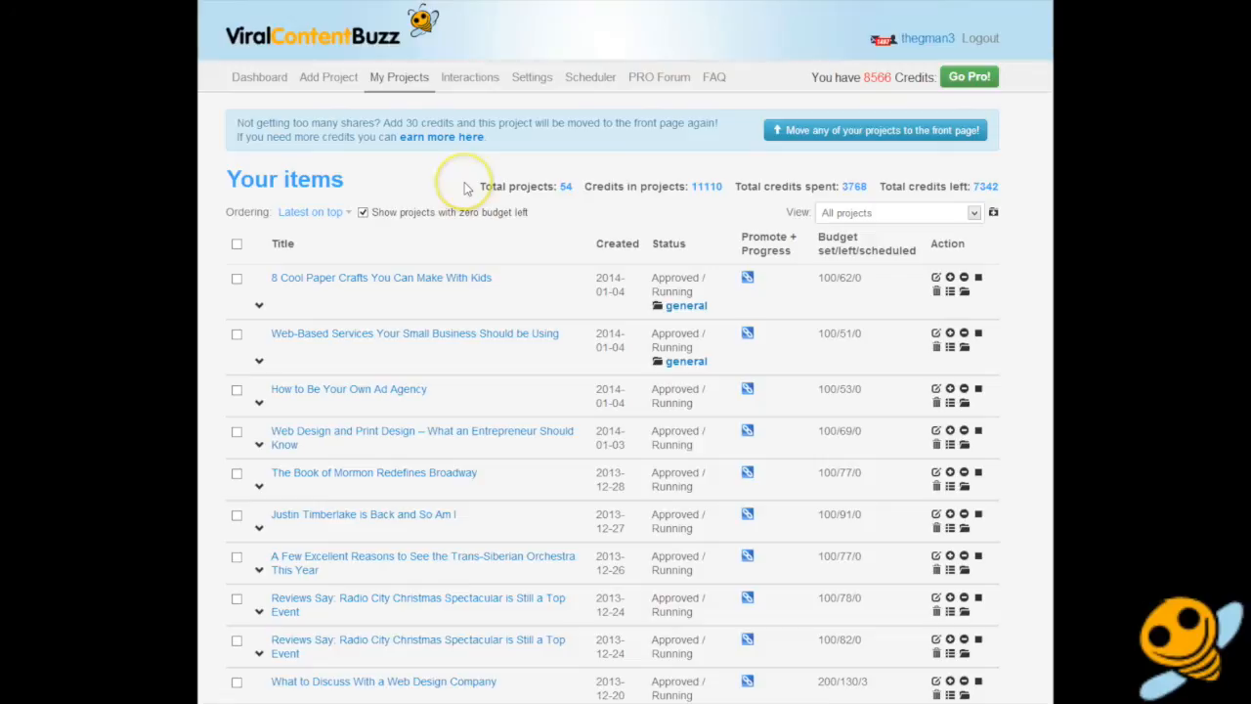
mouse_move(766, 332)
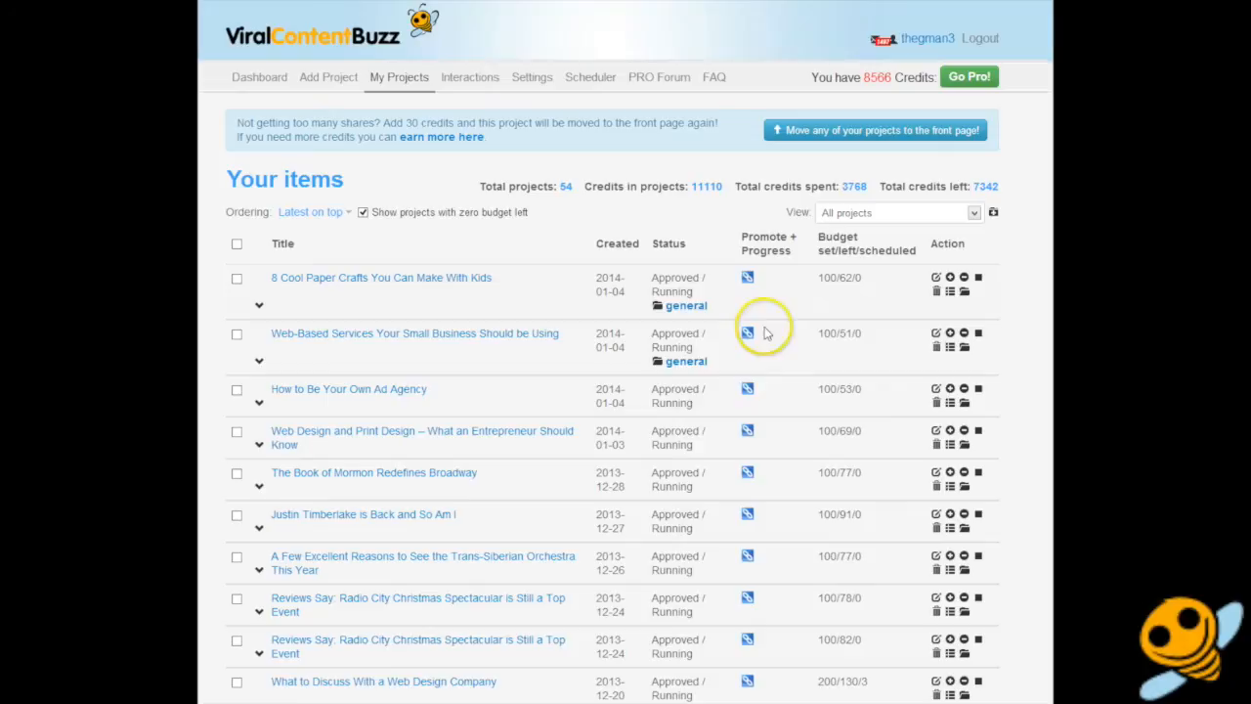
mouse_move(691, 379)
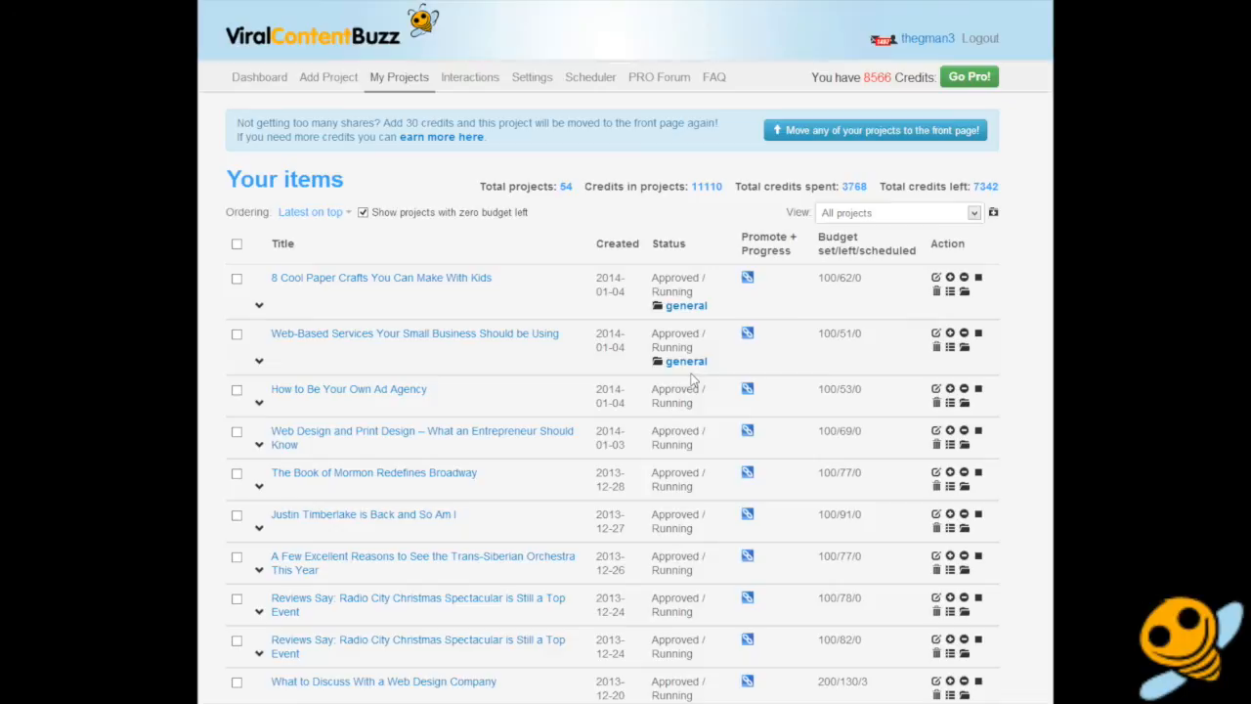
mouse_move(641, 273)
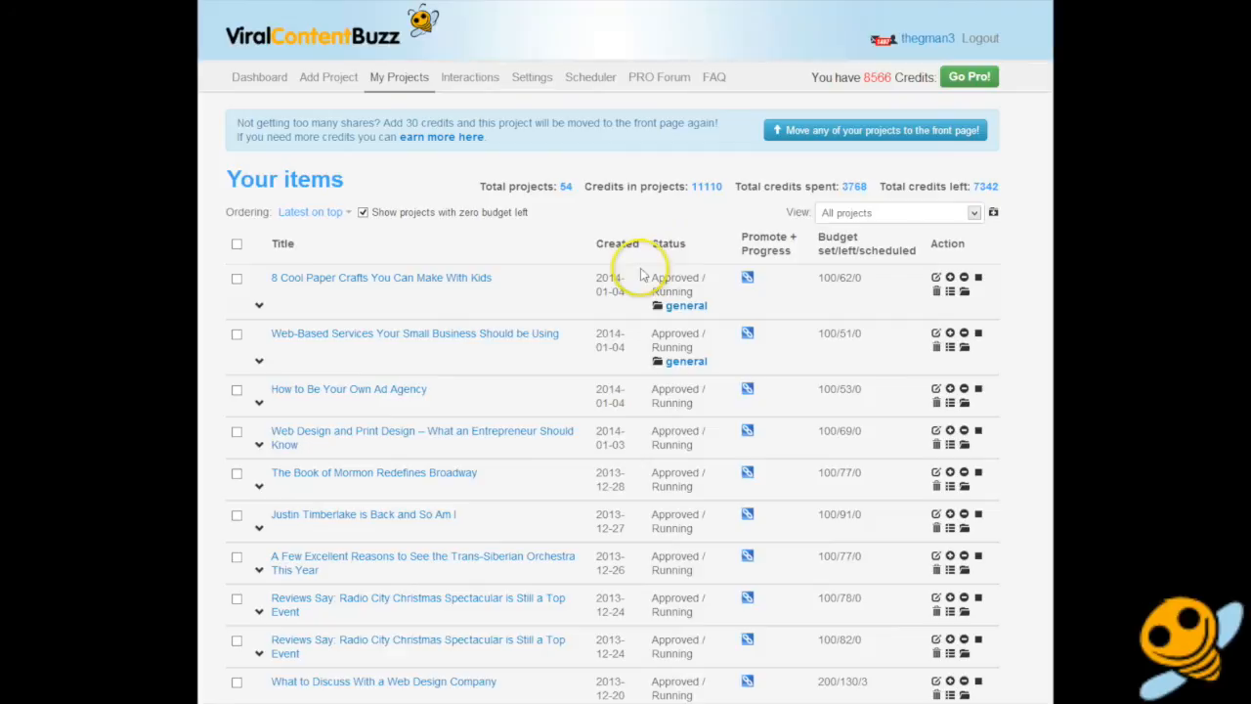
double_click(381, 278)
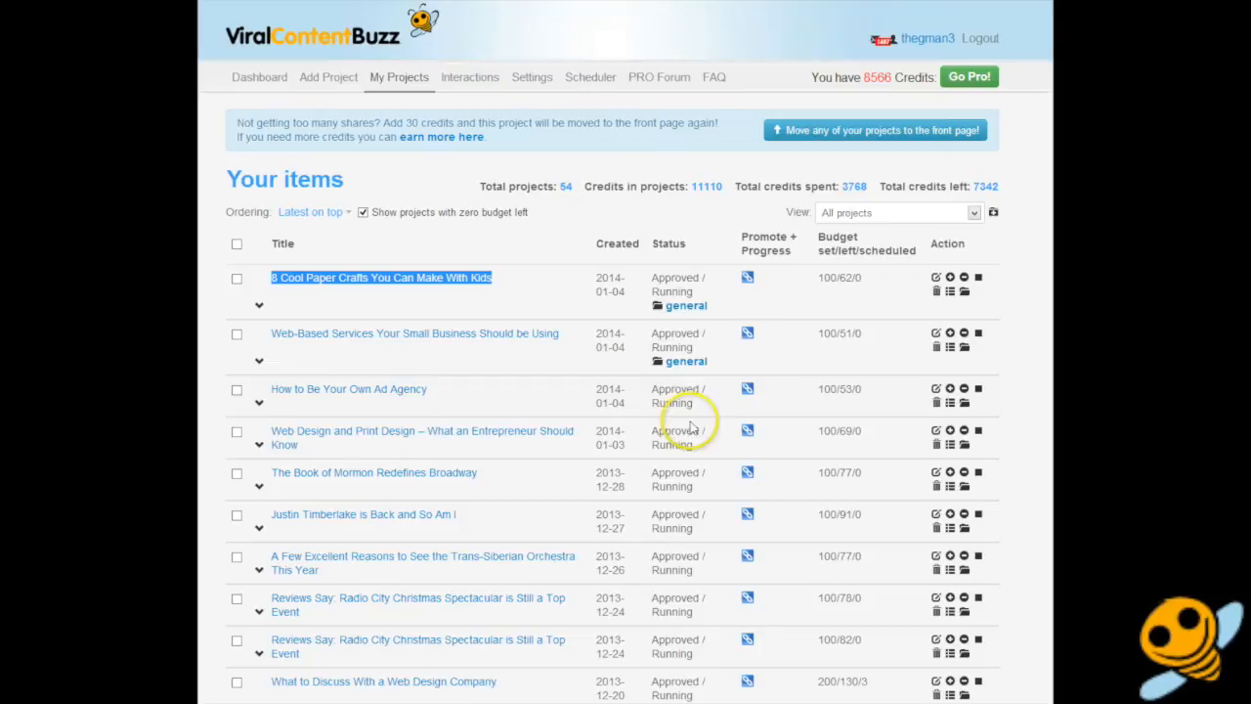
mouse_move(626, 457)
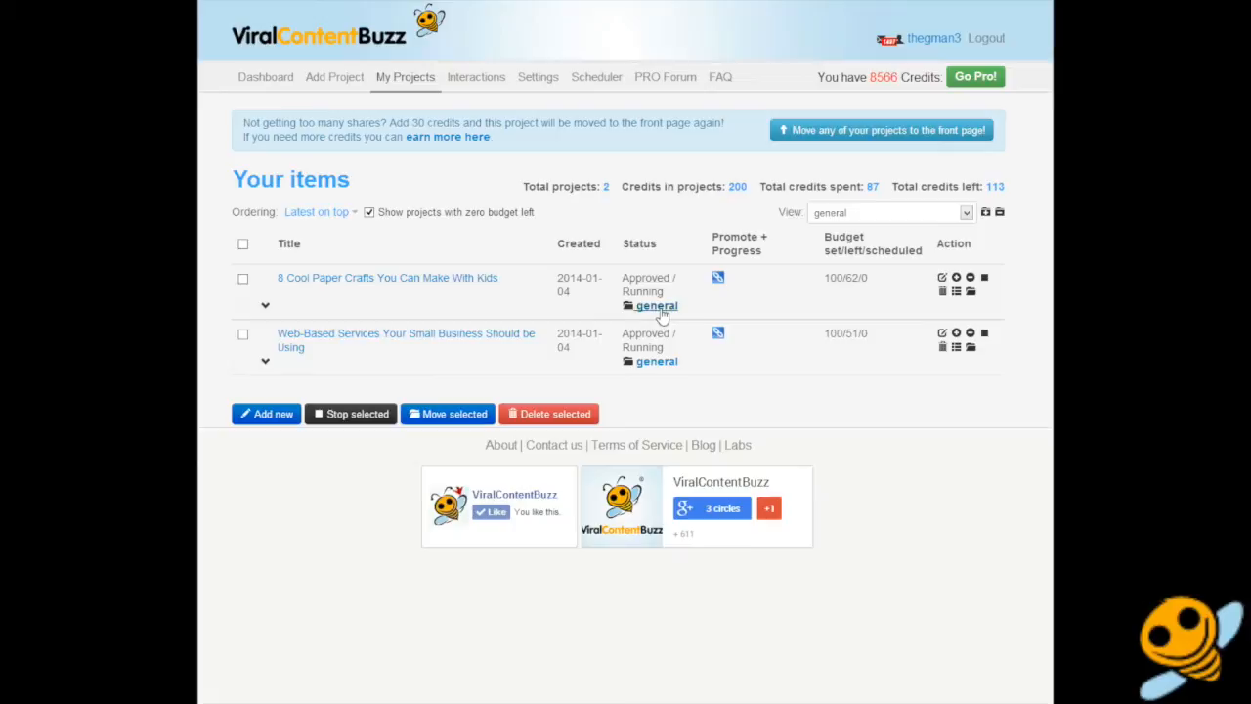
Filter projects to the general folder, choose a folder in Move to folder, then return to the Dashboard.
click(889, 211)
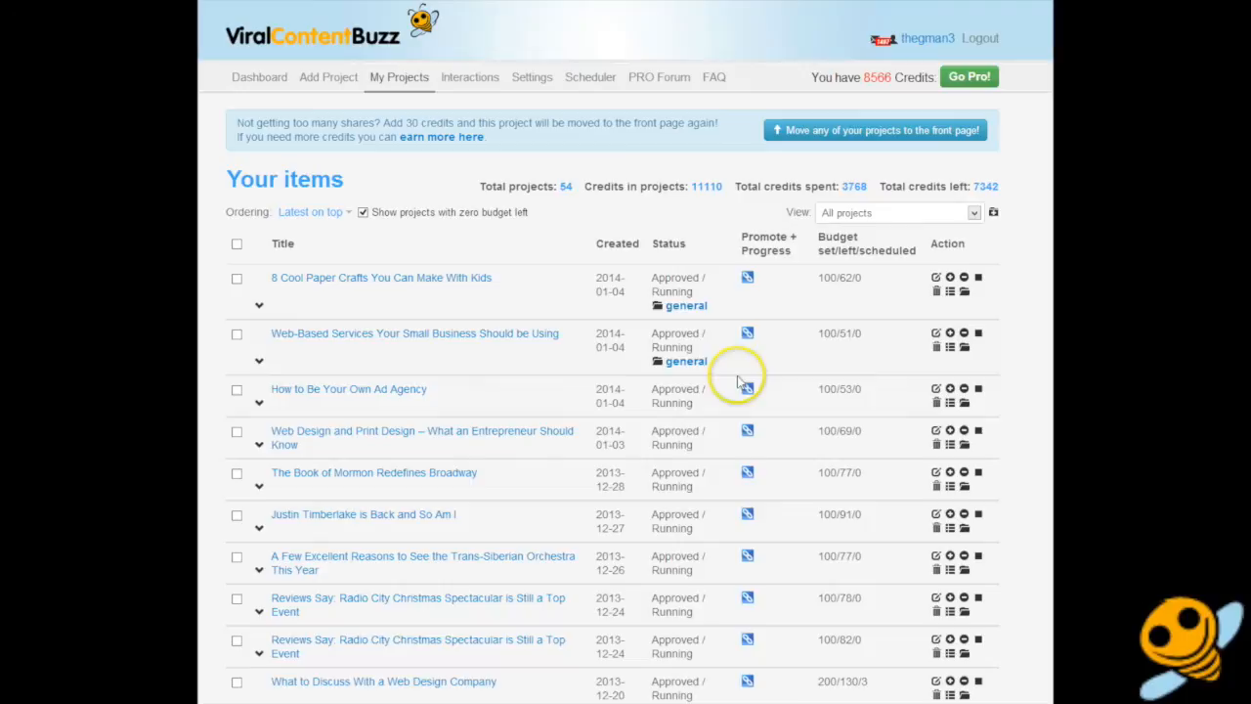
mouse_move(465, 399)
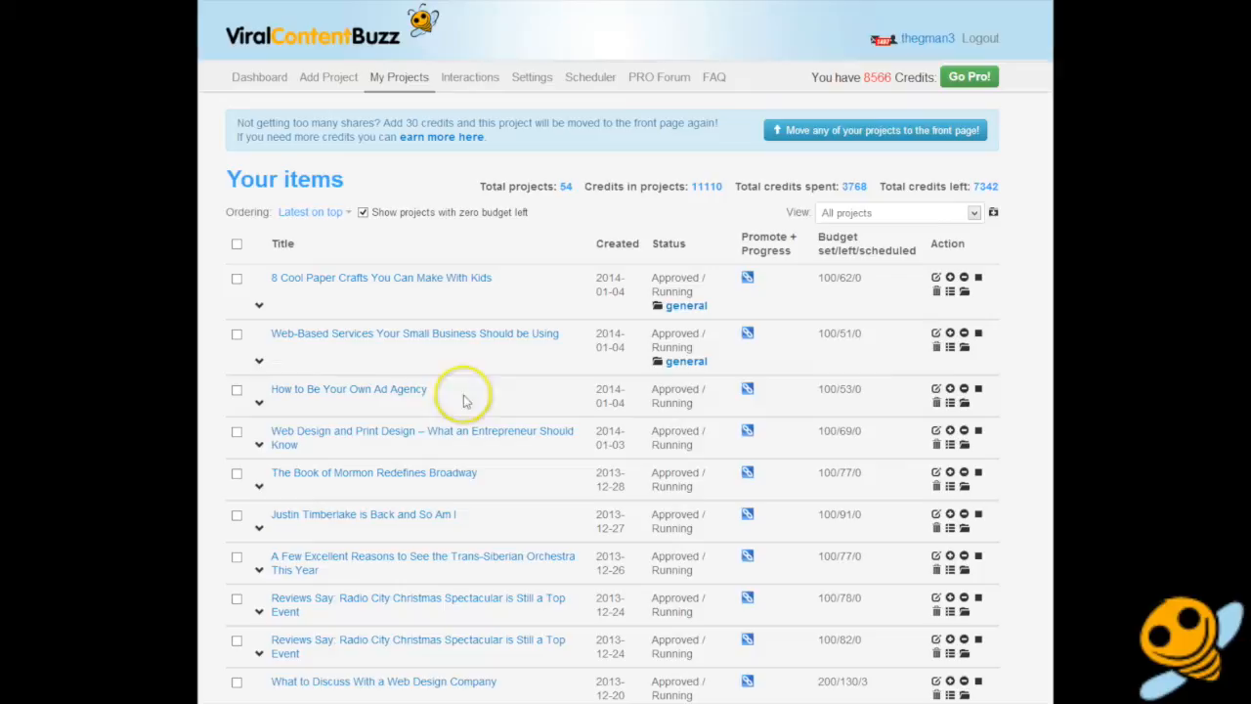
click(964, 291)
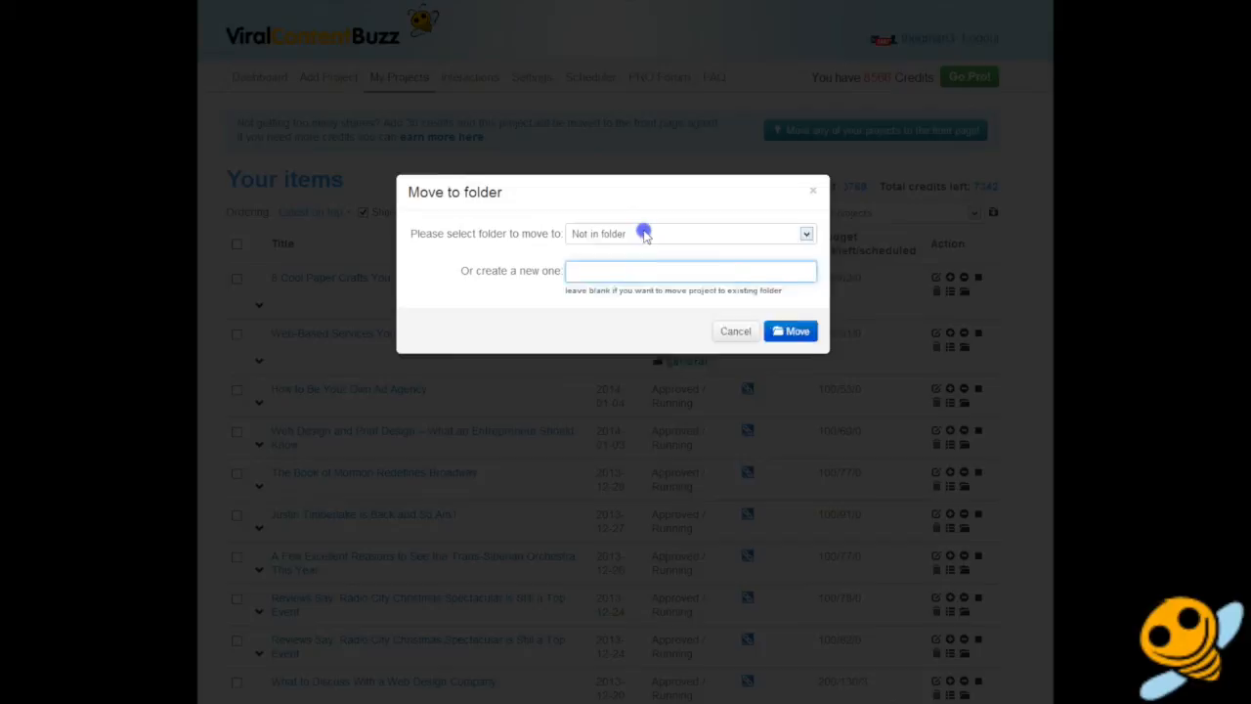
click(790, 330)
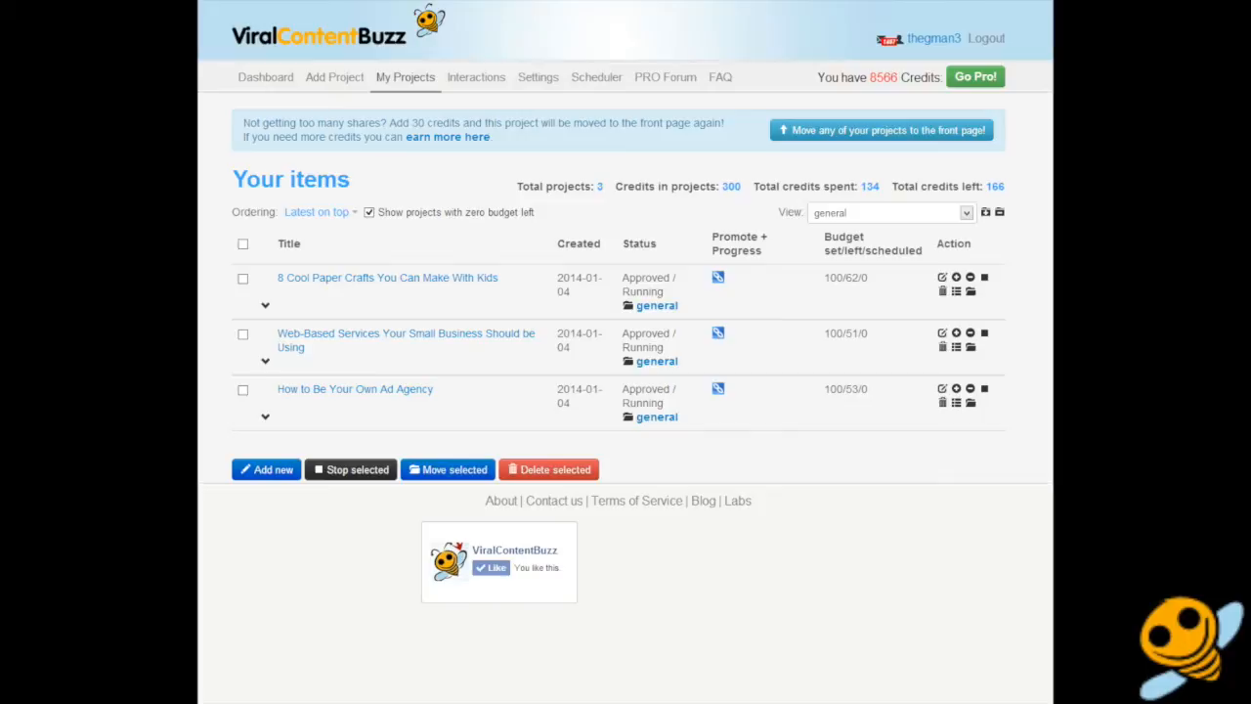
click(258, 78)
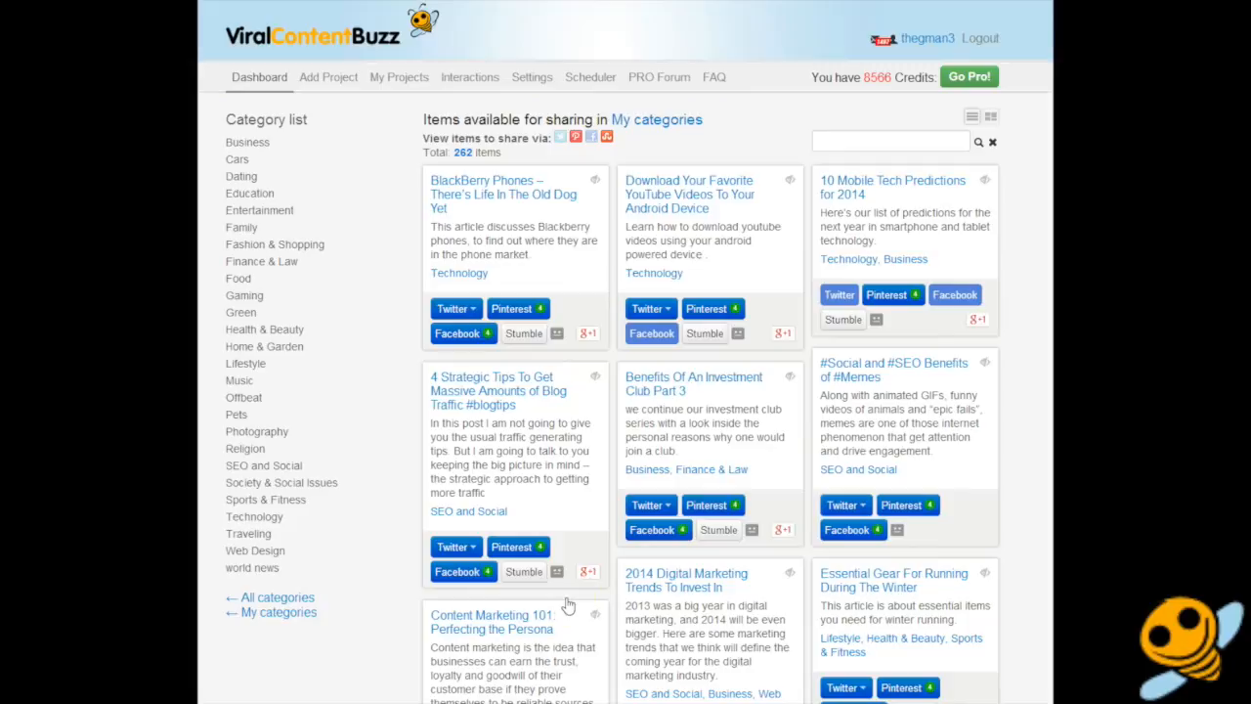
mouse_move(661, 82)
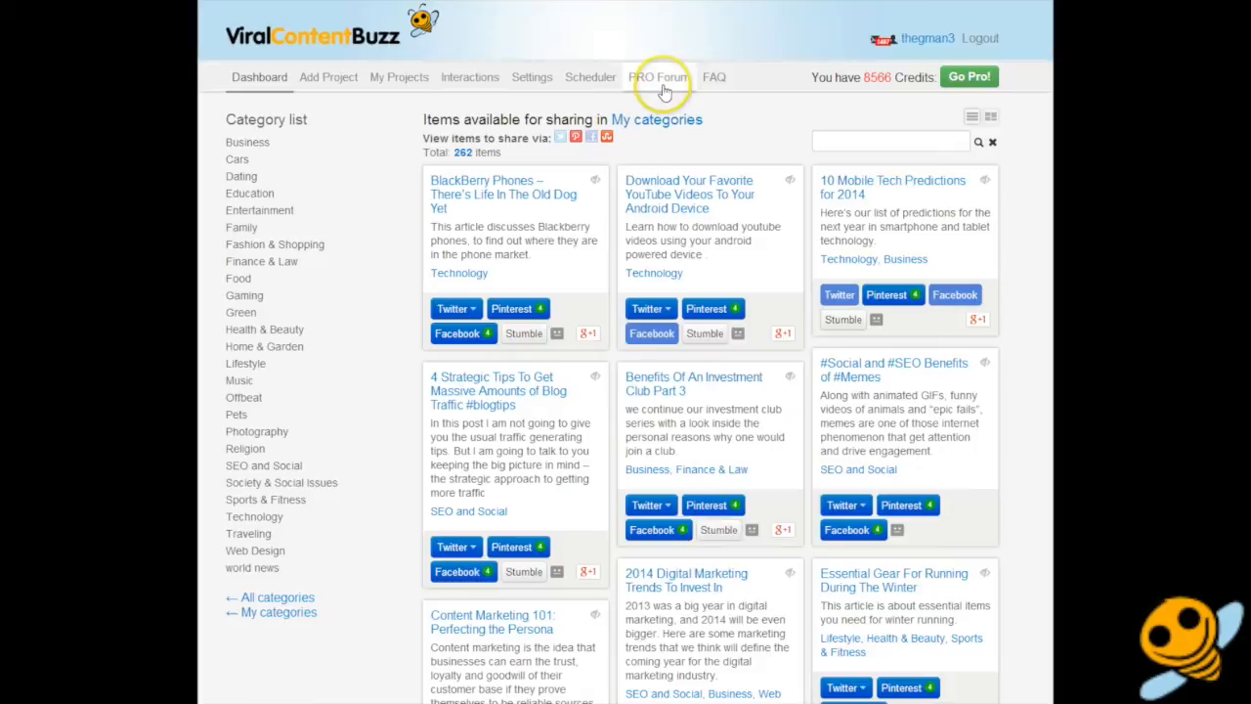
mouse_move(967, 76)
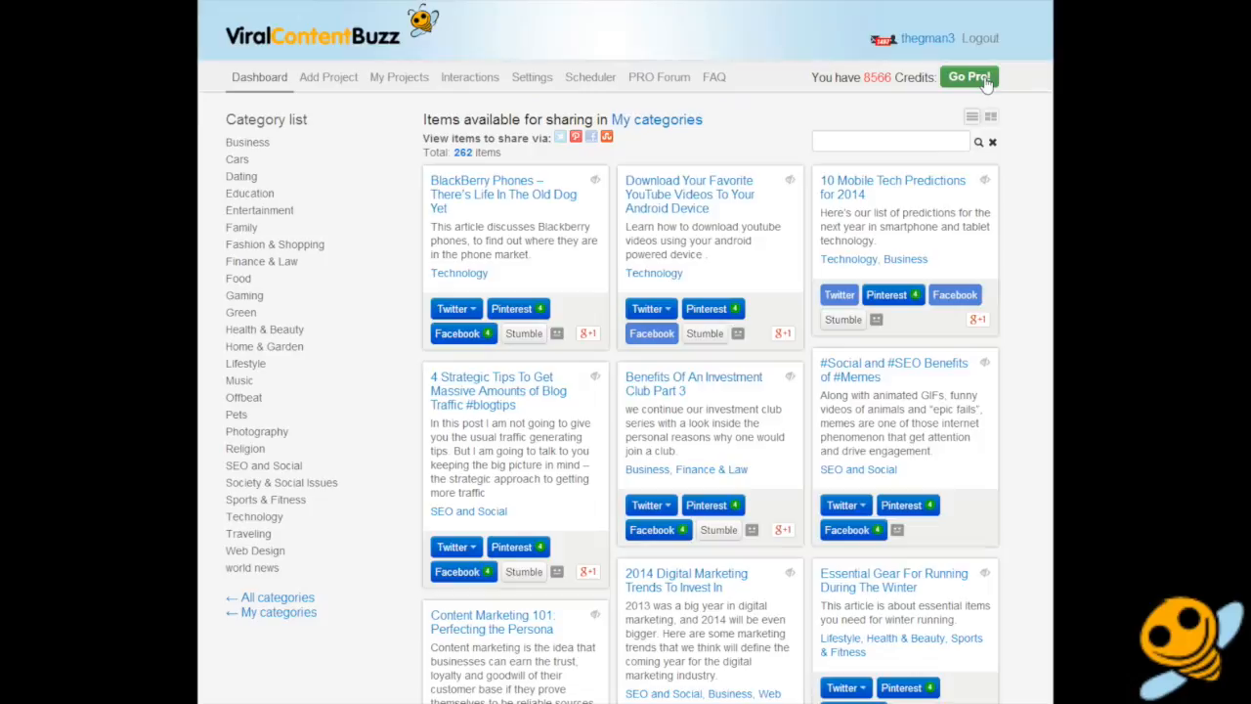
Go Pro to compare the Honey bee (19.95 USD) and Busy bee (49.95 USD) plans.
click(970, 77)
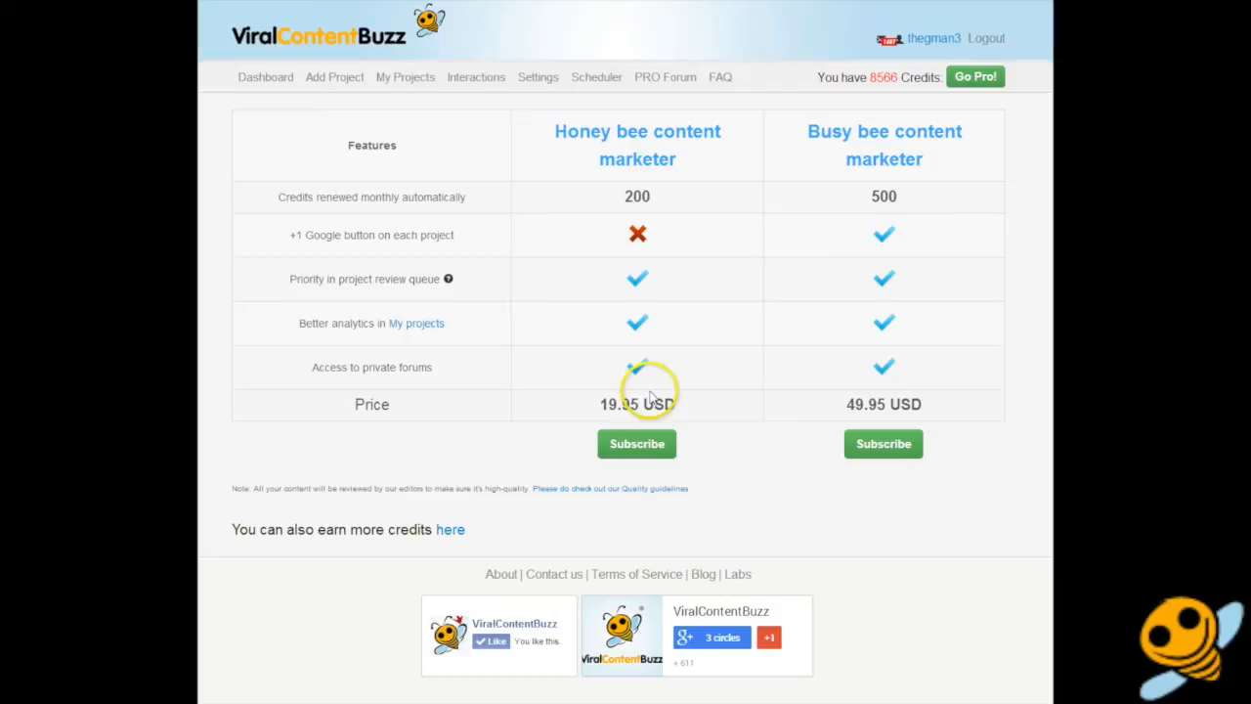
Visit the Dashboard briefly, then reopen the Pro plans table comparing Honey bee and Busy bee.
click(258, 77)
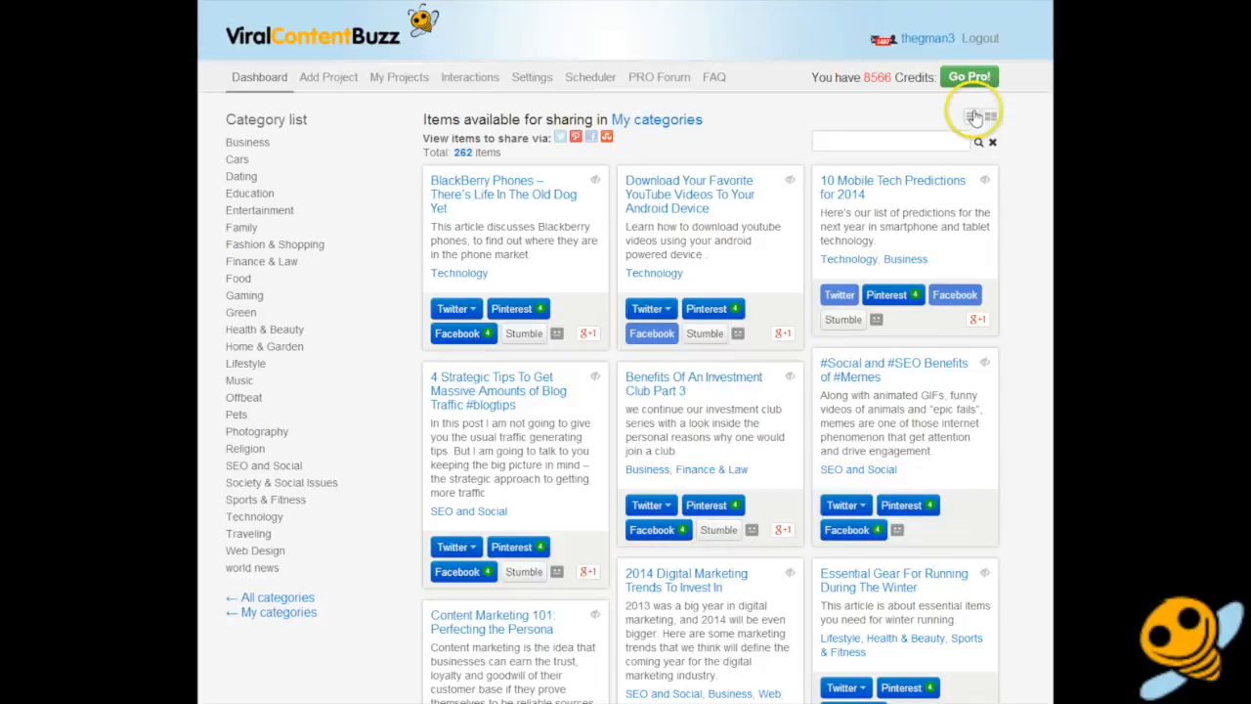
click(969, 77)
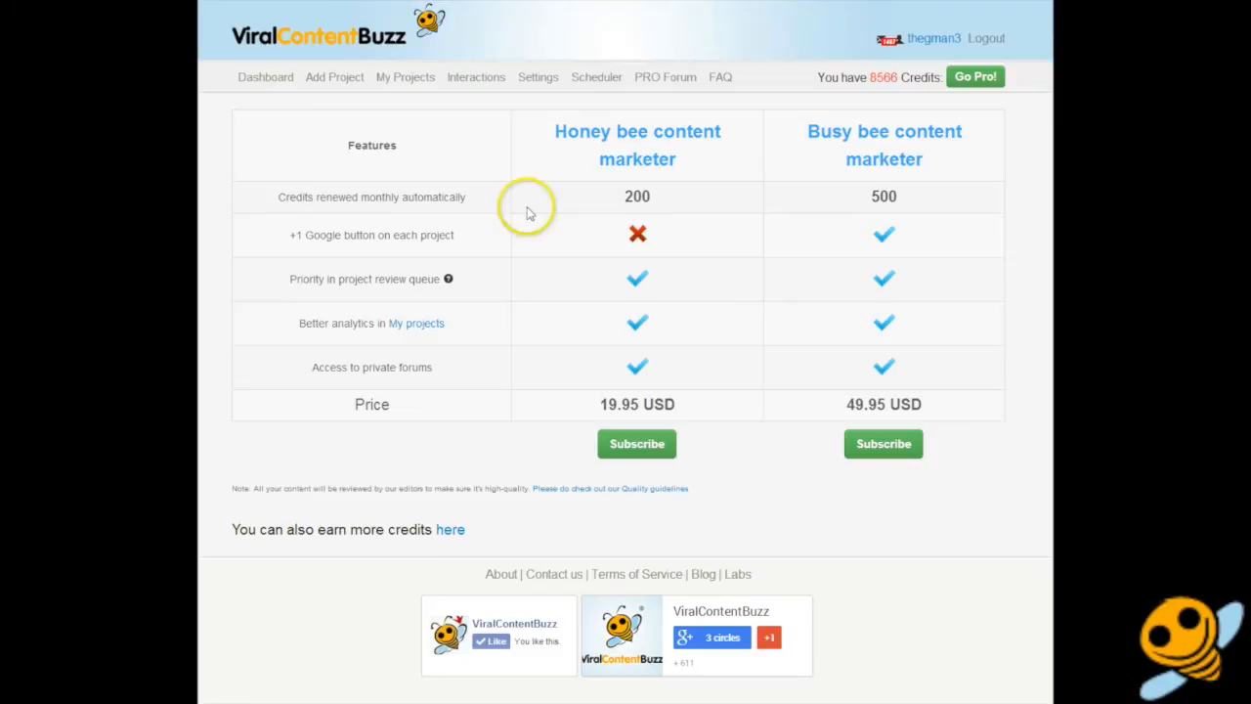
double_click(637, 196)
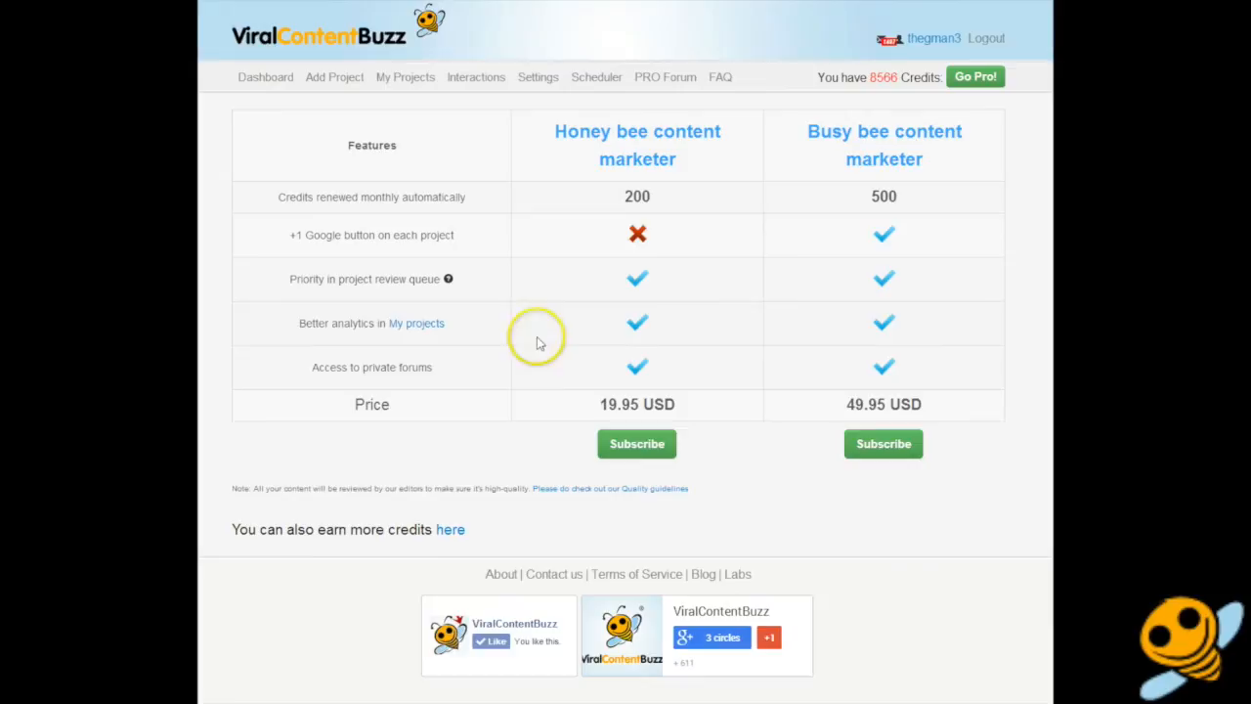
mouse_move(566, 375)
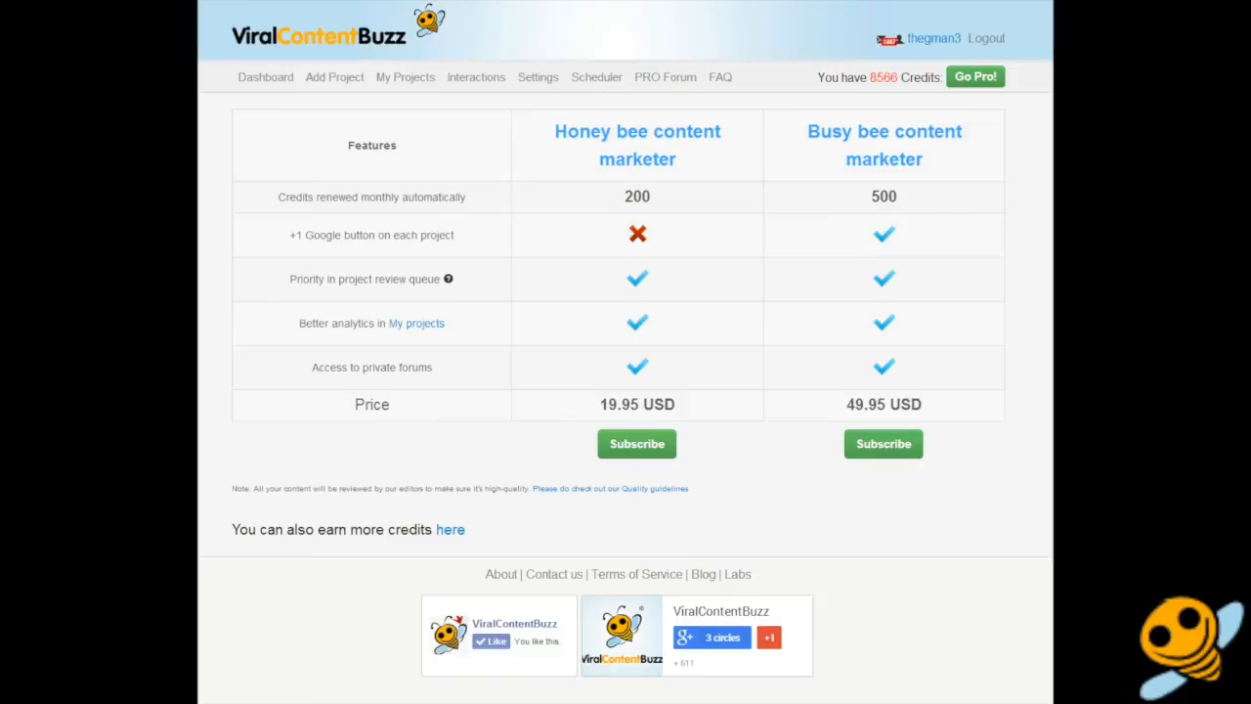
mouse_move(901, 207)
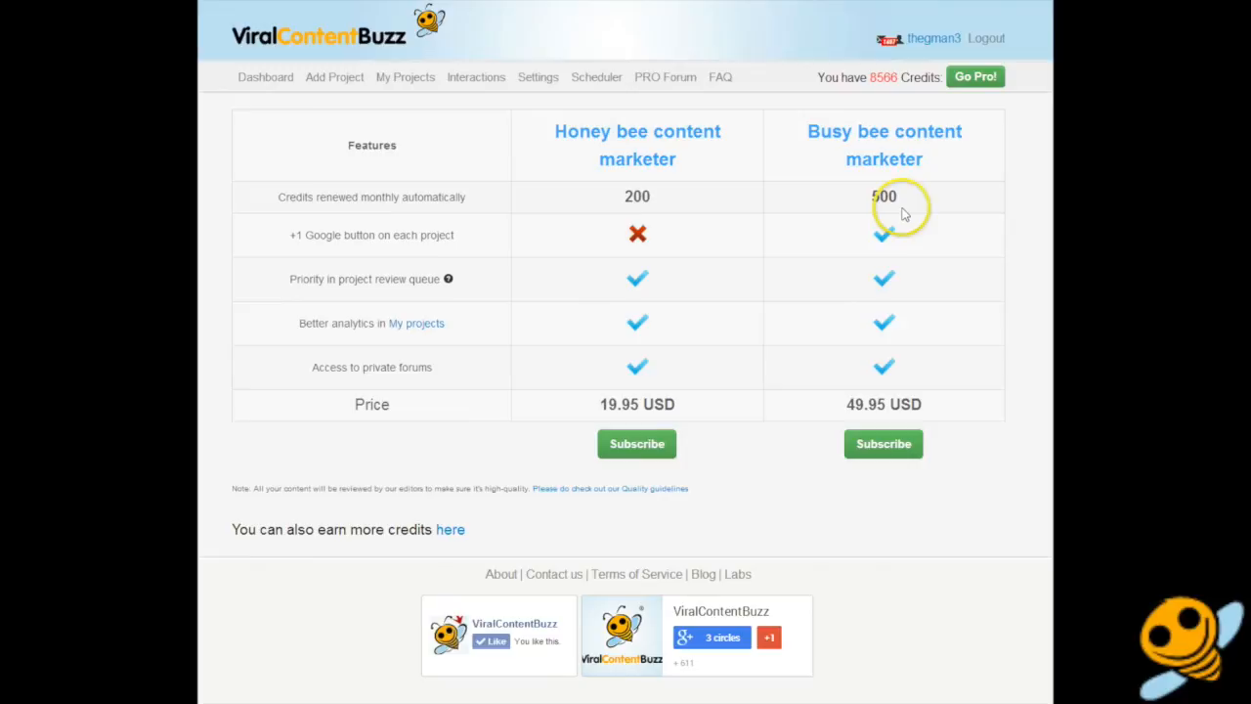
mouse_move(883, 234)
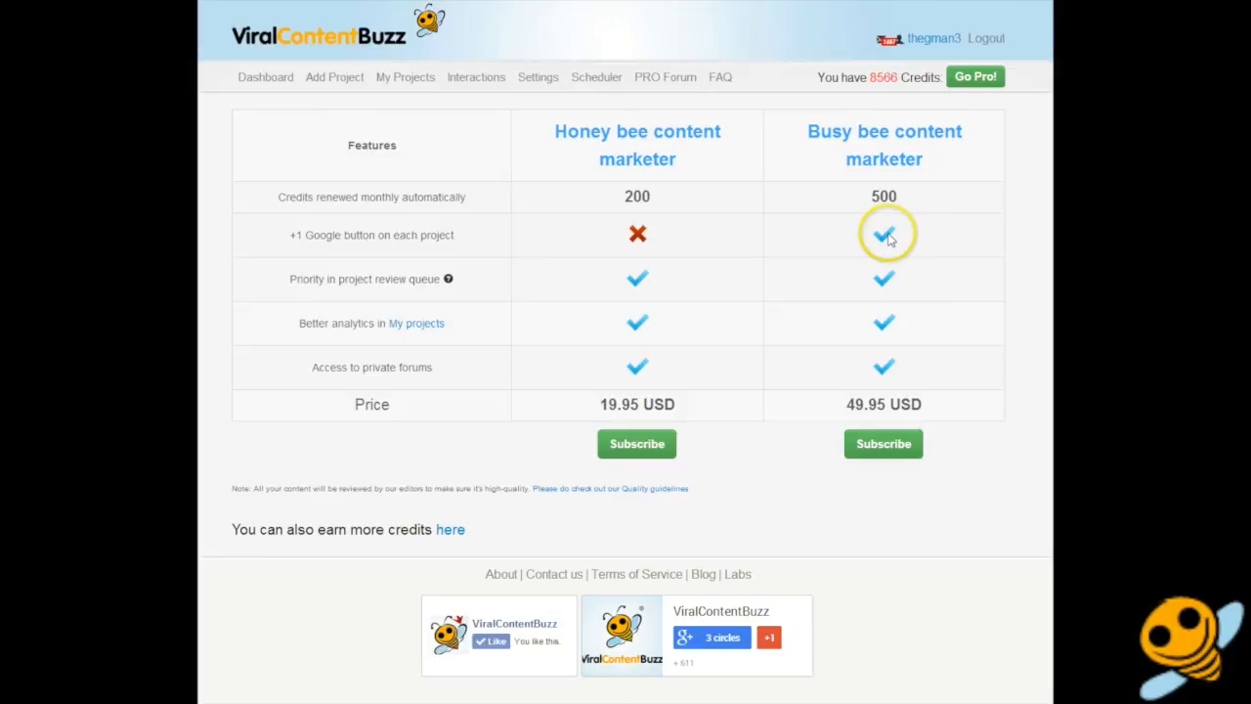
mouse_move(626, 479)
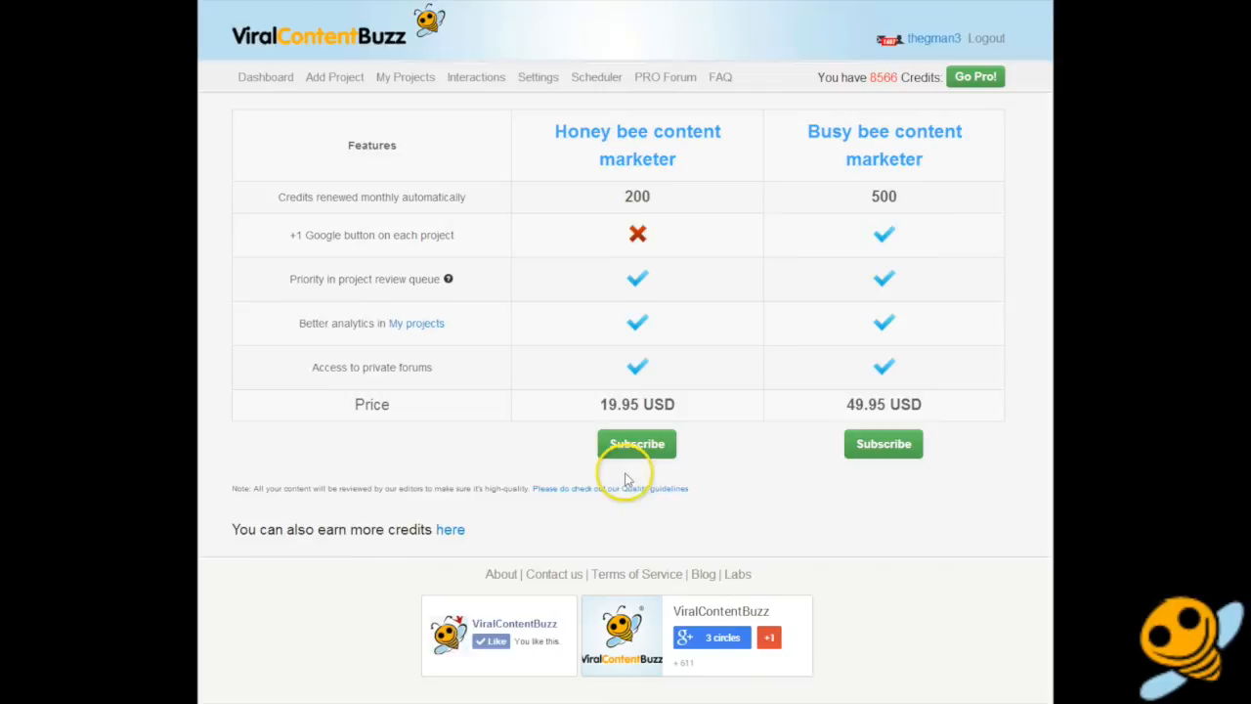
mouse_move(792, 199)
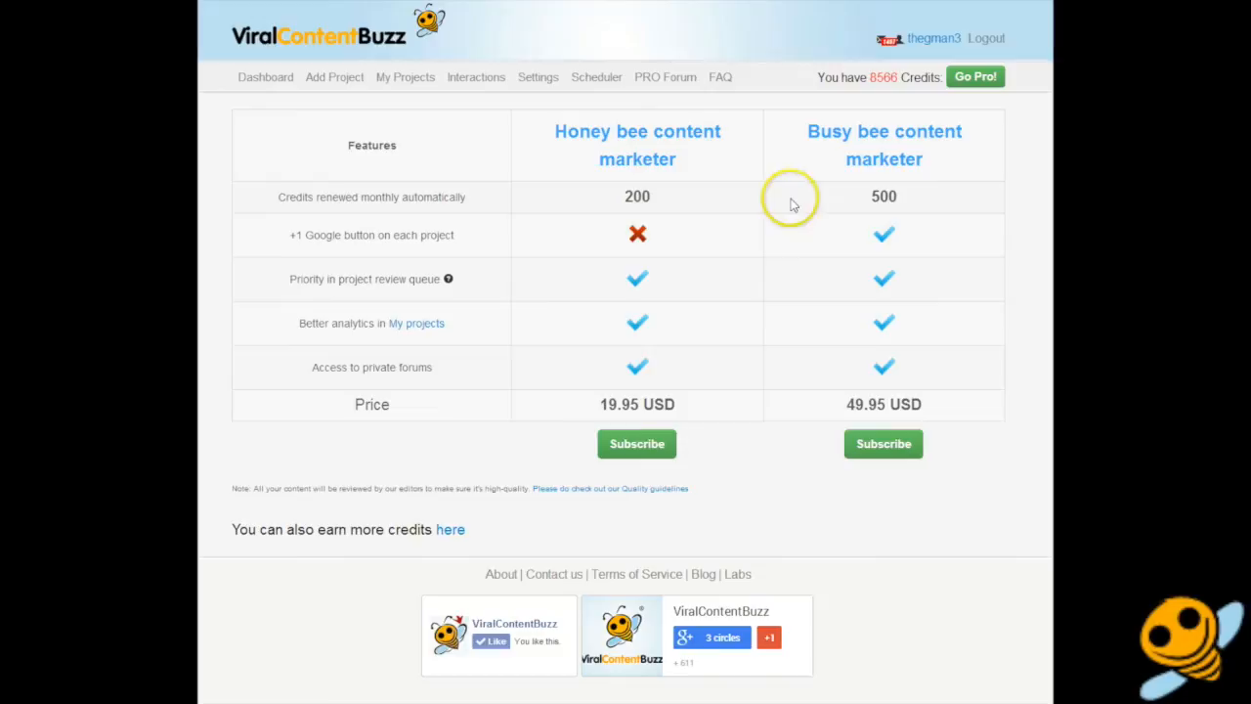
mouse_move(278, 102)
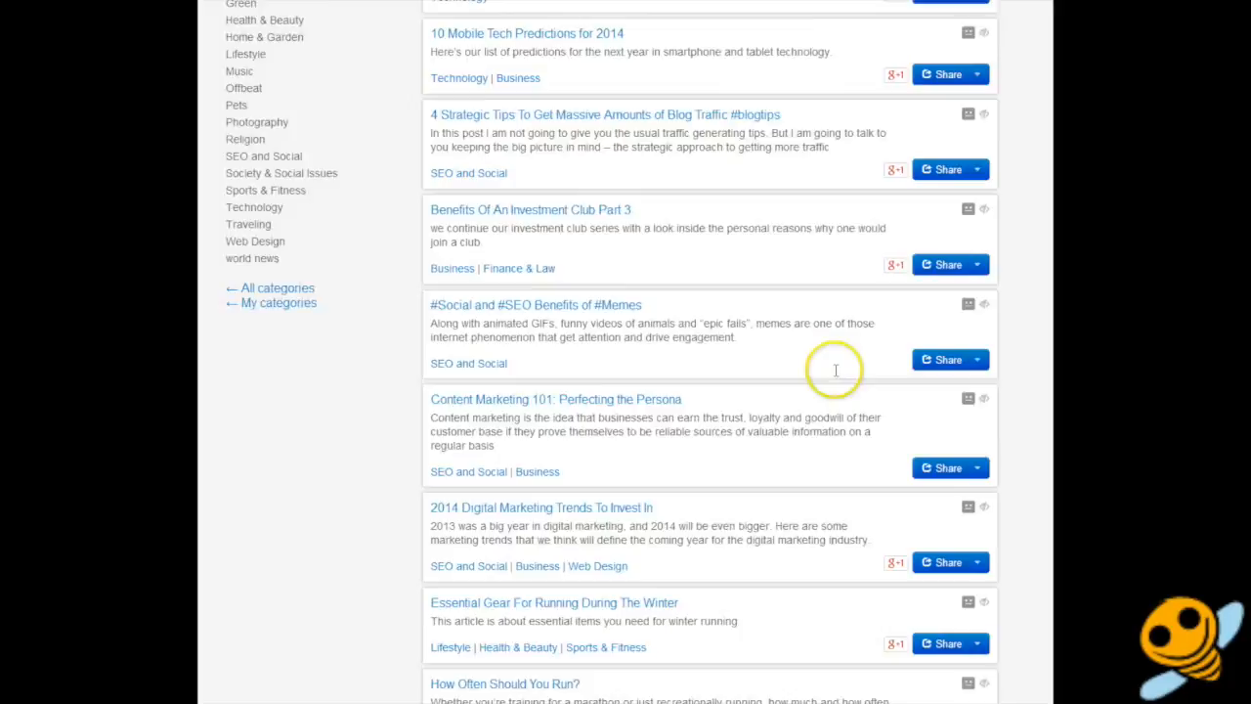
scroll(up, 3)
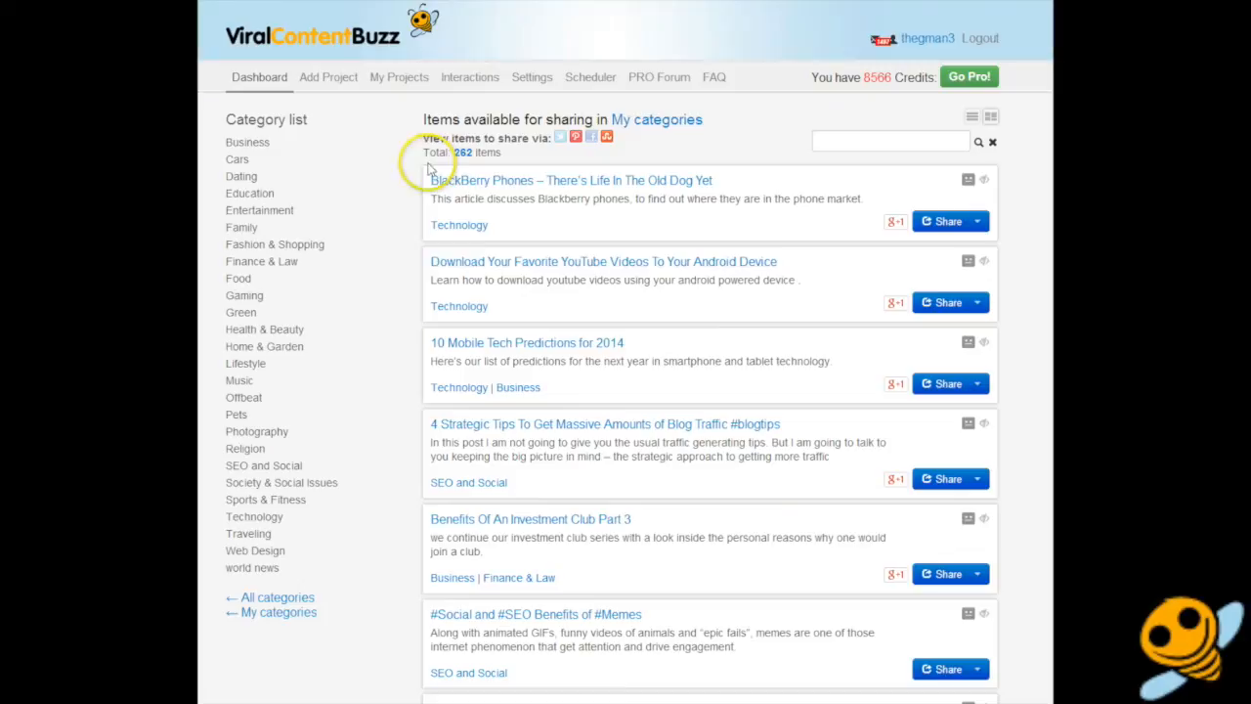
mouse_move(381, 227)
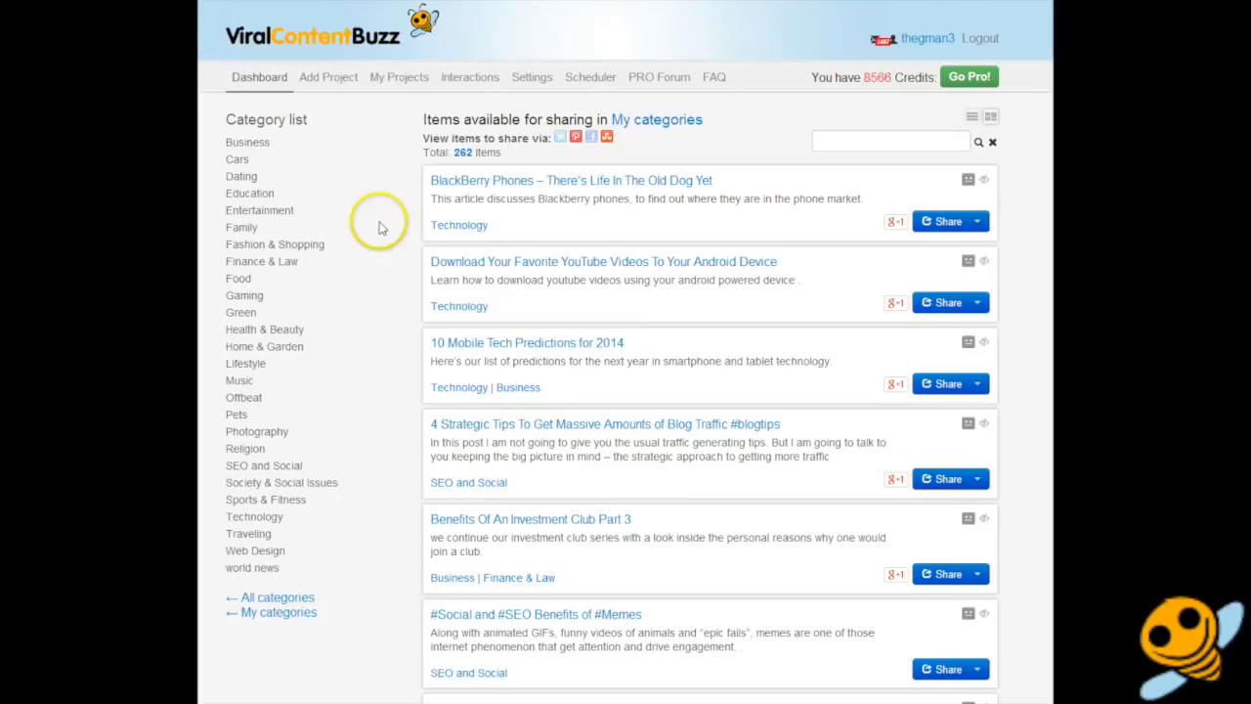
mouse_move(782, 145)
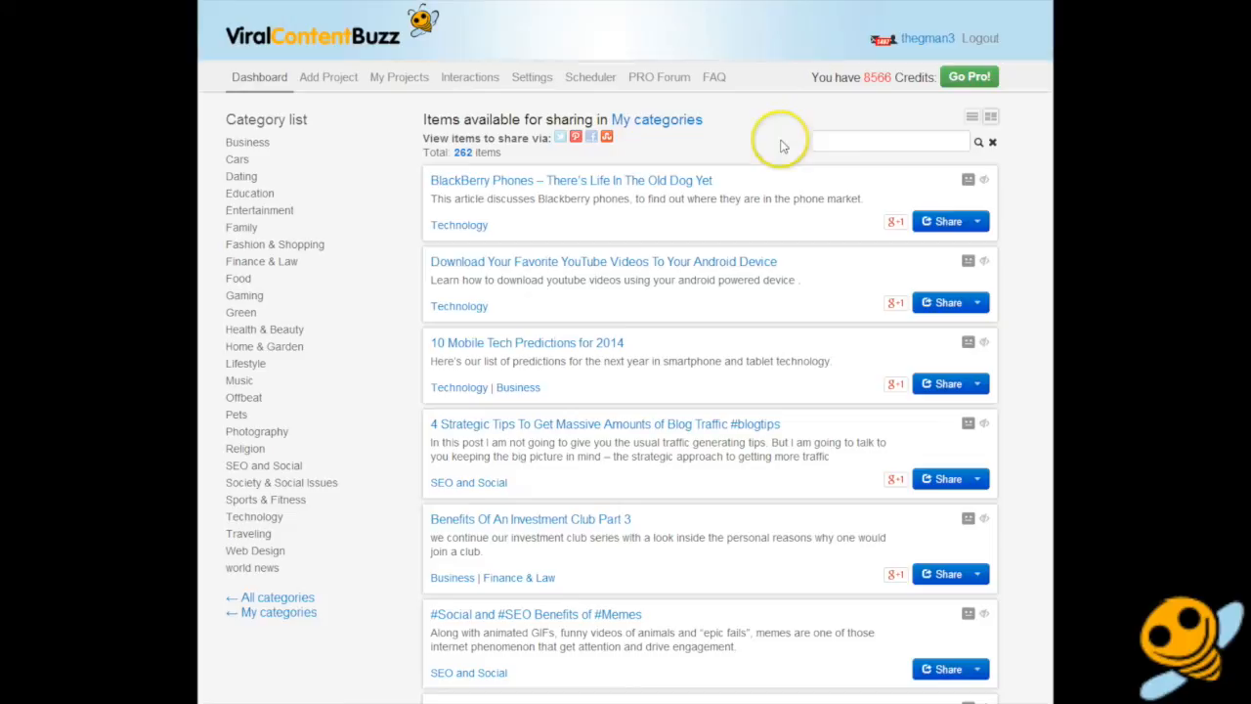
click(977, 221)
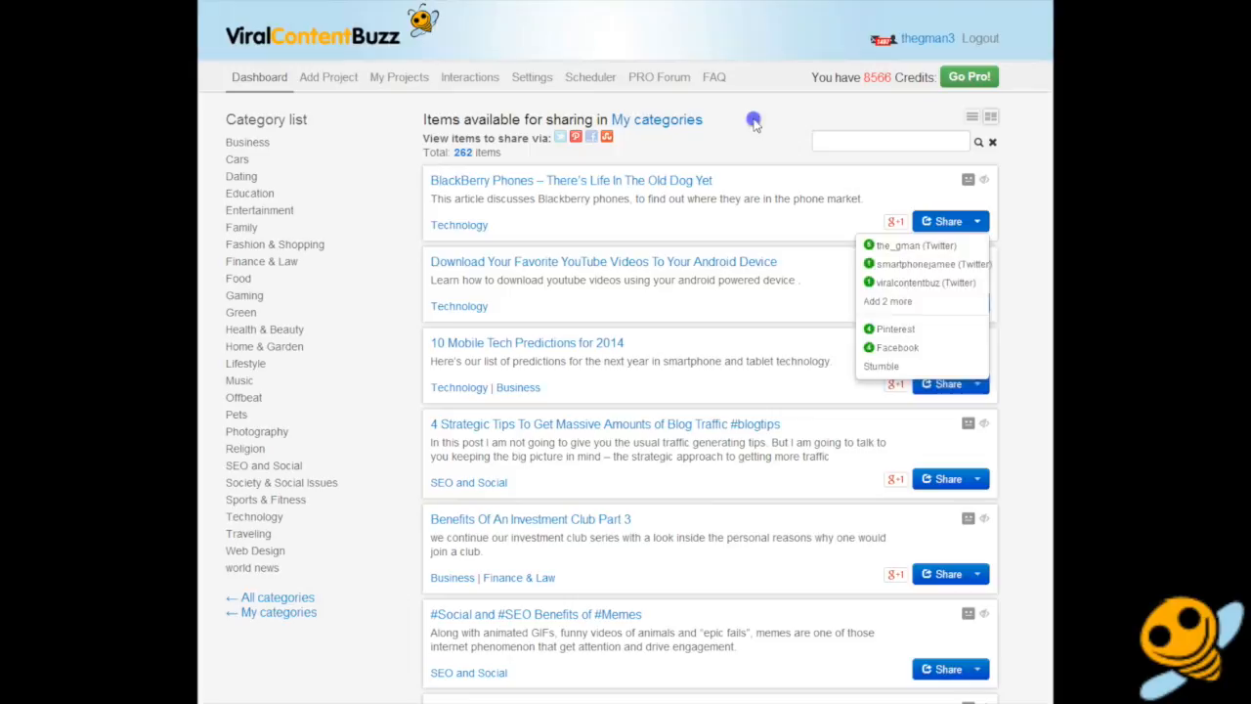
click(596, 594)
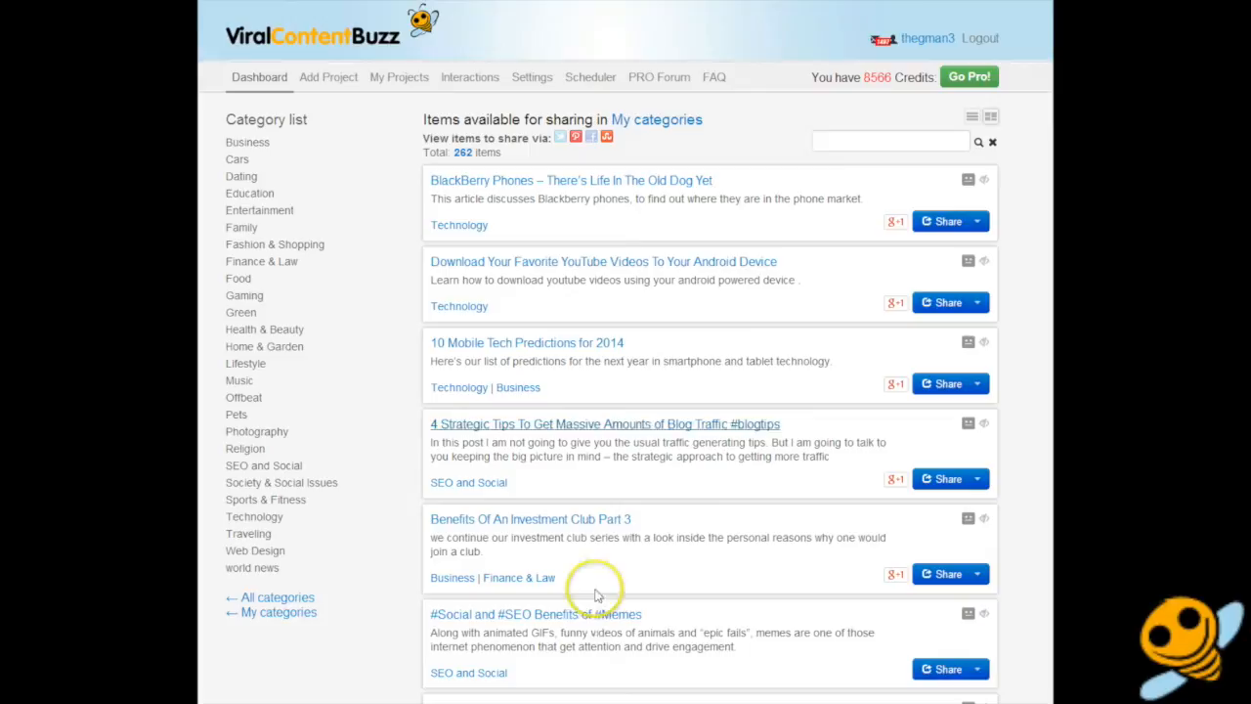